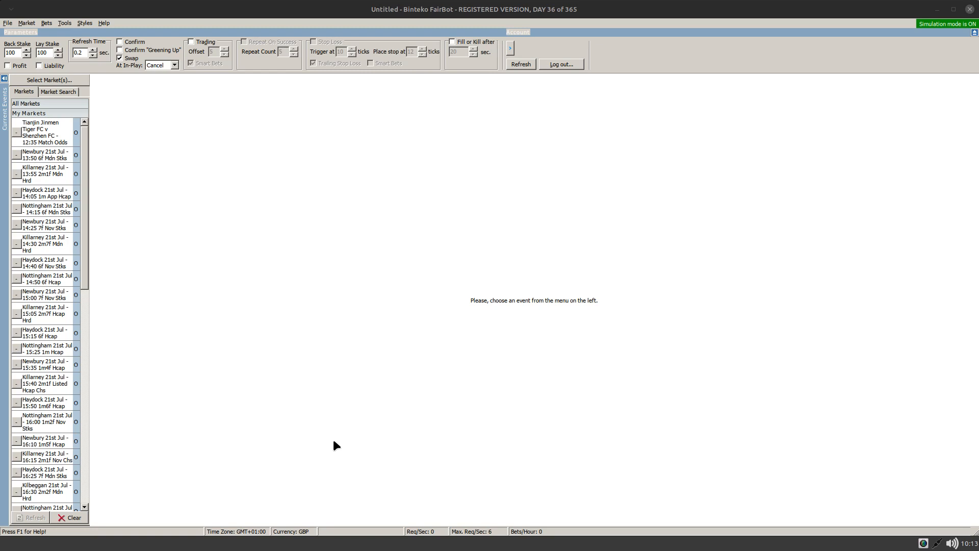
mouse_move(236, 267)
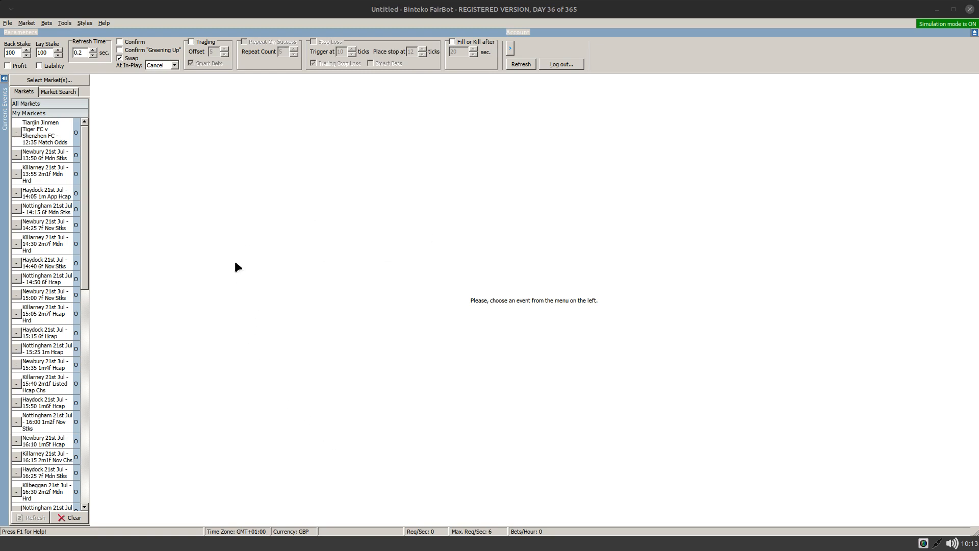
Load the Newbury 13:50 race market and launch the Strategy Editor for a new rule.
left_click(66, 23)
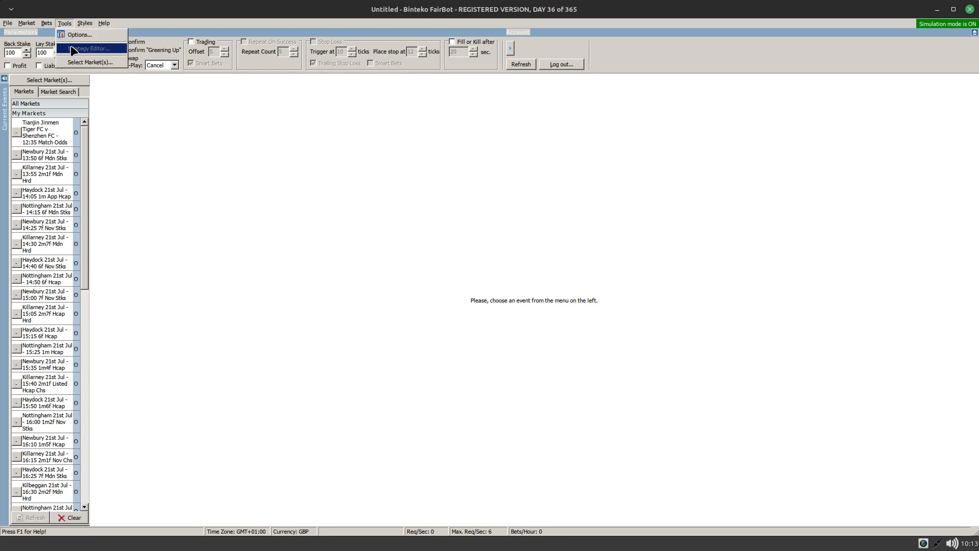
left_click(240, 240)
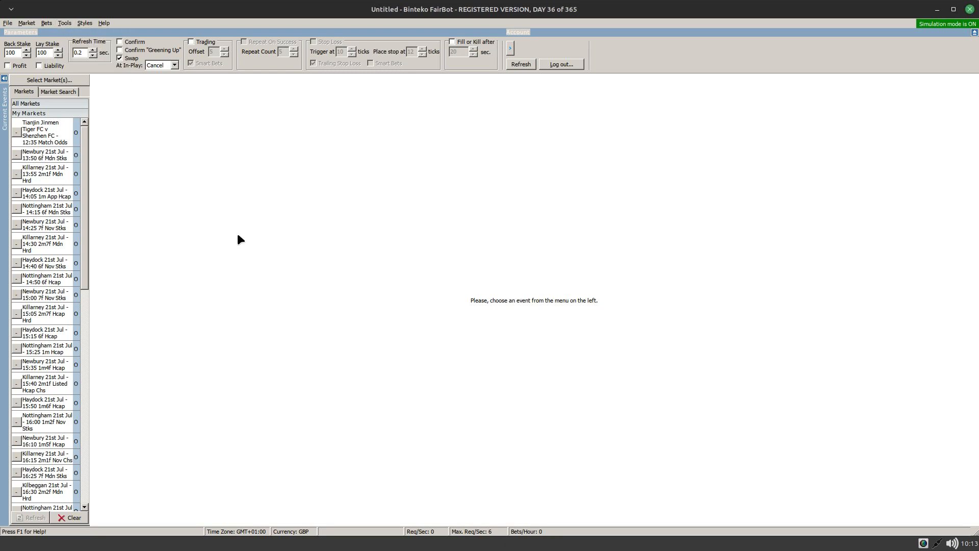
mouse_move(47, 157)
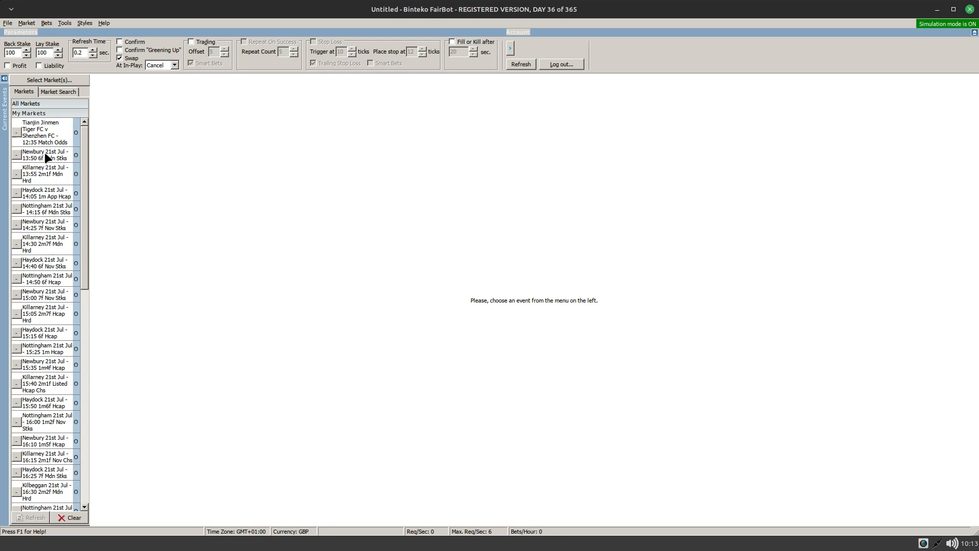
left_click(46, 156)
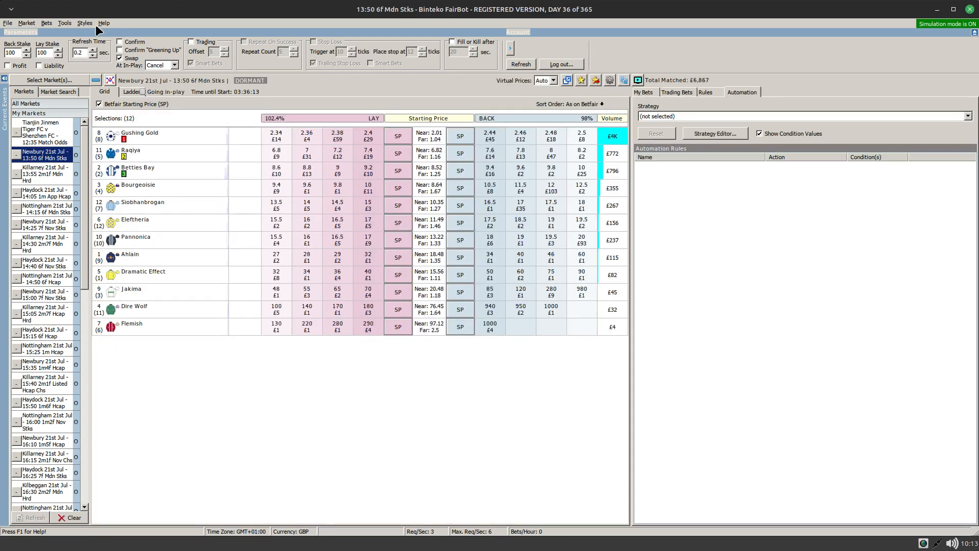
left_click(65, 23)
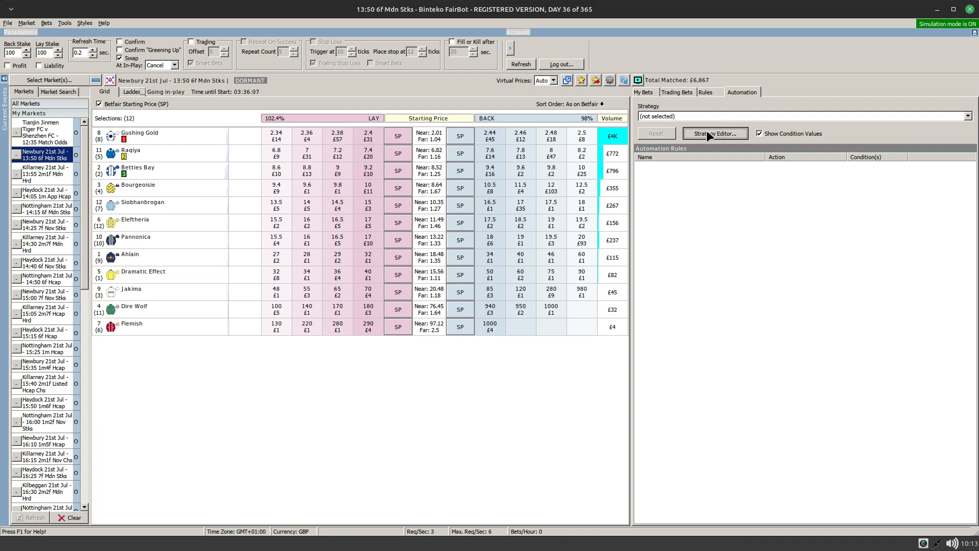
left_click(715, 134)
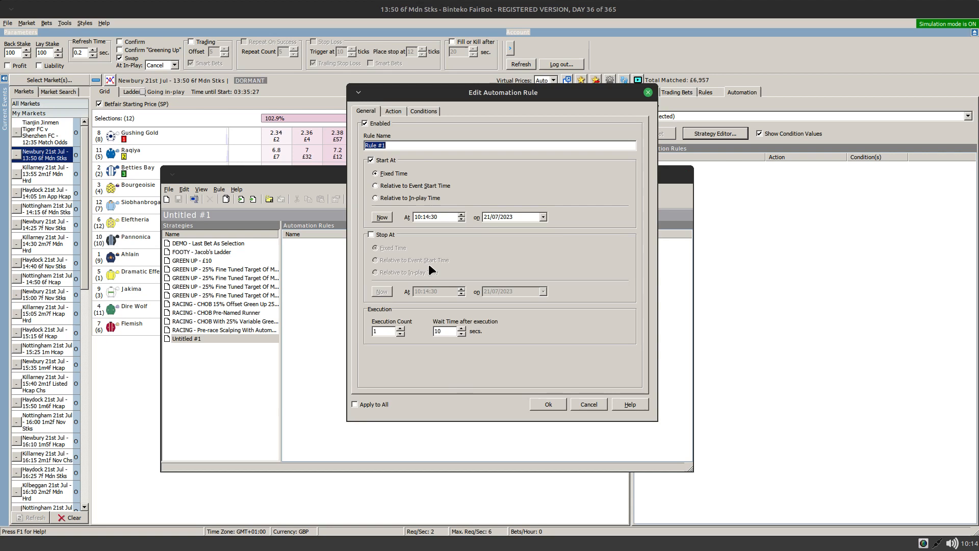
mouse_move(400, 118)
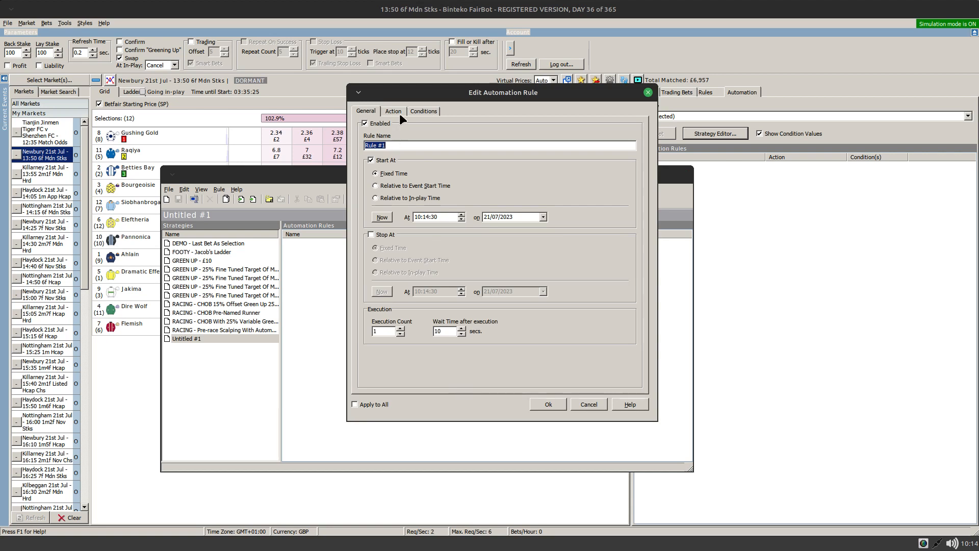
Check the rule's Conditions tab, then return to its Action settings.
left_click(393, 111)
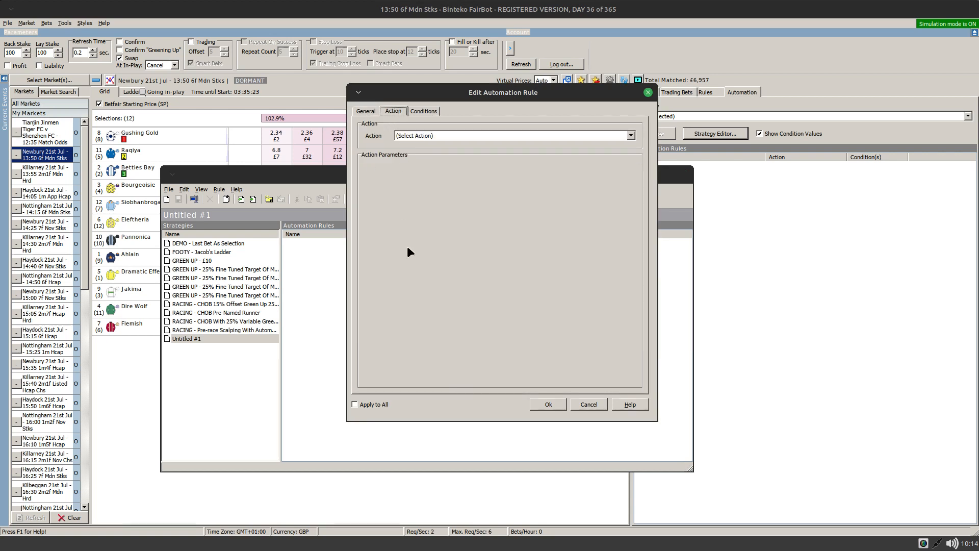
left_click(424, 111)
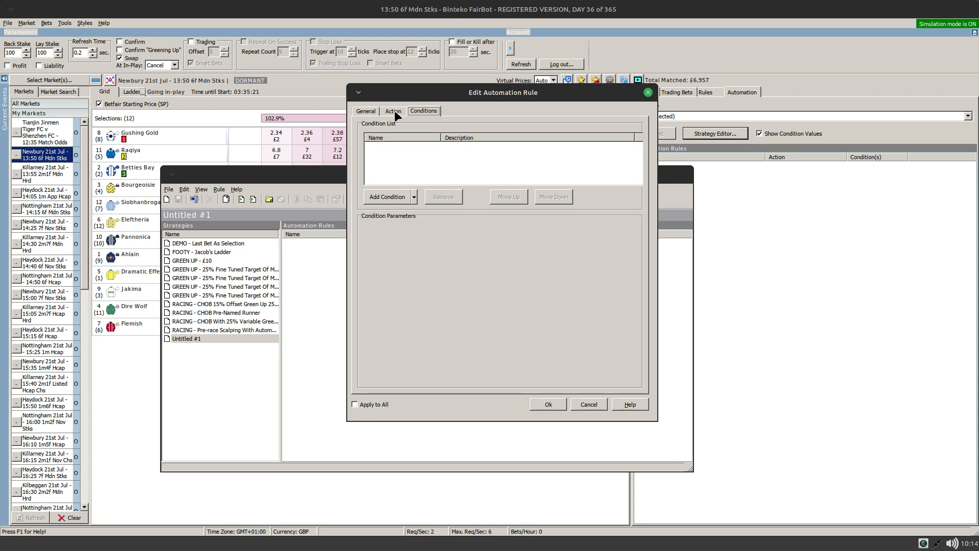
left_click(393, 111)
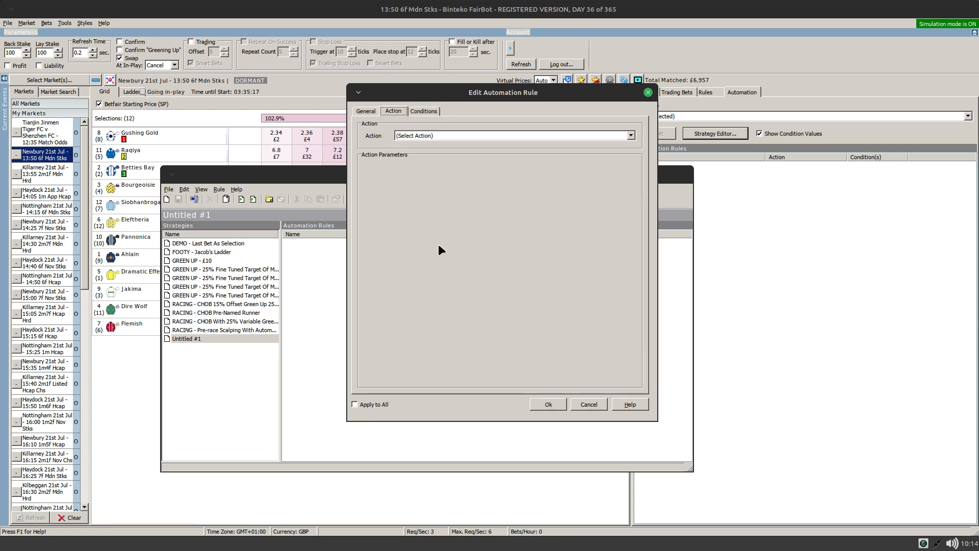
mouse_move(445, 144)
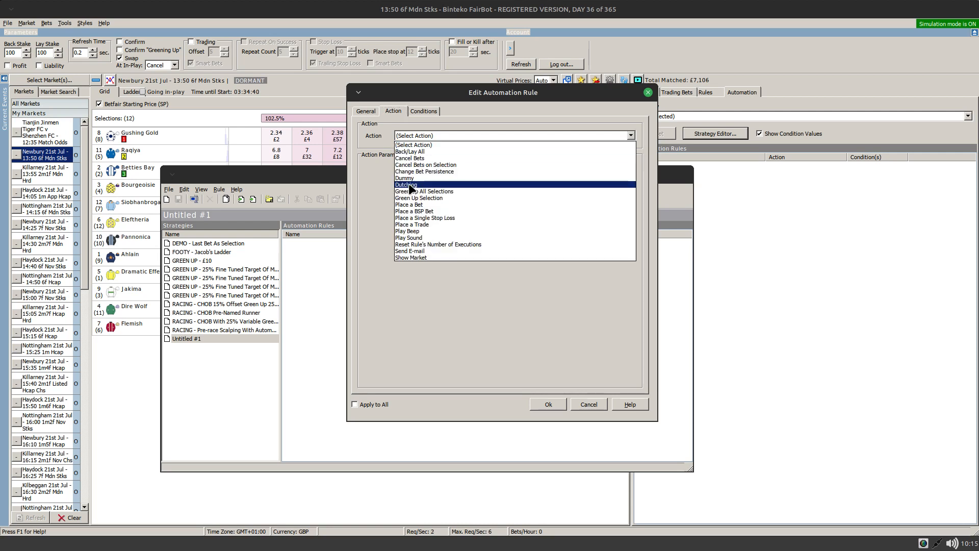
Set the action to Place a Bet with selection chosen By Position (Back Odds).
left_click(408, 203)
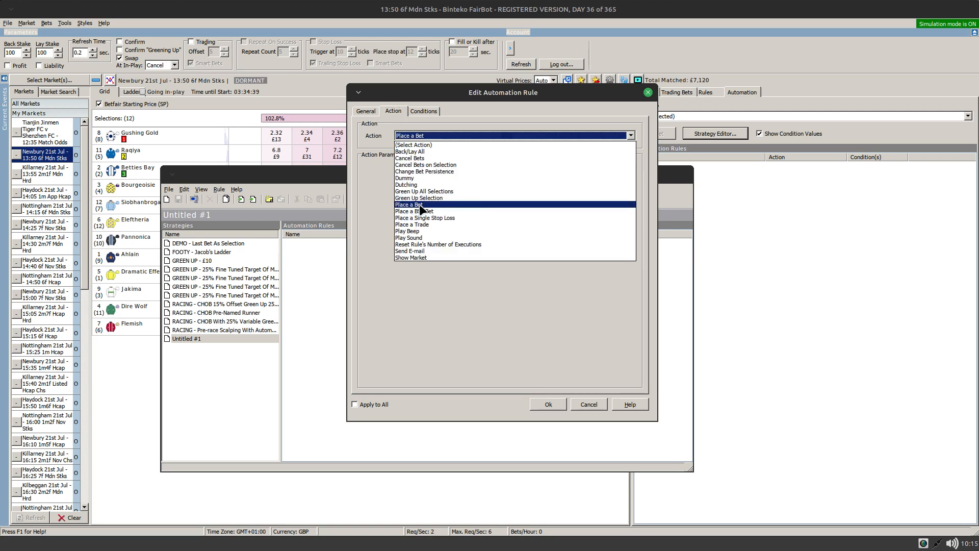
left_click(408, 204)
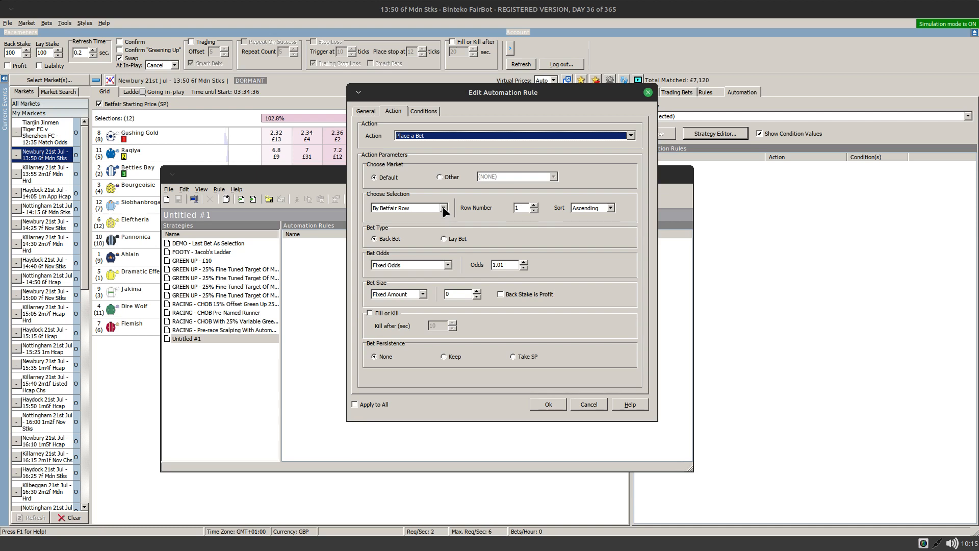
left_click(448, 207)
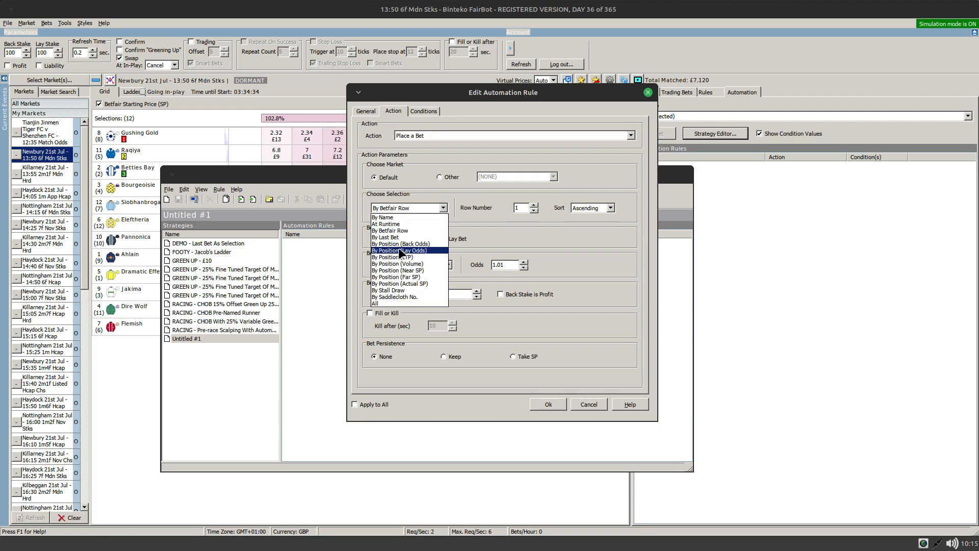
left_click(400, 244)
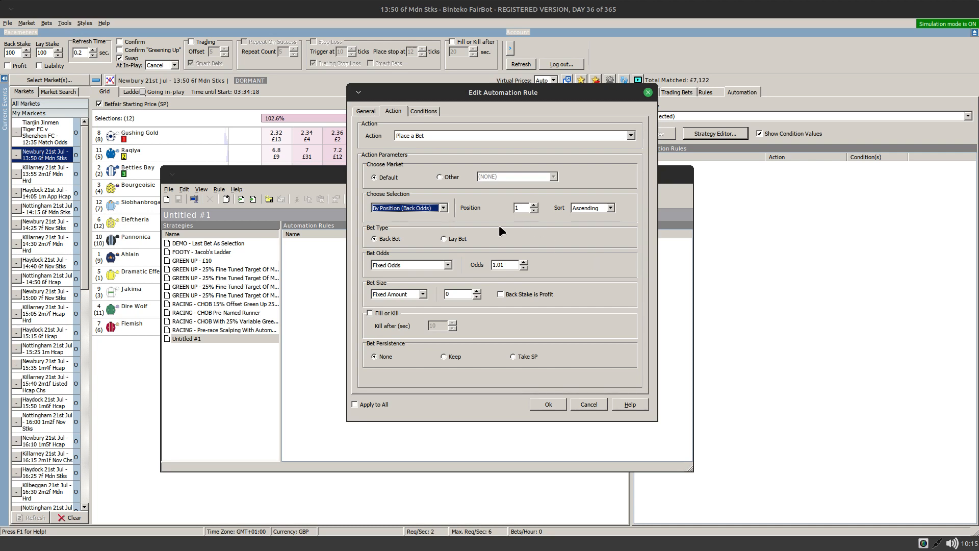
mouse_move(442, 217)
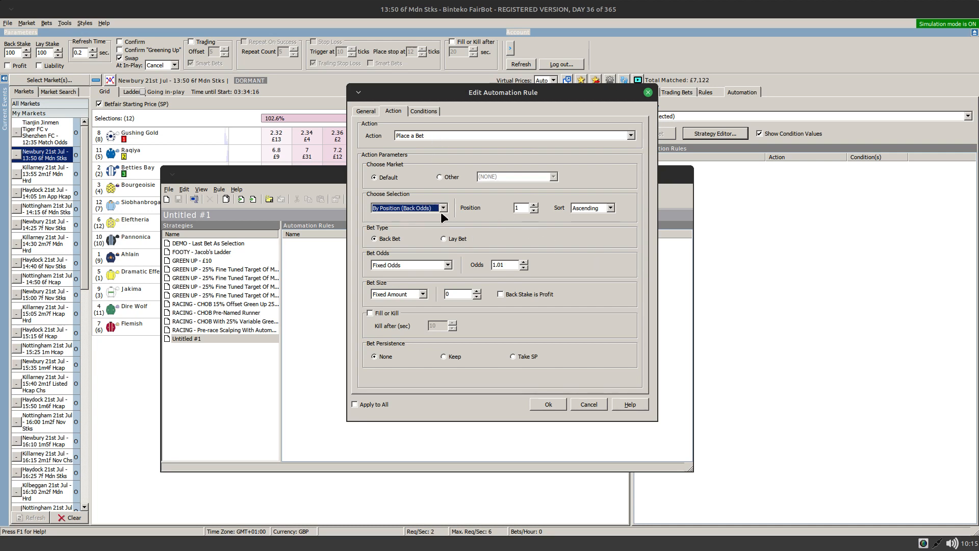
mouse_move(578, 303)
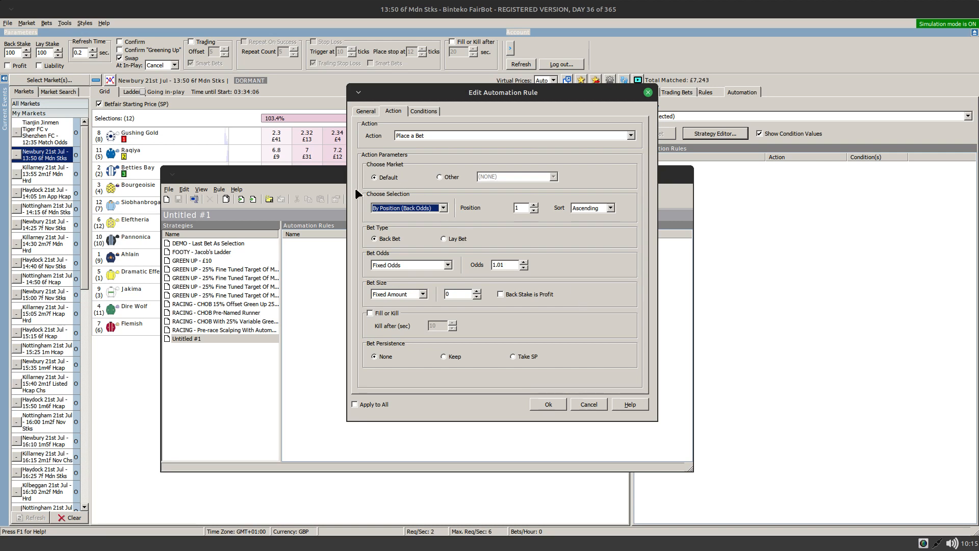
mouse_move(390, 192)
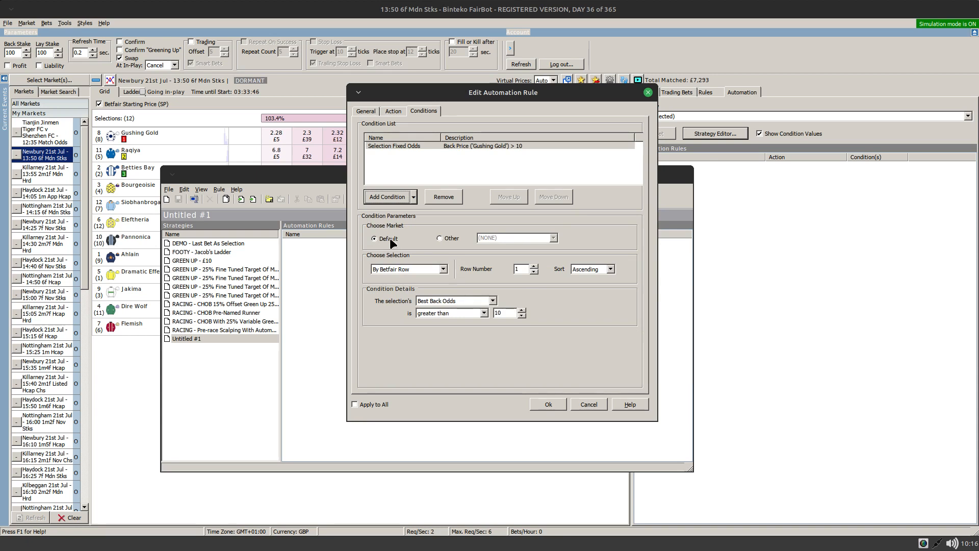
mouse_move(563, 296)
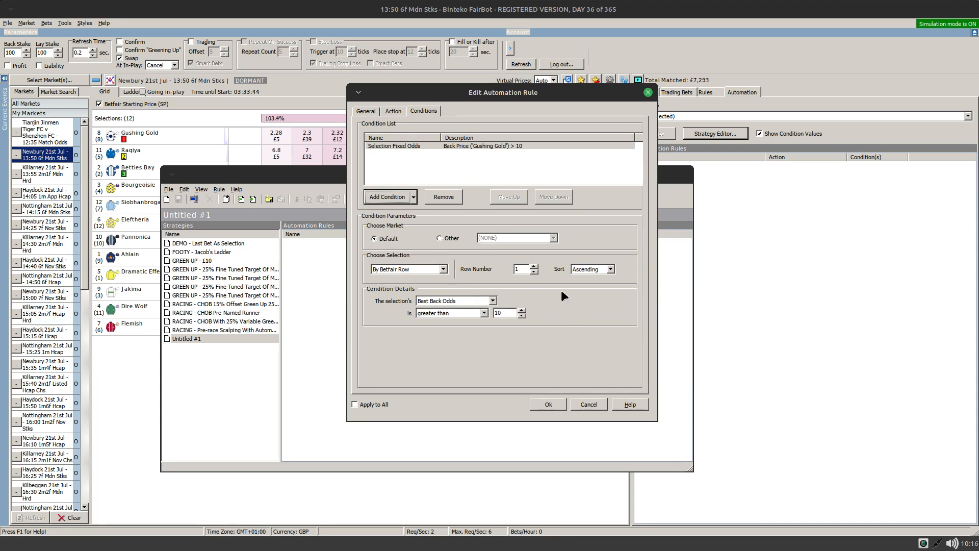
Switch the Edit Automation Rule dialog back to its Action tab.
left_click(393, 111)
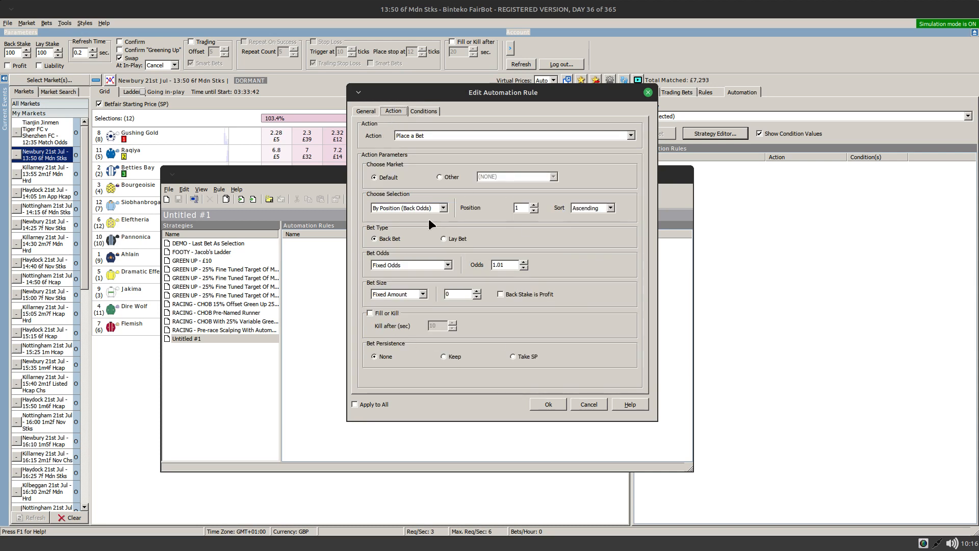
mouse_move(551, 324)
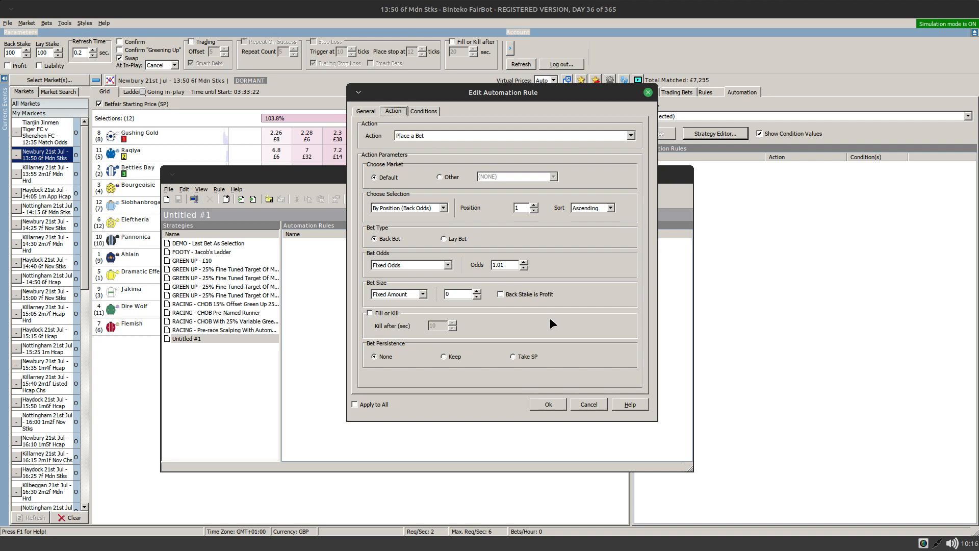
mouse_move(199, 232)
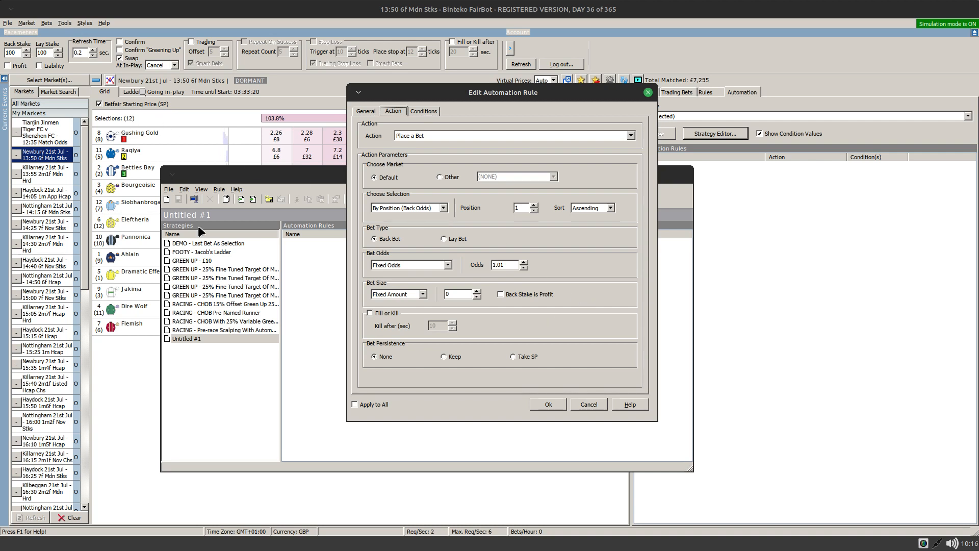
mouse_move(290, 399)
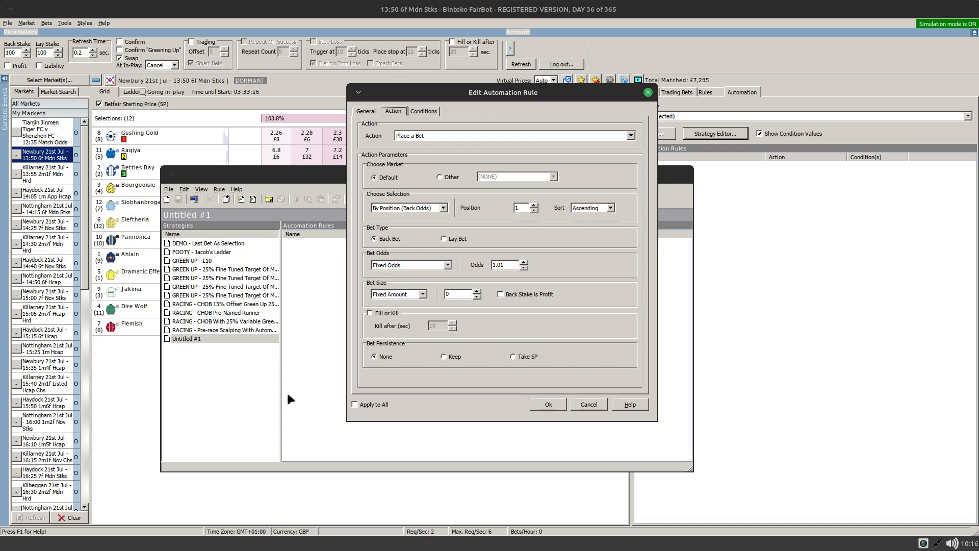
mouse_move(295, 406)
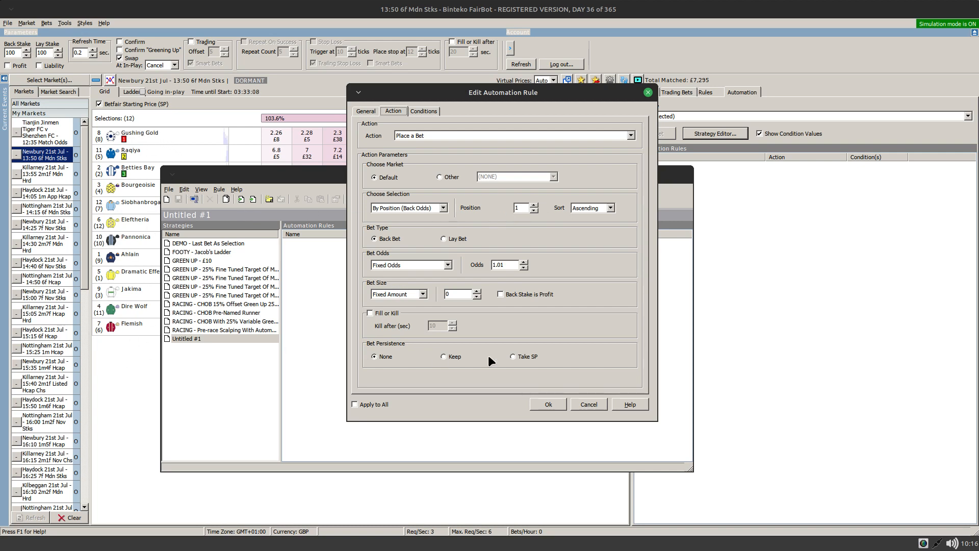
mouse_move(458, 195)
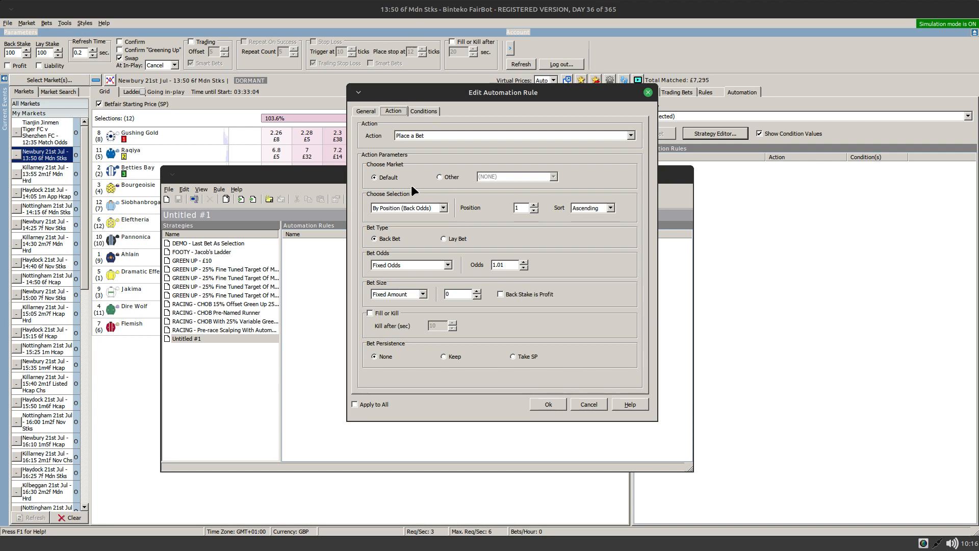
Choose Other under Choose Market and select PLACE as the bet's market.
left_click(439, 177)
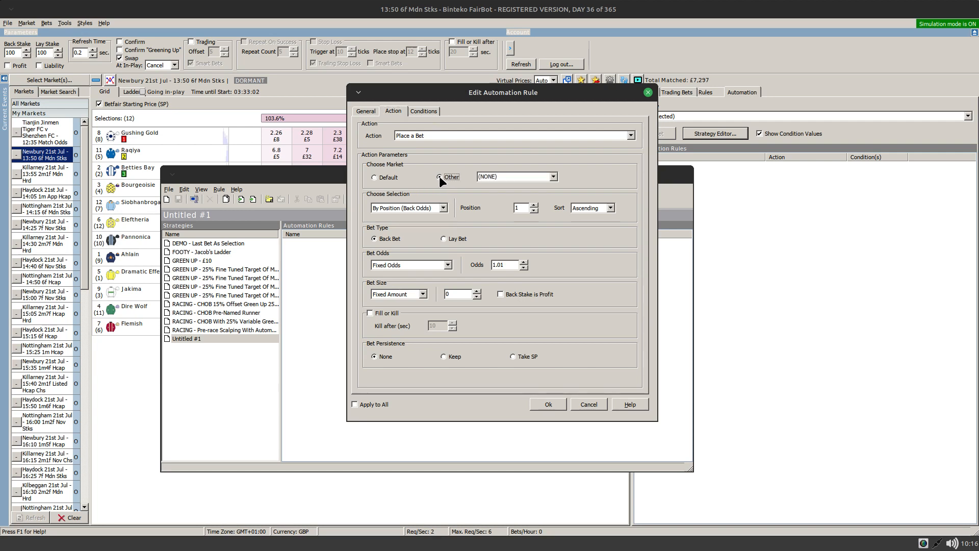
left_click(554, 176)
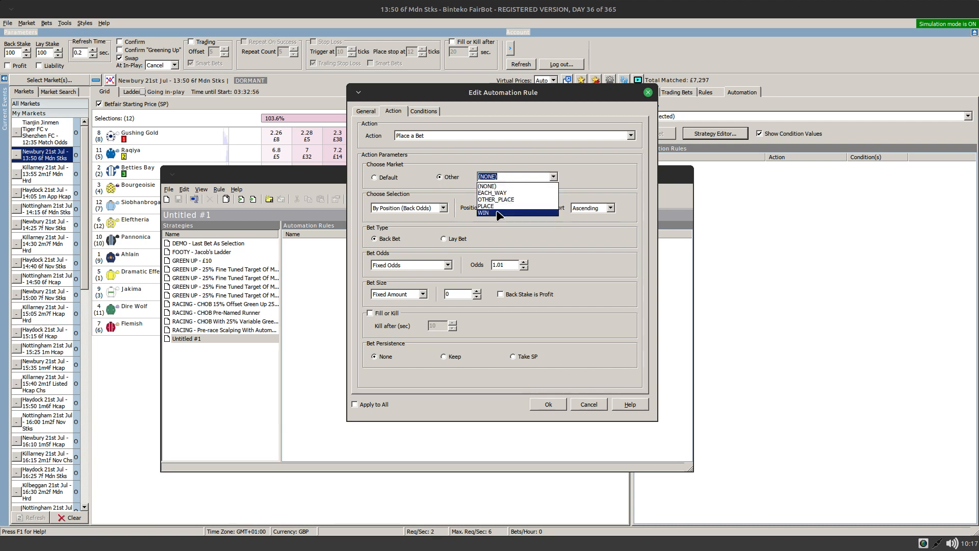
mouse_move(485, 206)
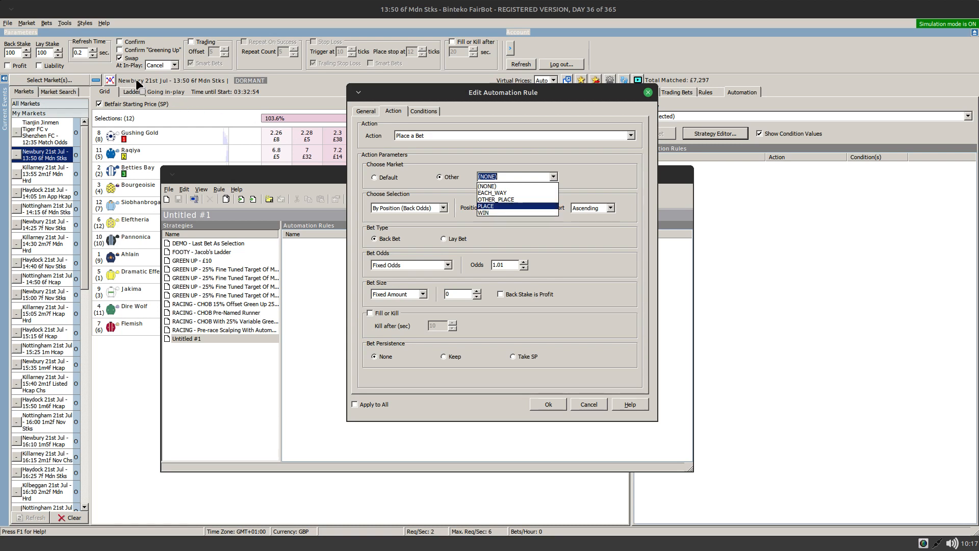
mouse_move(146, 93)
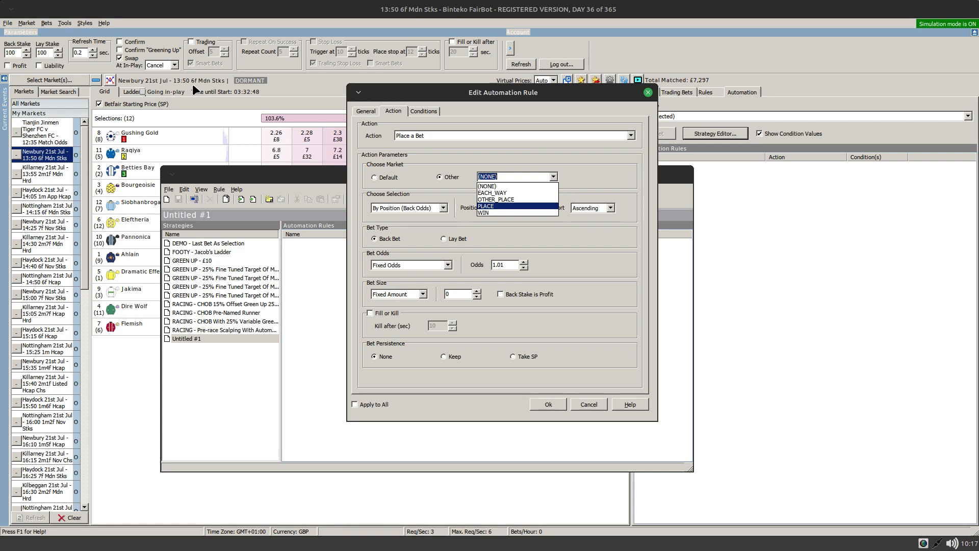
left_click(485, 205)
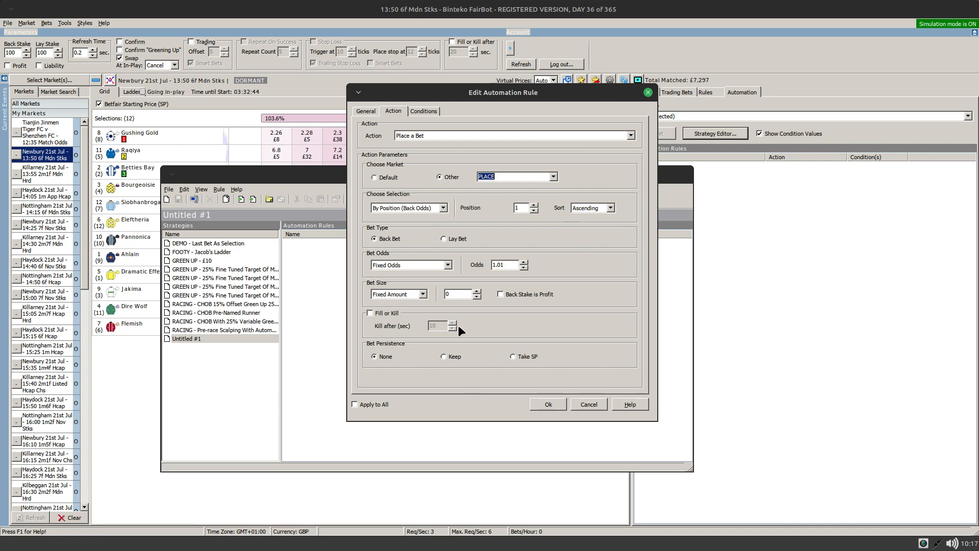
mouse_move(392, 130)
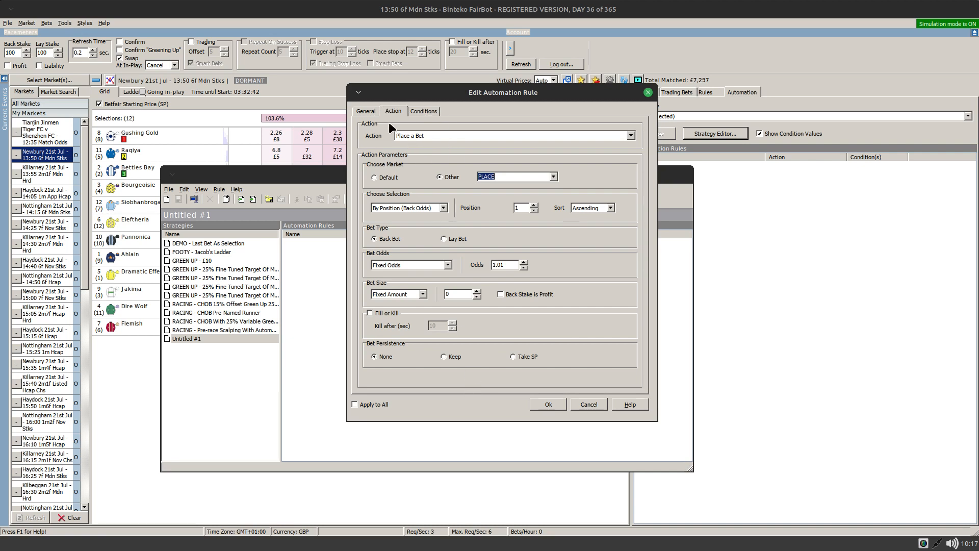
mouse_move(520, 310)
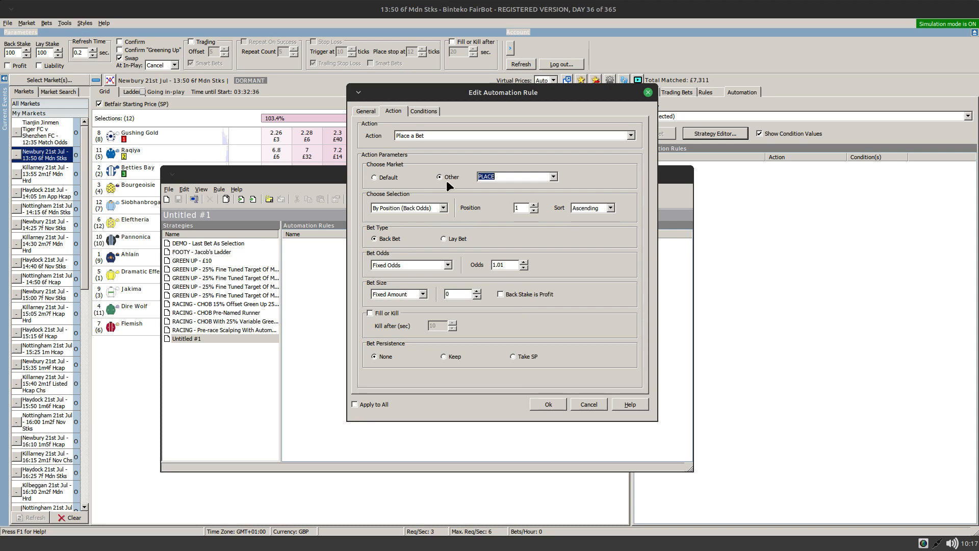
mouse_move(381, 231)
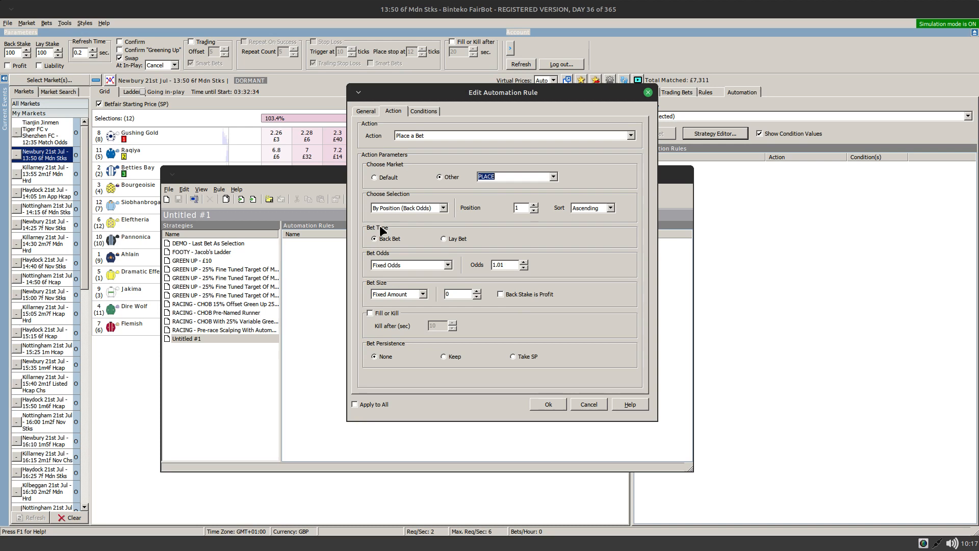
mouse_move(482, 185)
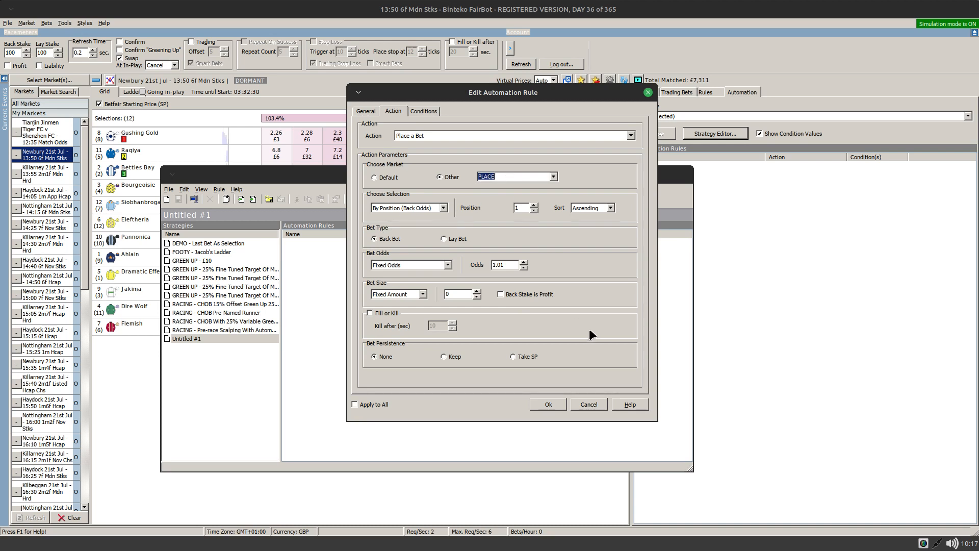
mouse_move(535, 224)
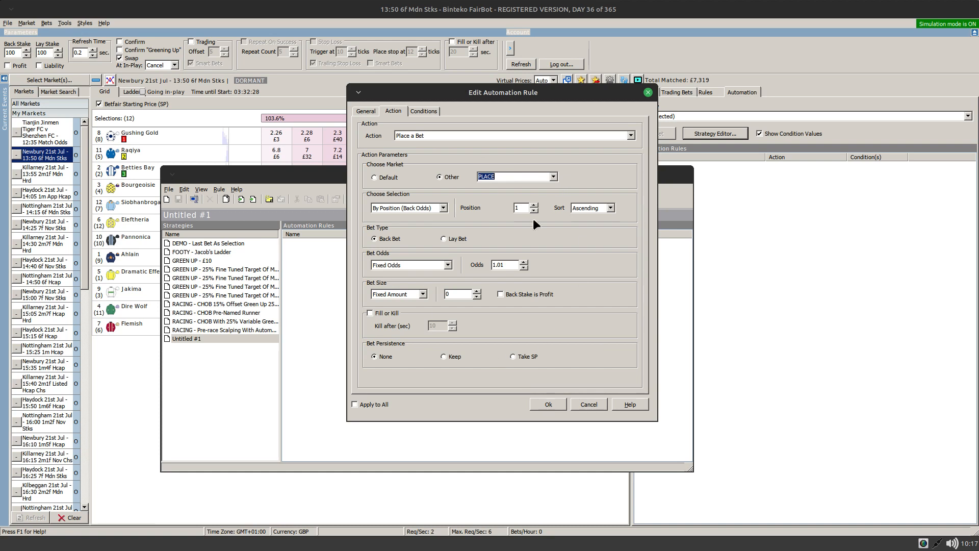
mouse_move(580, 278)
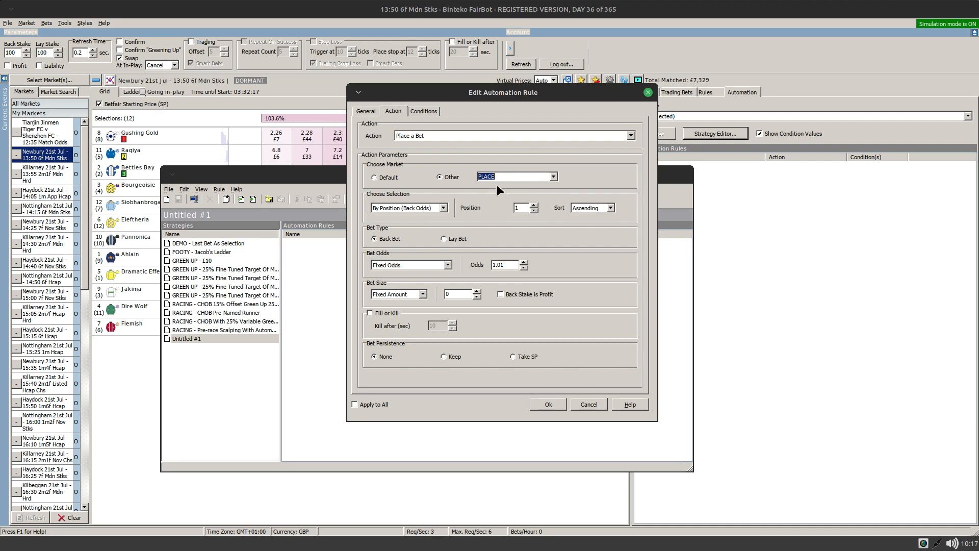
mouse_move(486, 380)
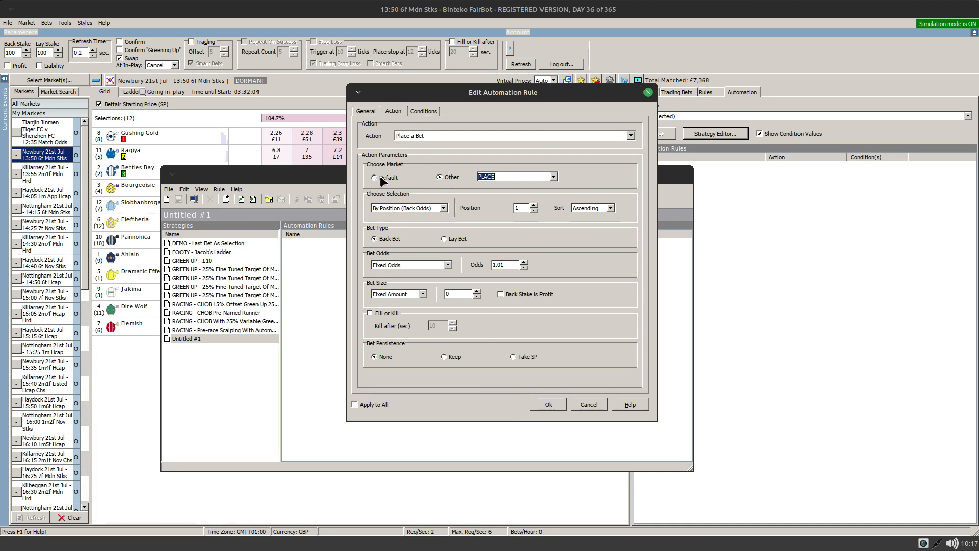
Select the Default option under Choose Market.
left_click(373, 177)
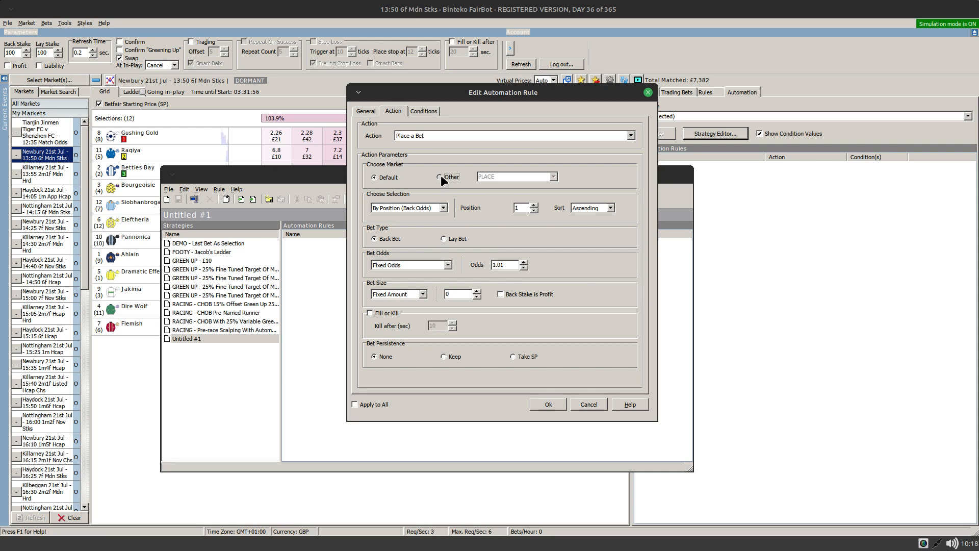
Toggle Choose Market between Other and Default, ending on Other with PLACE.
left_click(439, 177)
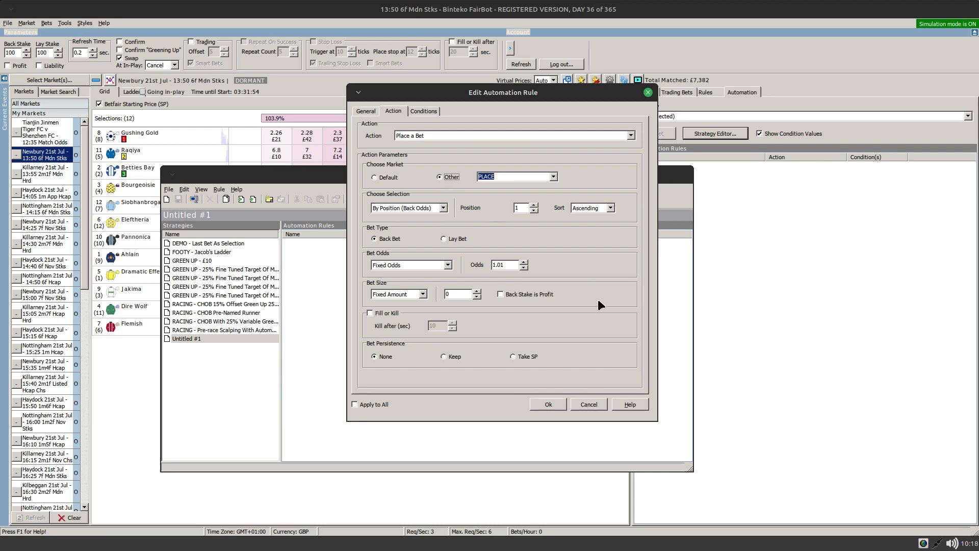
mouse_move(505, 190)
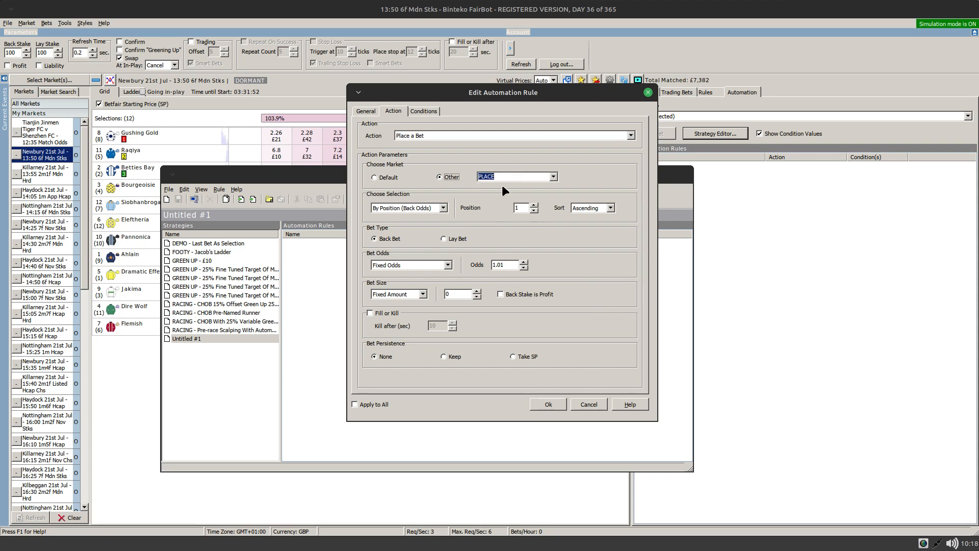
mouse_move(505, 231)
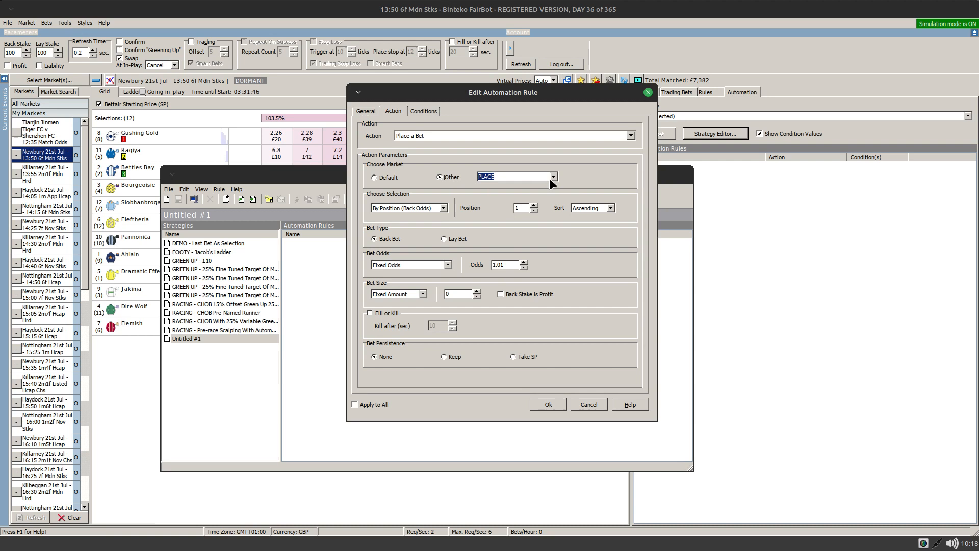
left_click(374, 177)
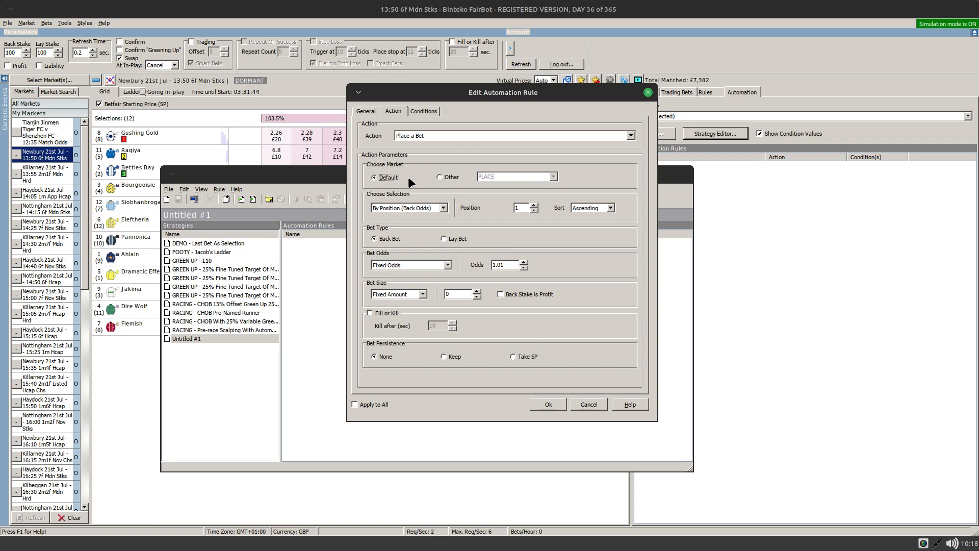
left_click(439, 176)
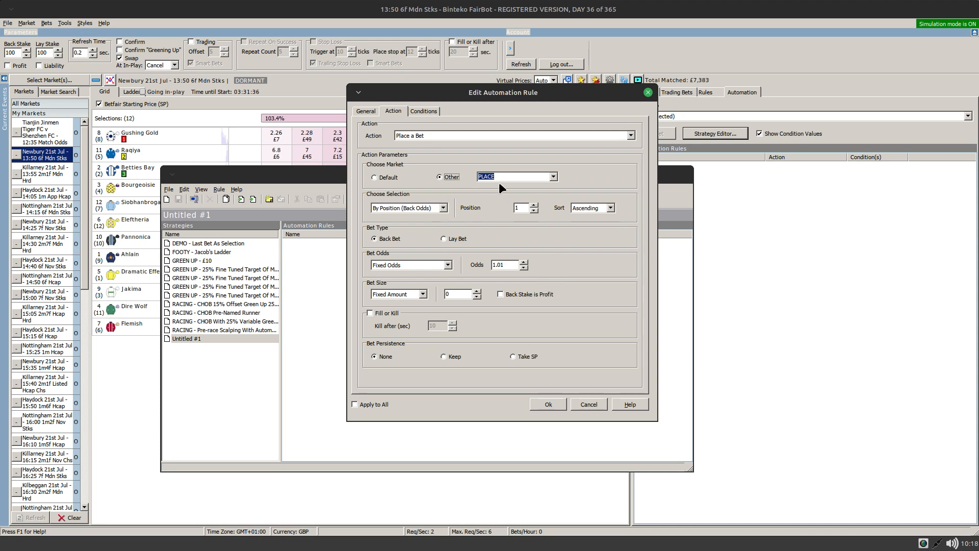
mouse_move(577, 262)
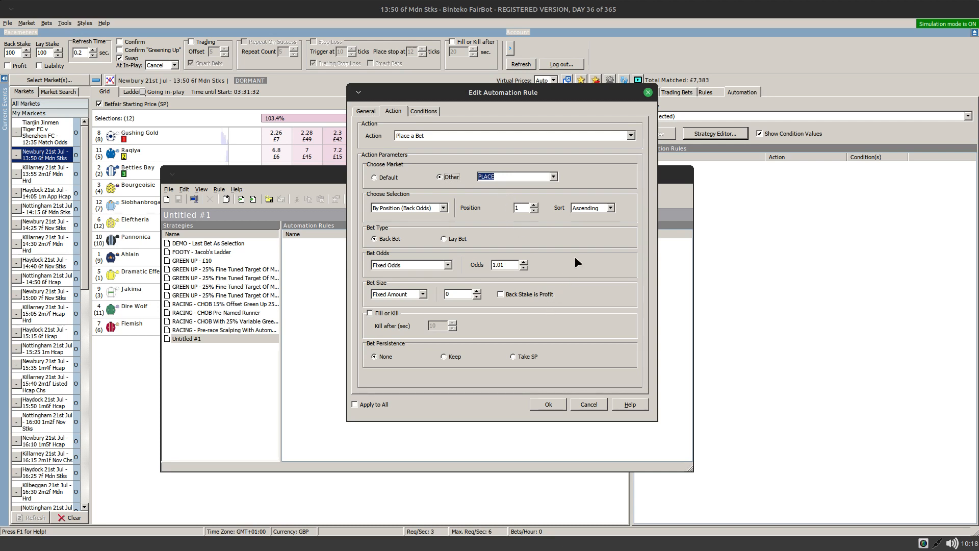
mouse_move(580, 245)
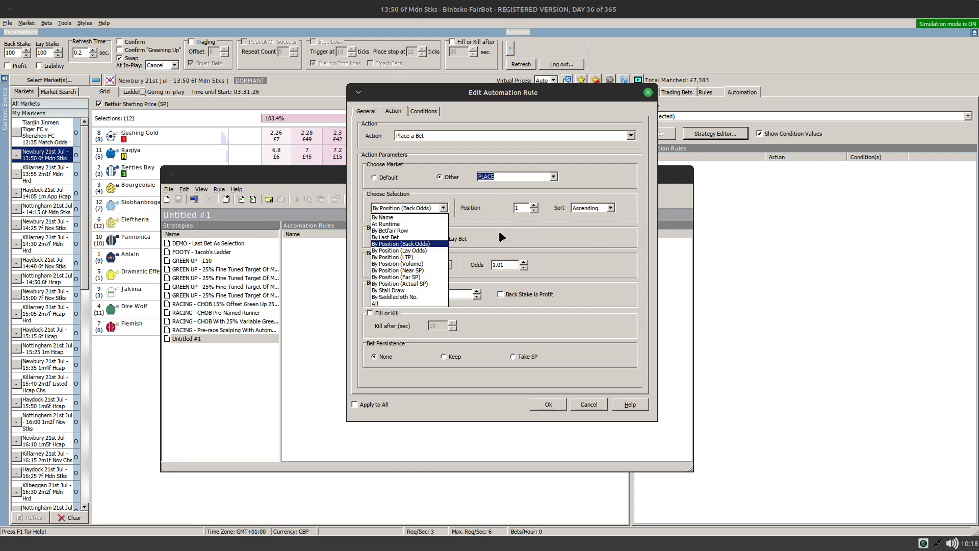
mouse_move(385, 237)
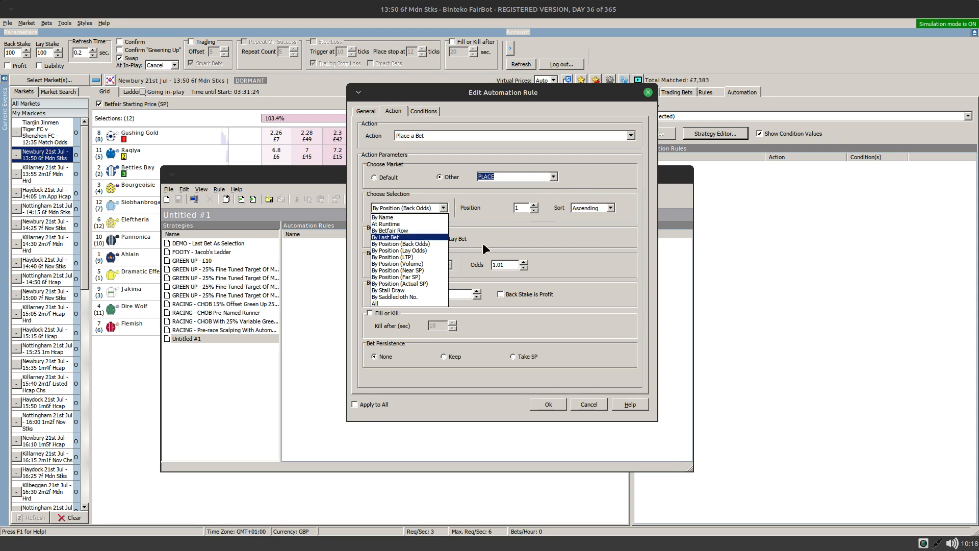
Switch selection to By Name, keep the PLACE market, then cancel the rule edits.
left_click(382, 218)
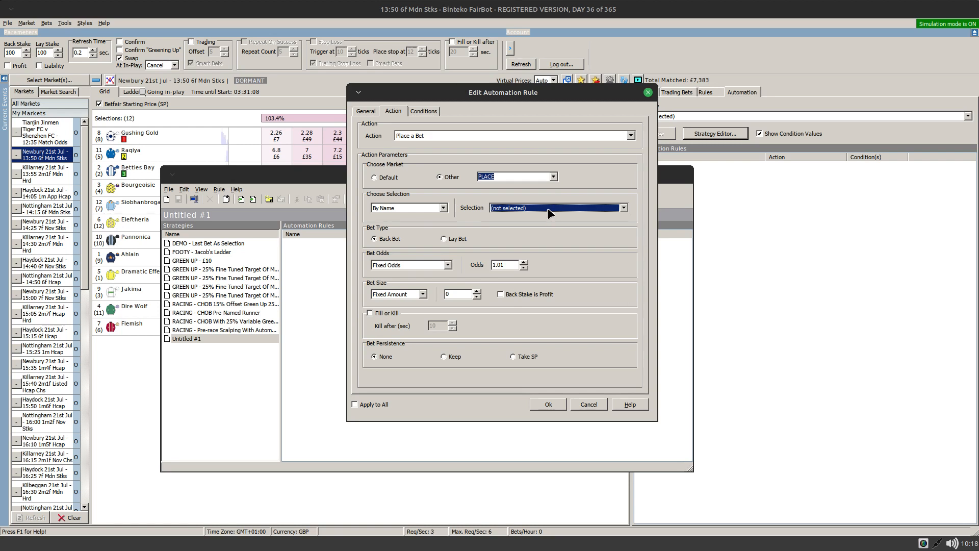
left_click(623, 208)
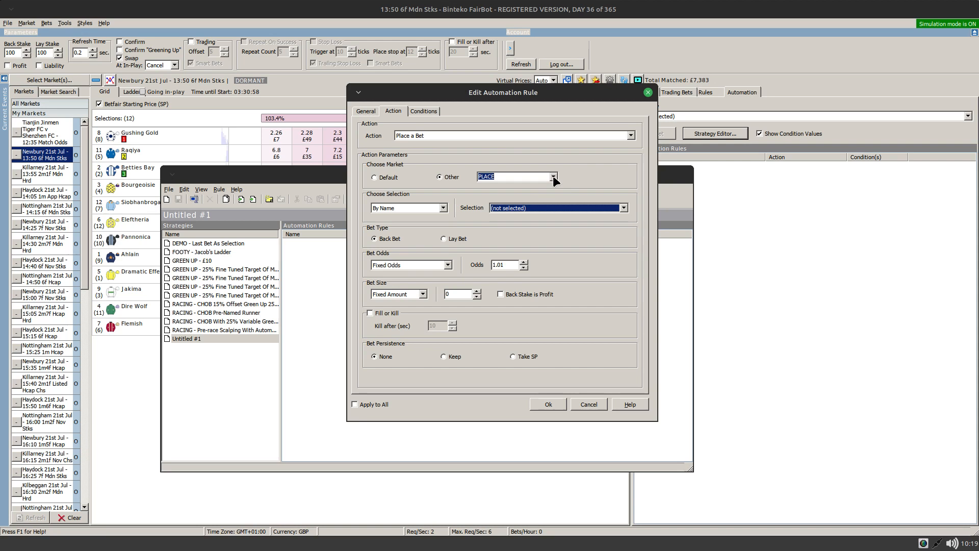
left_click(554, 176)
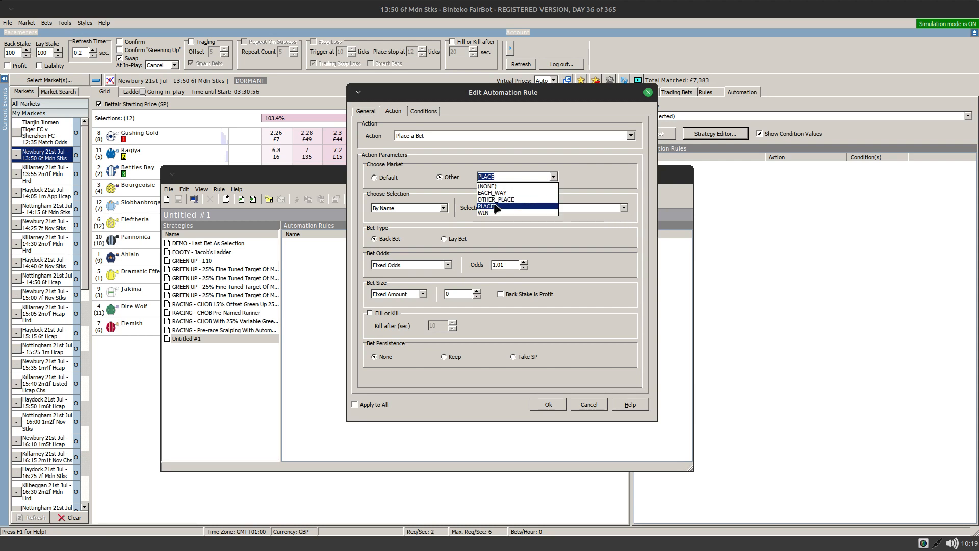
left_click(487, 205)
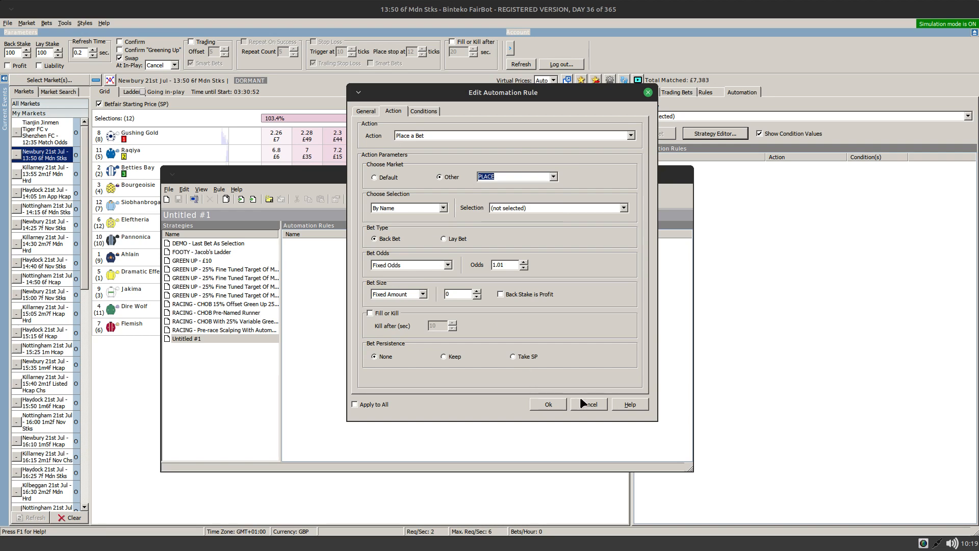
left_click(589, 404)
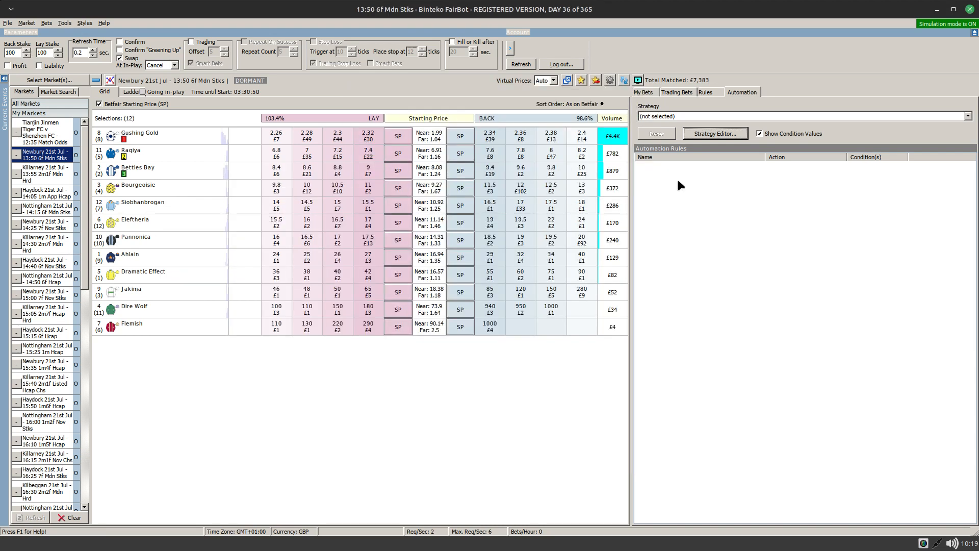
Load the Tianjin Jinmen Tiger v Shenzhen match odds market and open the Strategy Editor.
left_click(38, 133)
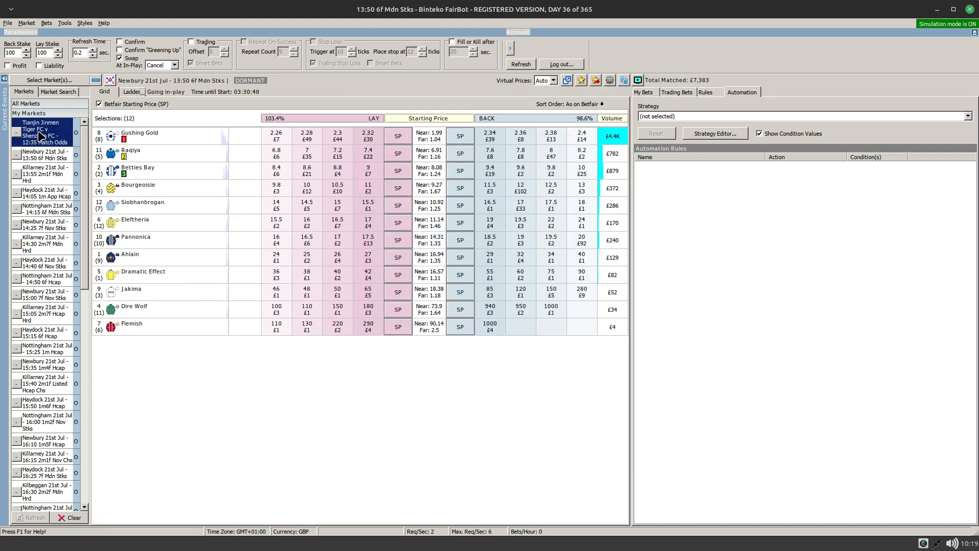
left_click(38, 139)
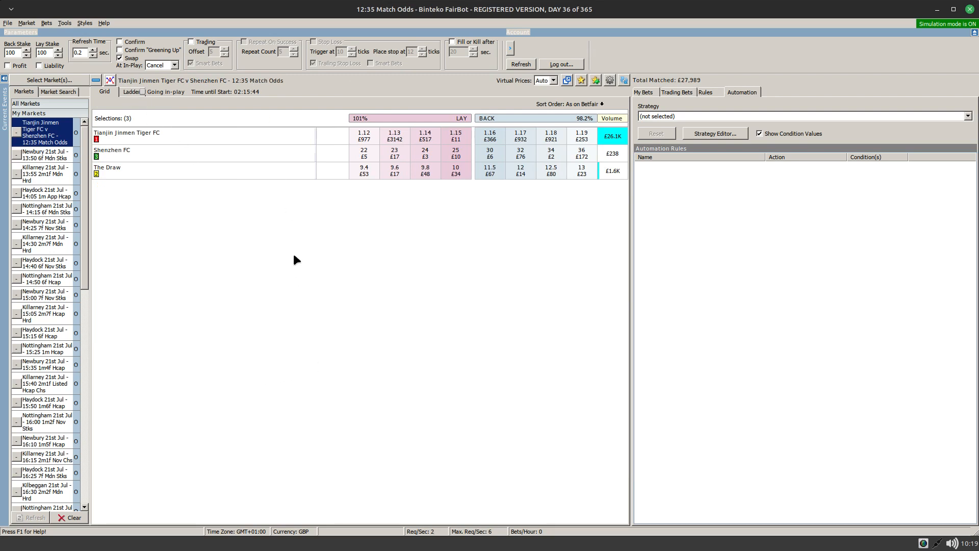
mouse_move(357, 281)
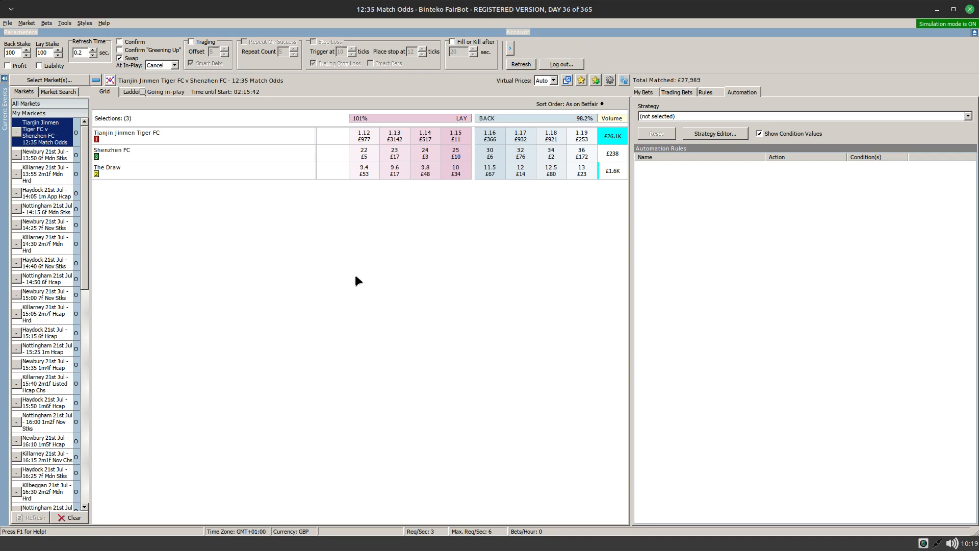
mouse_move(733, 146)
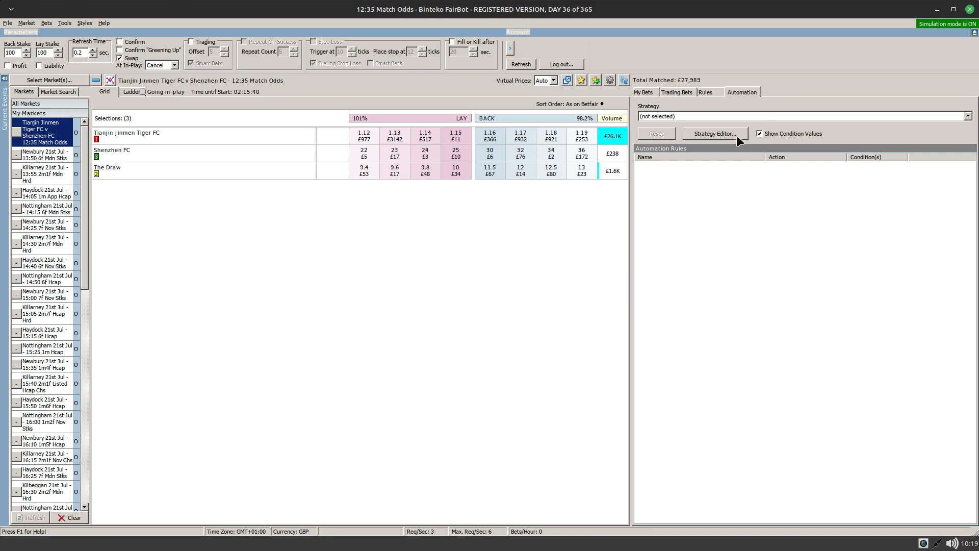
left_click(715, 133)
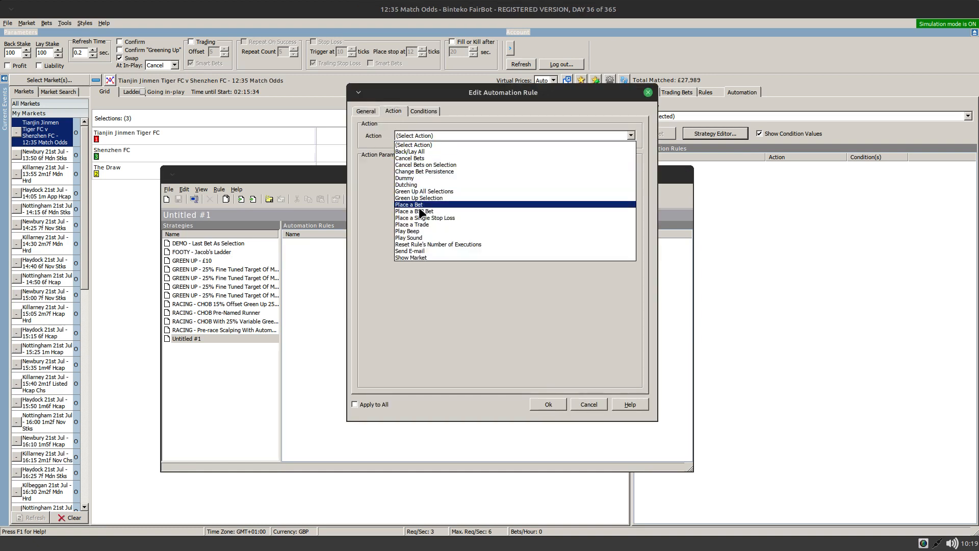
Set the action to Place a Bet, targeting the MATCH_ODDS market under Other.
left_click(408, 204)
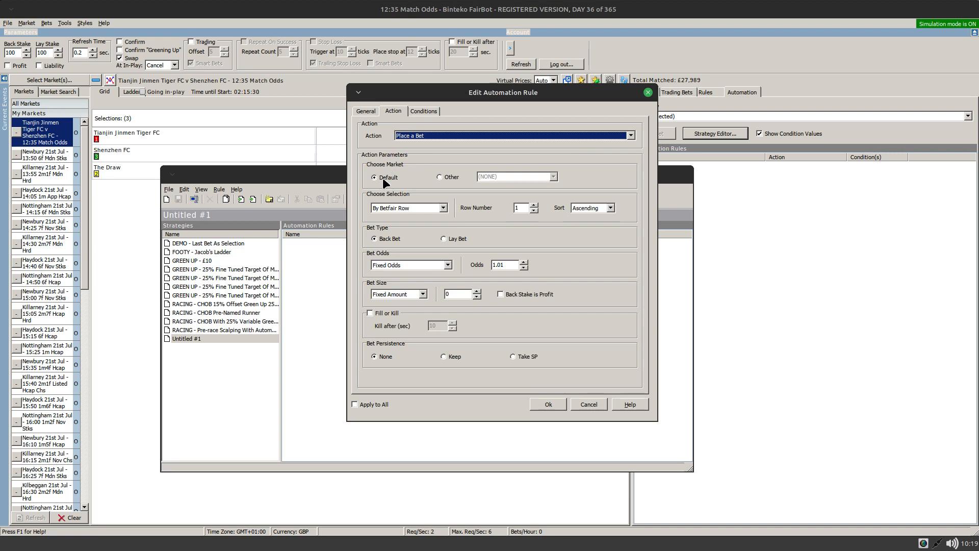
mouse_move(442, 179)
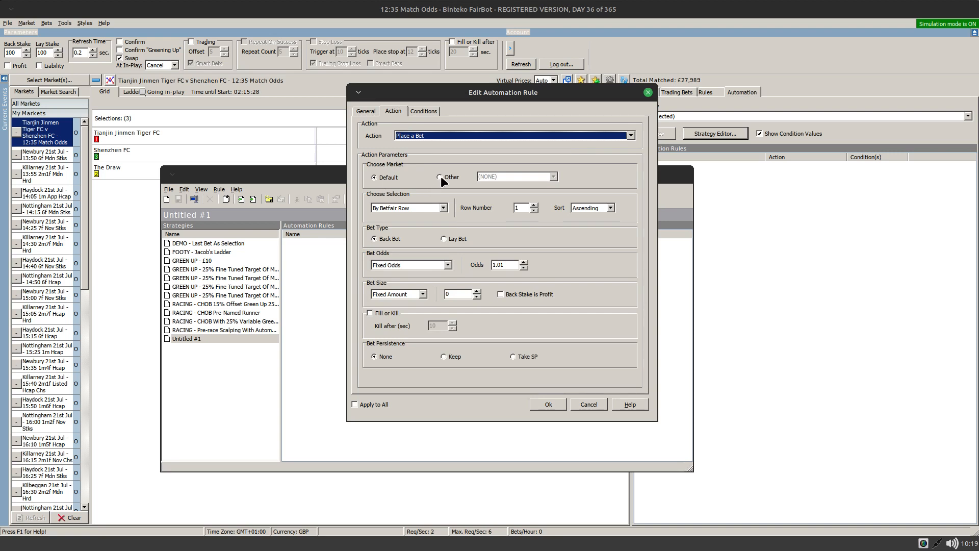
left_click(439, 177)
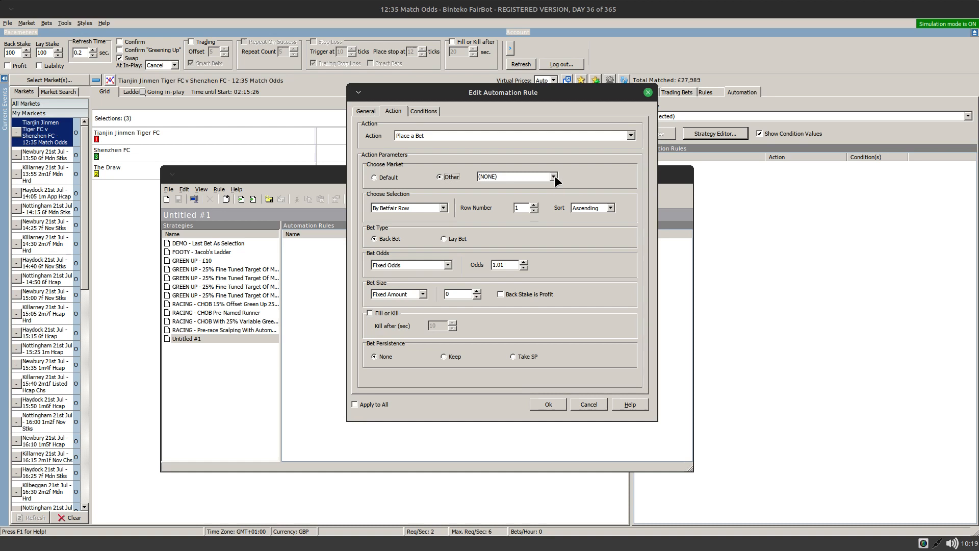
left_click(556, 177)
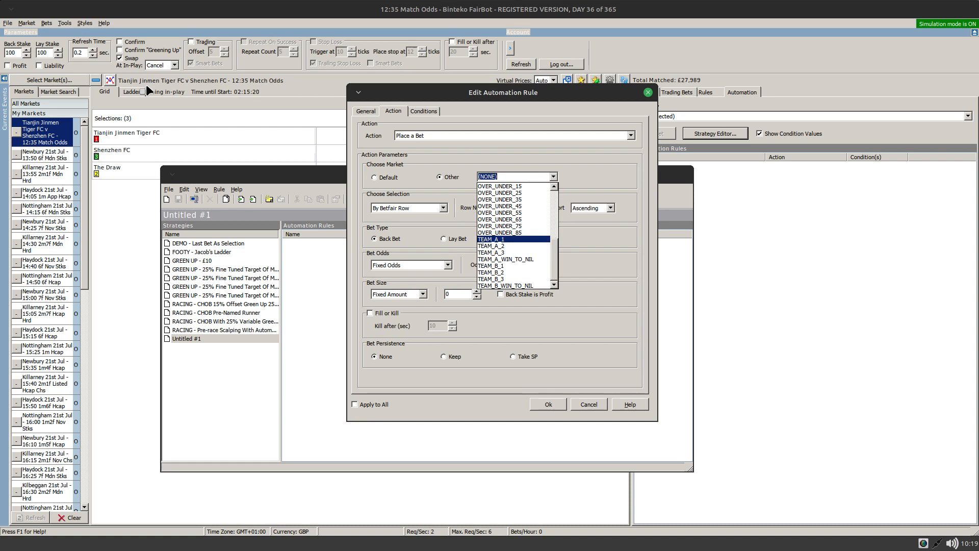
mouse_move(374, 137)
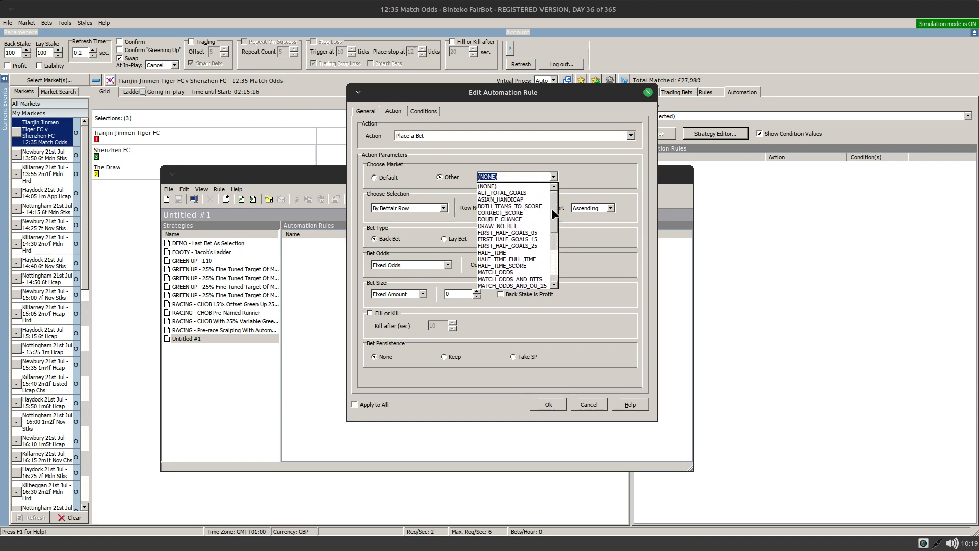
left_click(486, 186)
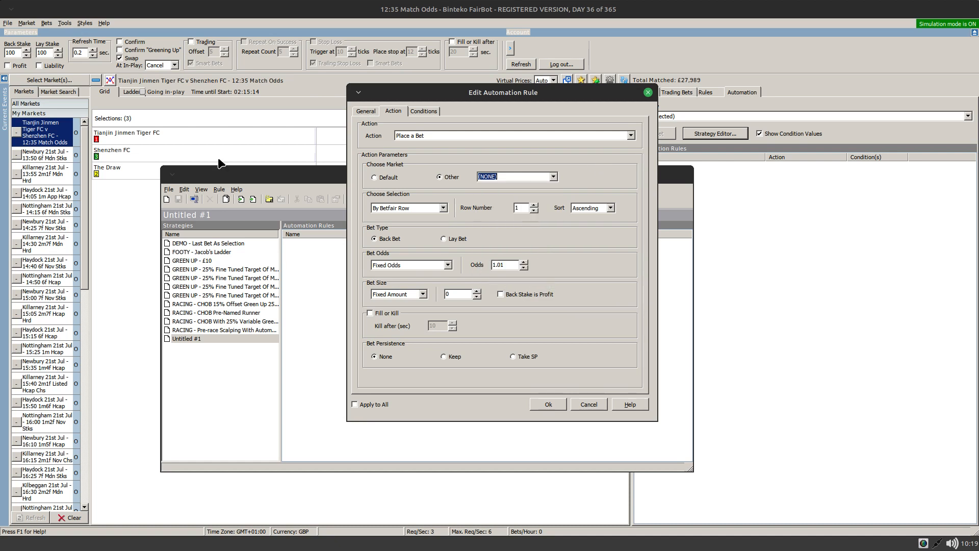
left_click(374, 177)
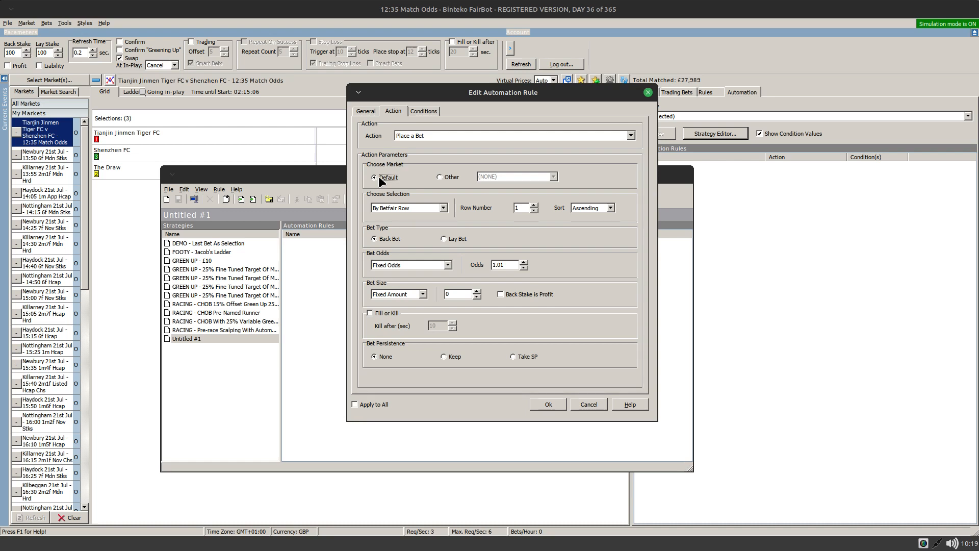
mouse_move(368, 185)
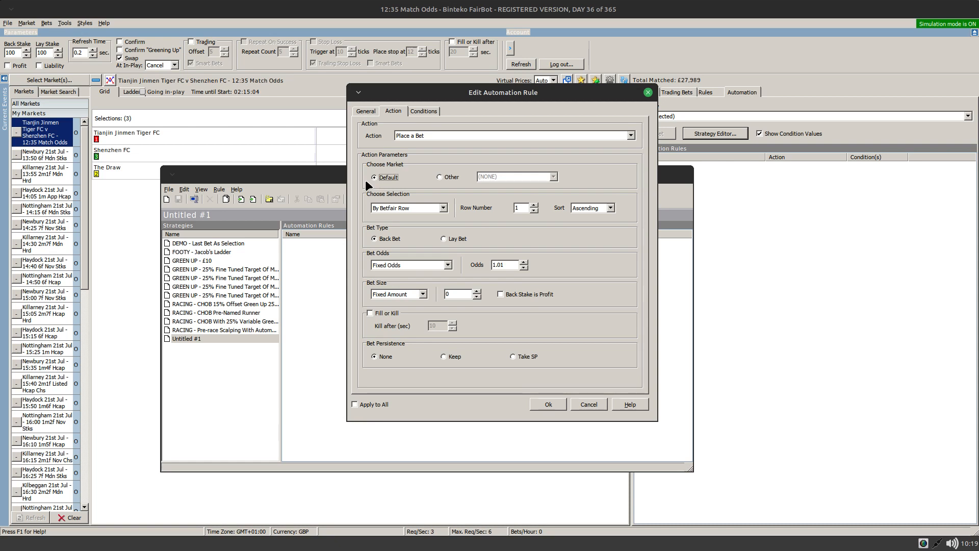
mouse_move(442, 179)
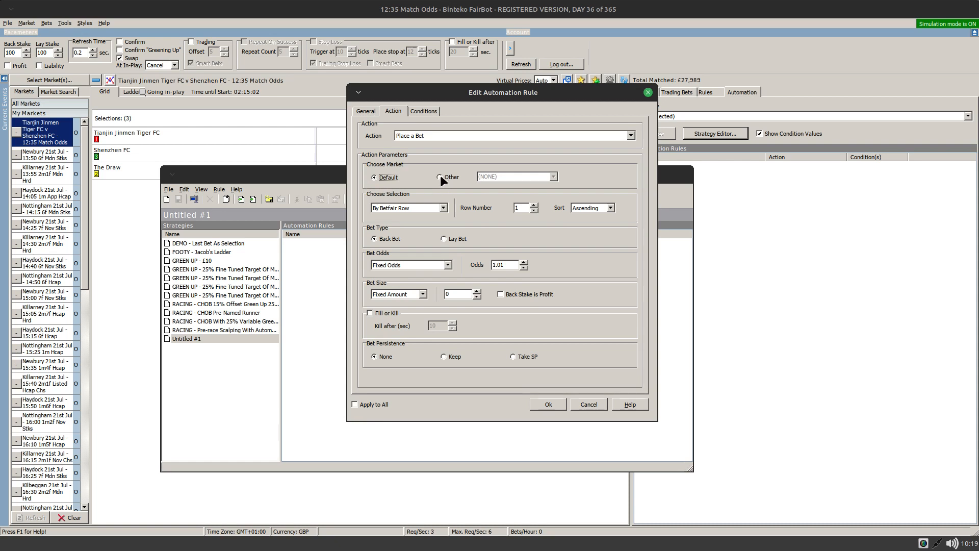
left_click(439, 177)
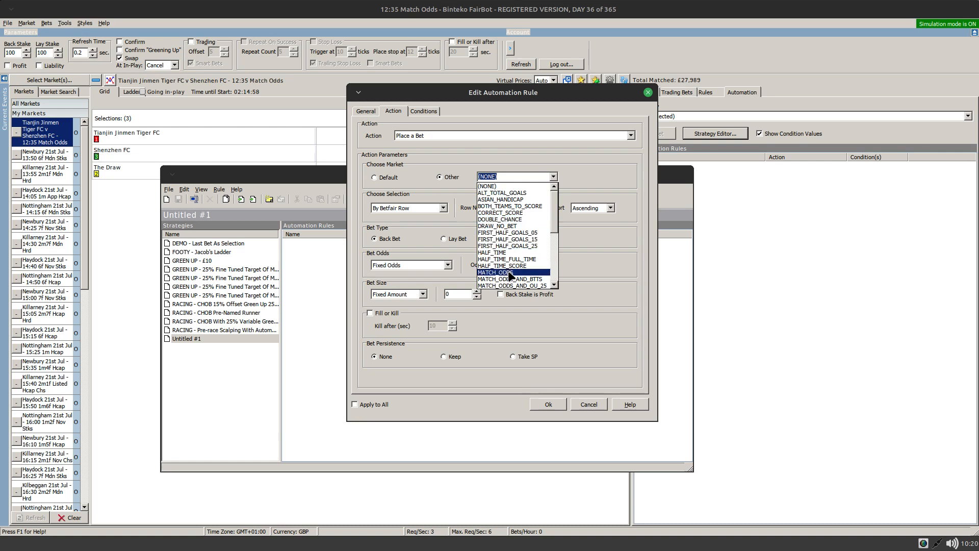
left_click(498, 271)
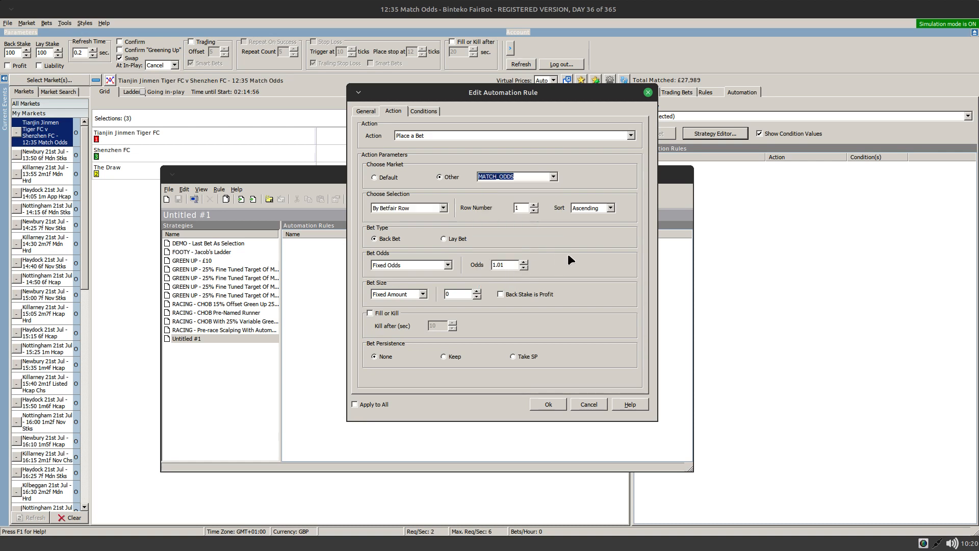
mouse_move(380, 177)
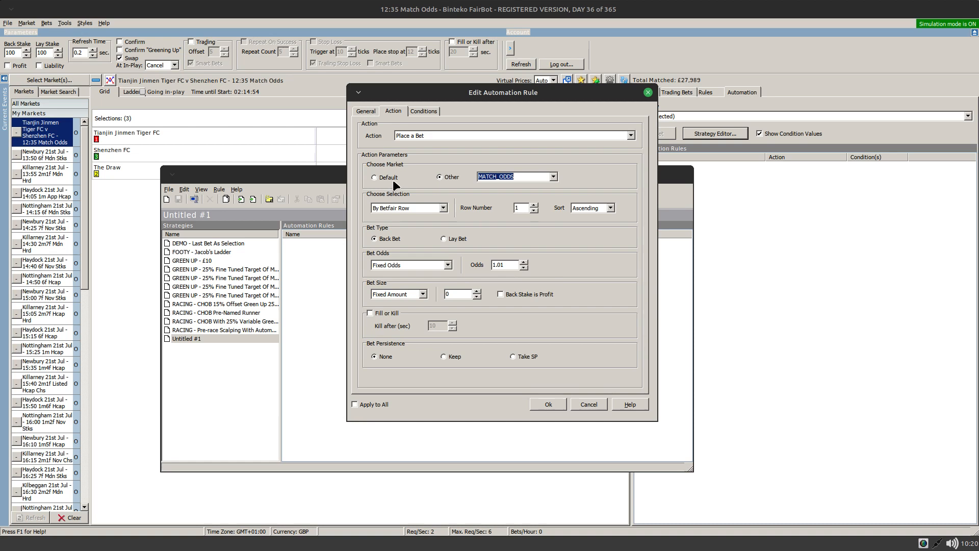
mouse_move(495, 187)
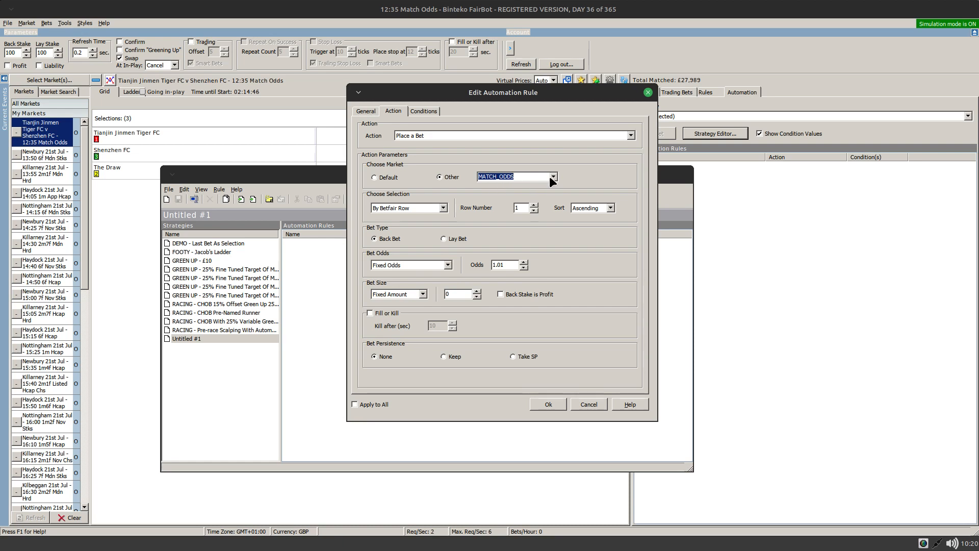
left_click(552, 176)
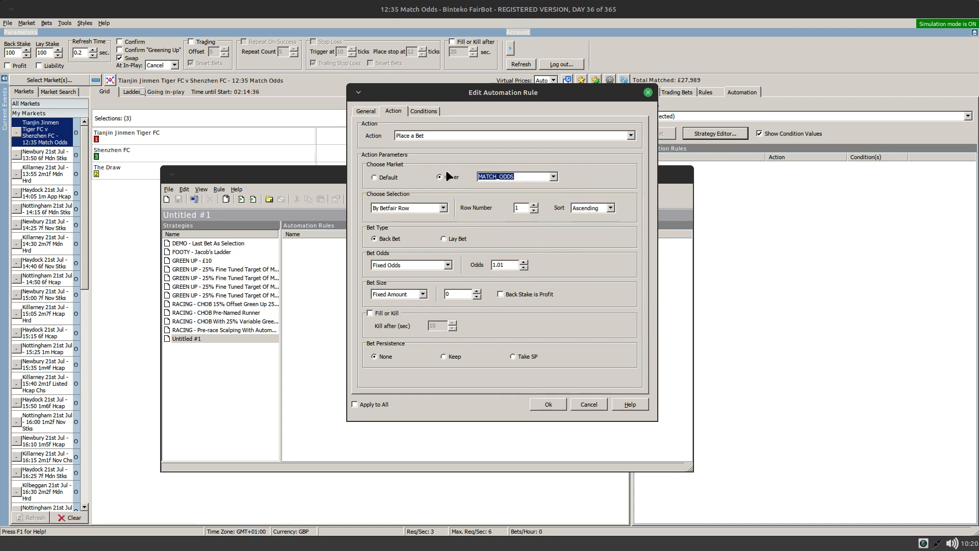
left_click(437, 177)
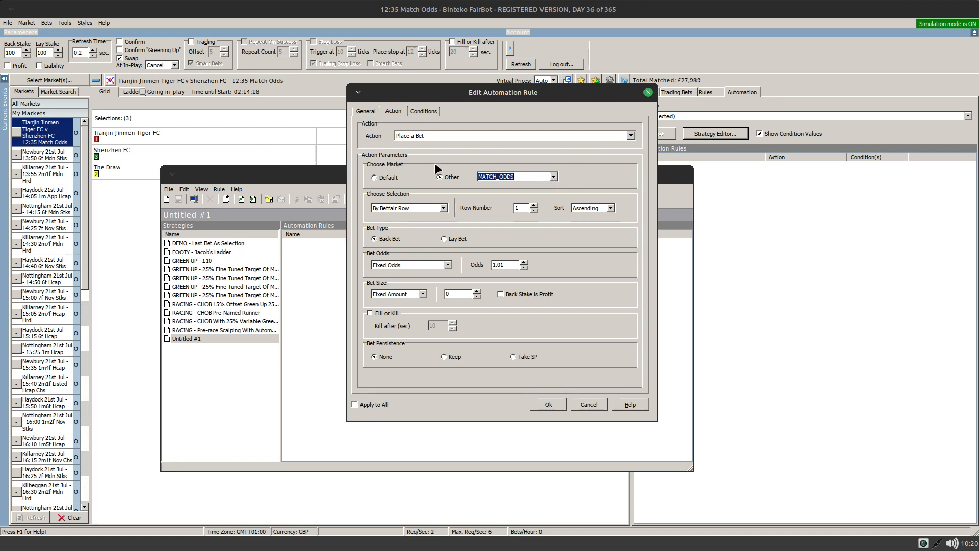
left_click(552, 177)
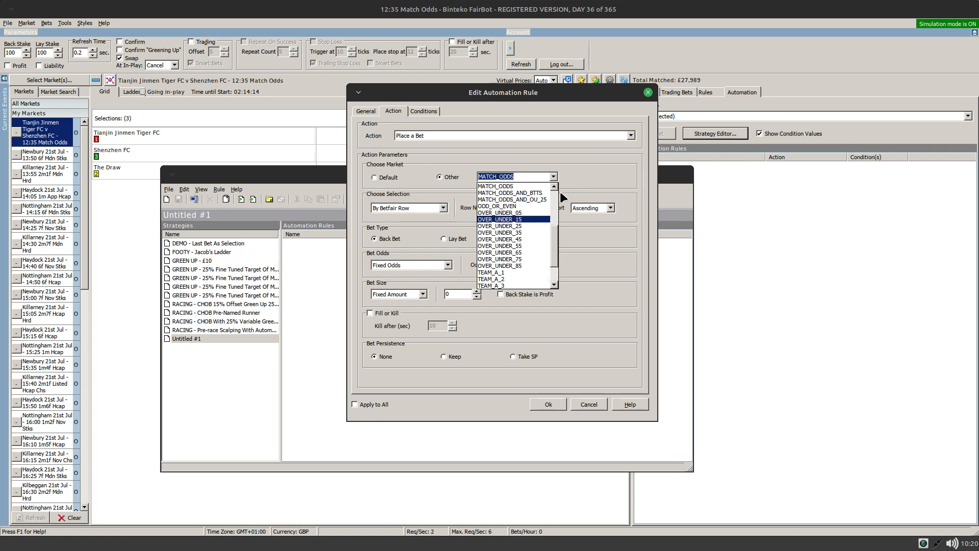
left_click(495, 186)
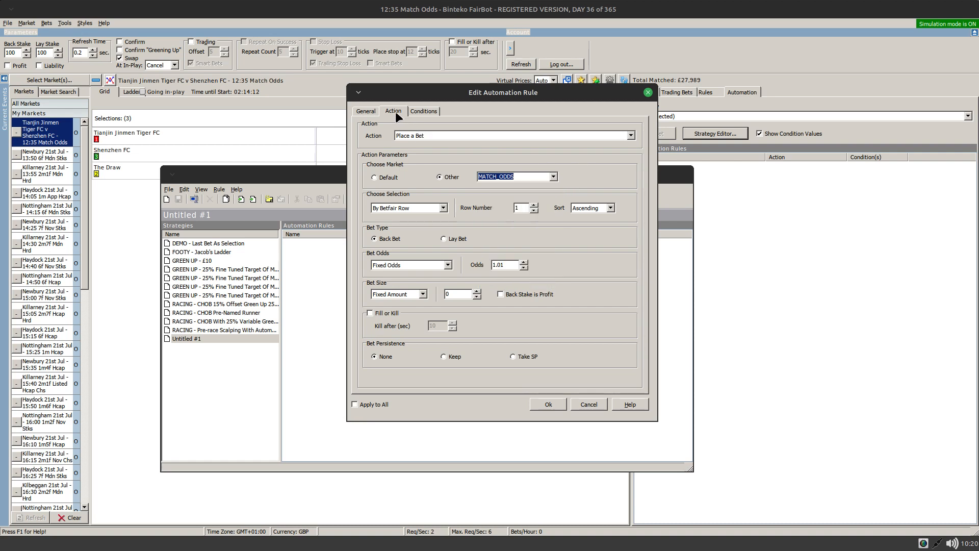
mouse_move(421, 215)
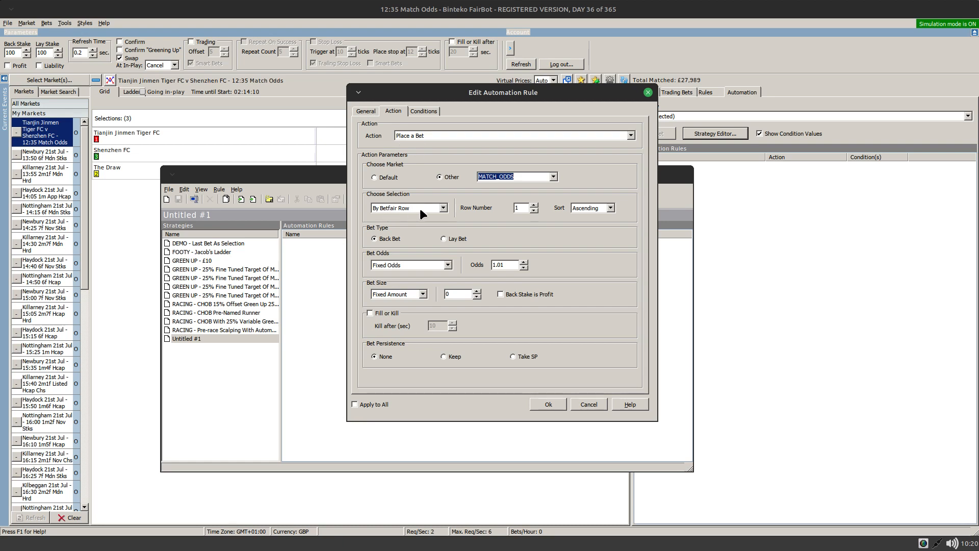
mouse_move(593, 223)
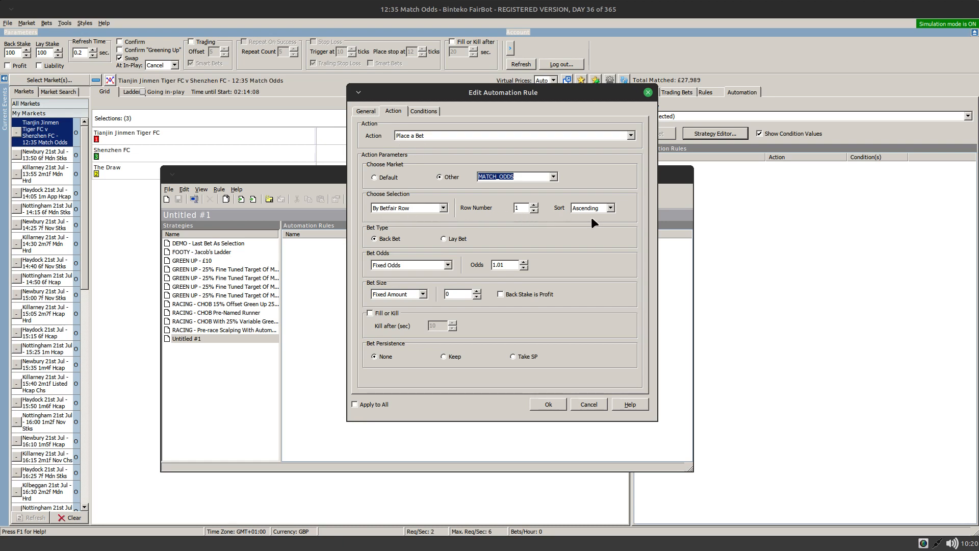
mouse_move(577, 231)
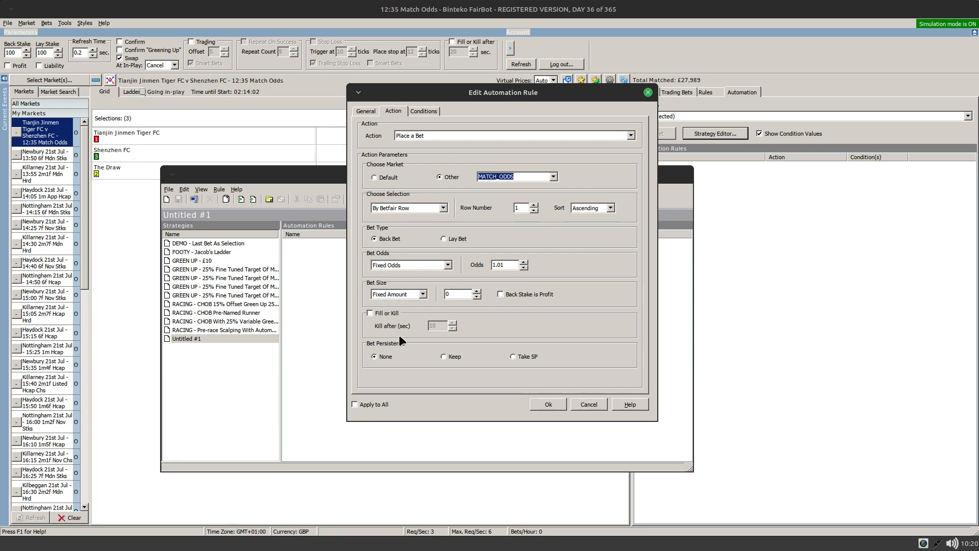
mouse_move(444, 208)
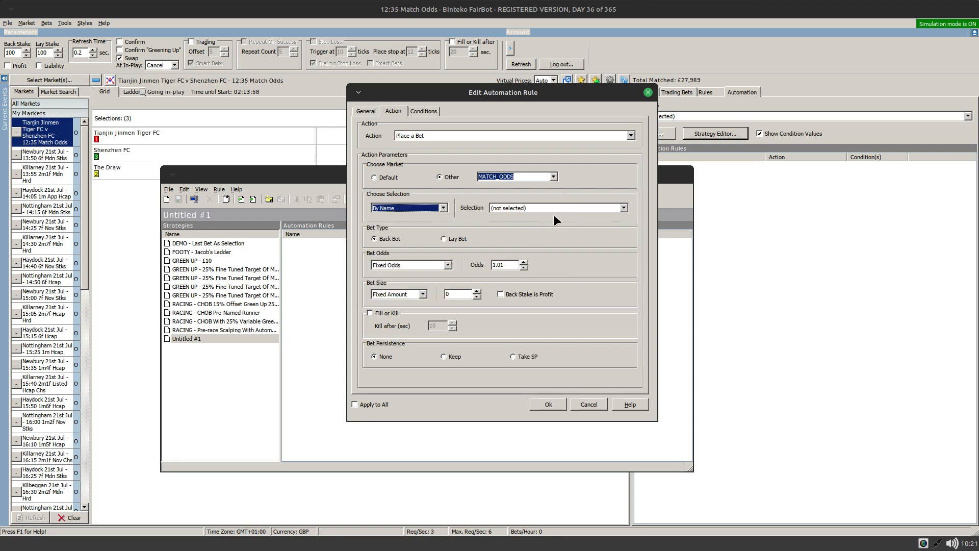
Set the rule's selection method to By Name and bring up the bet's market list.
left_click(623, 208)
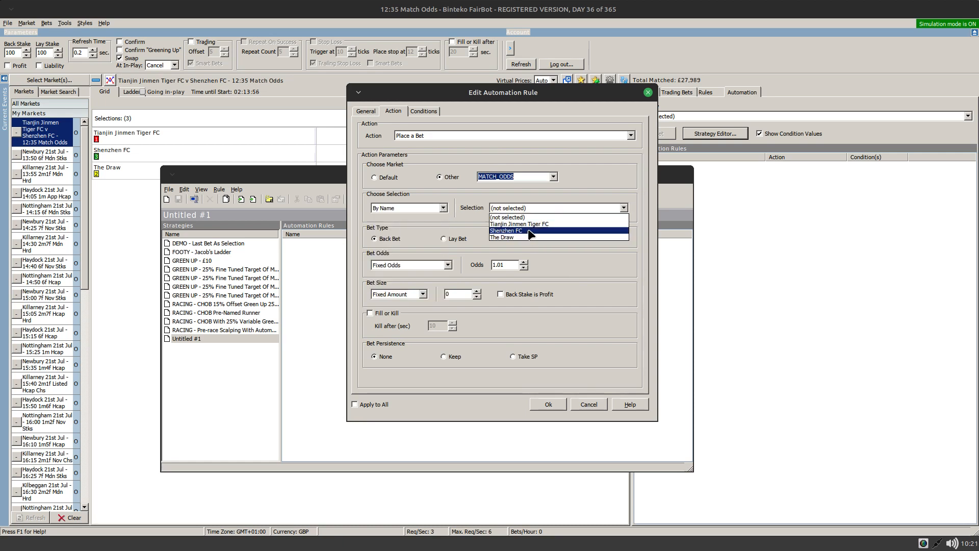
mouse_move(505, 243)
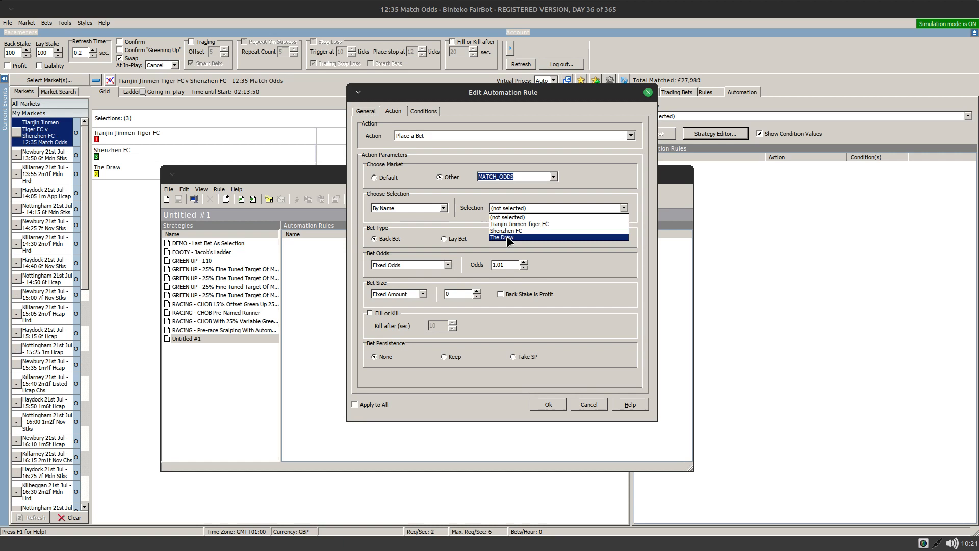
mouse_move(512, 224)
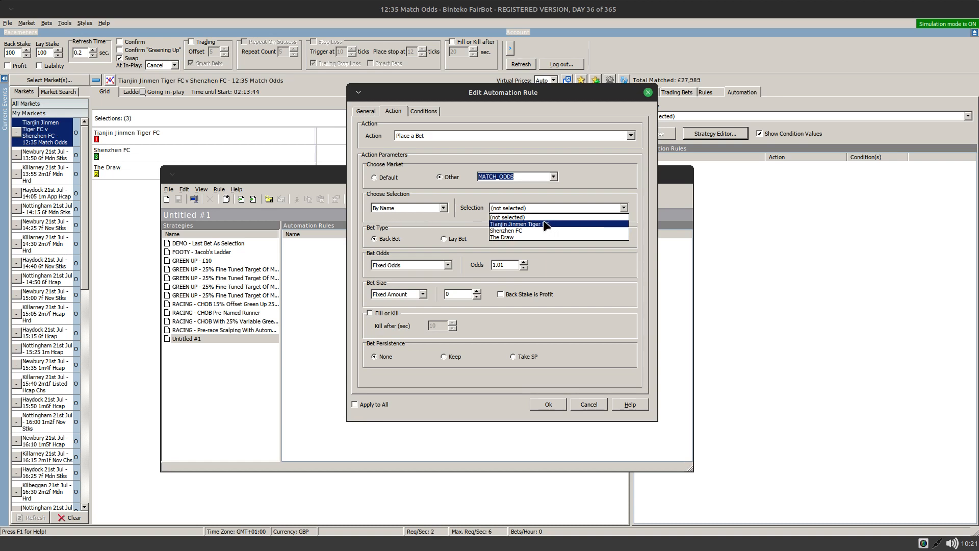
mouse_move(518, 229)
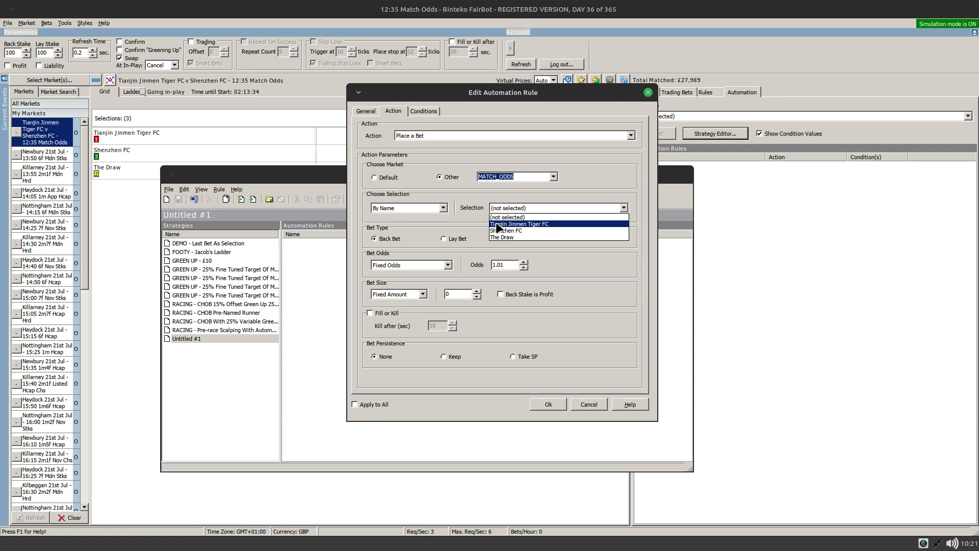
mouse_move(586, 238)
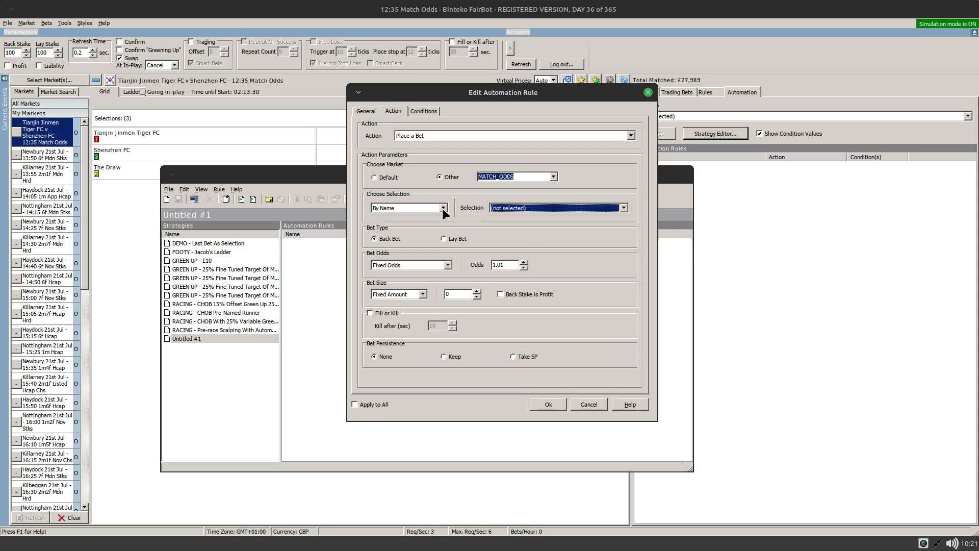
left_click(552, 176)
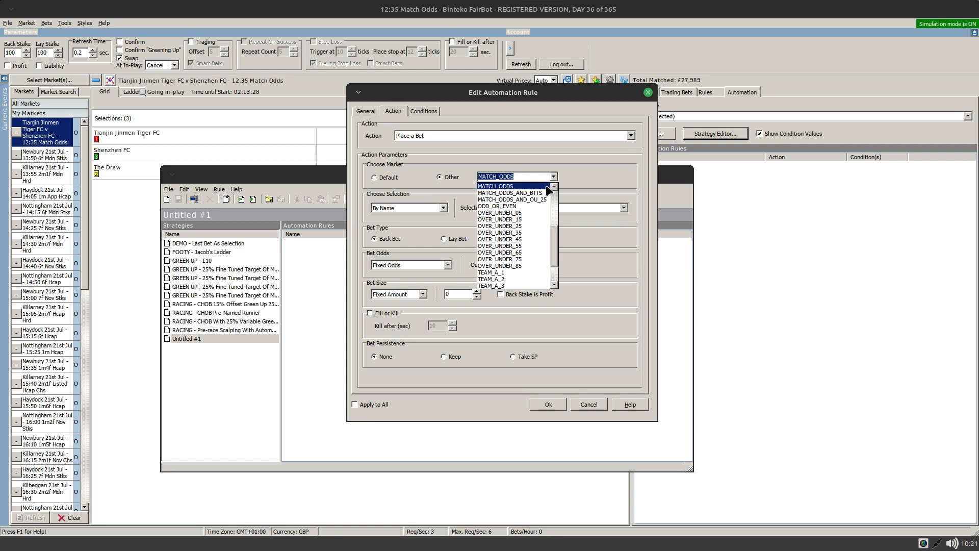
Target the OVER_UNDER_25 market with Over 2.5 Goals as the backed selection.
left_click(499, 226)
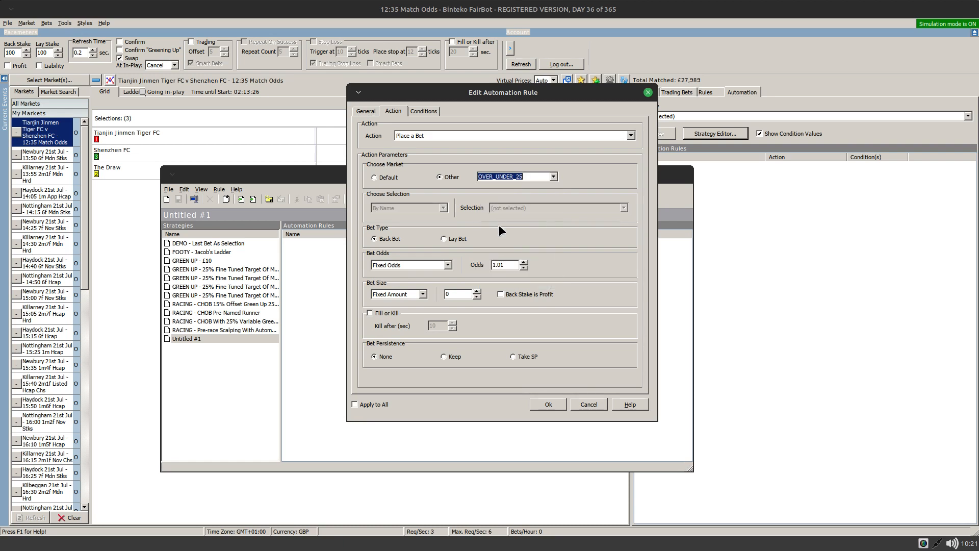
left_click(623, 208)
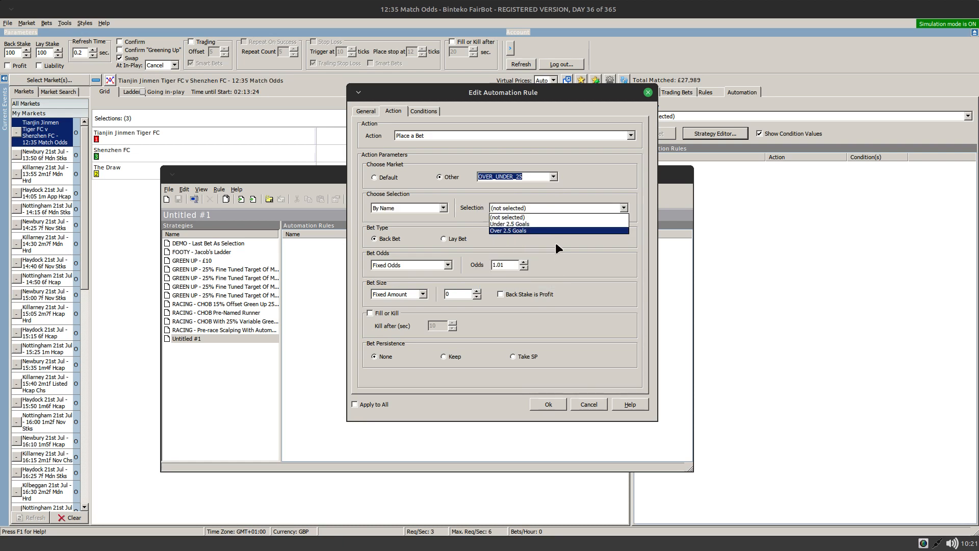
mouse_move(498, 236)
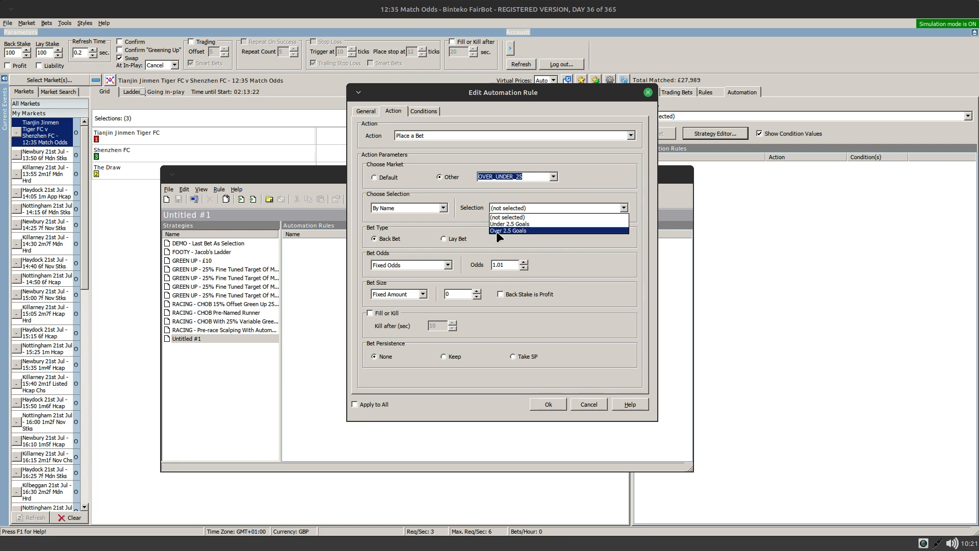
mouse_move(573, 253)
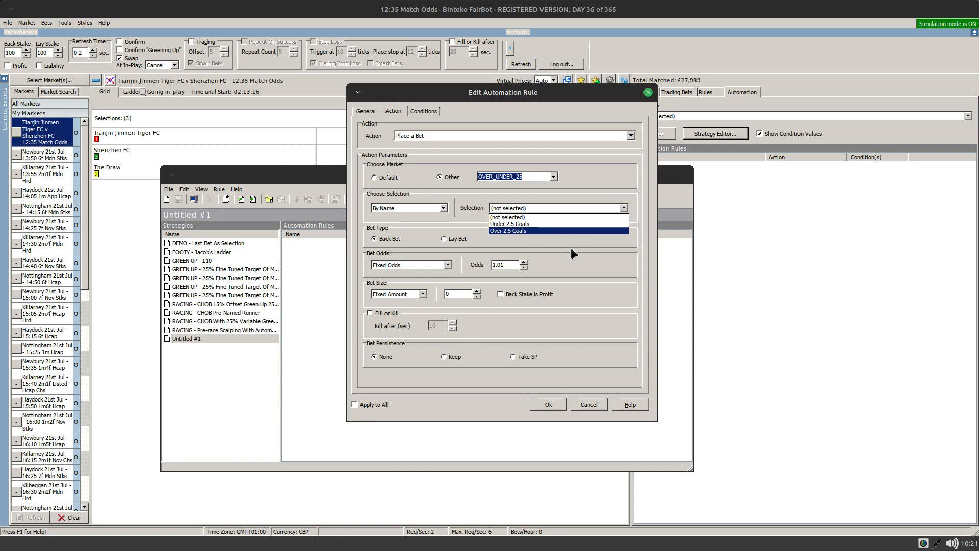
mouse_move(592, 261)
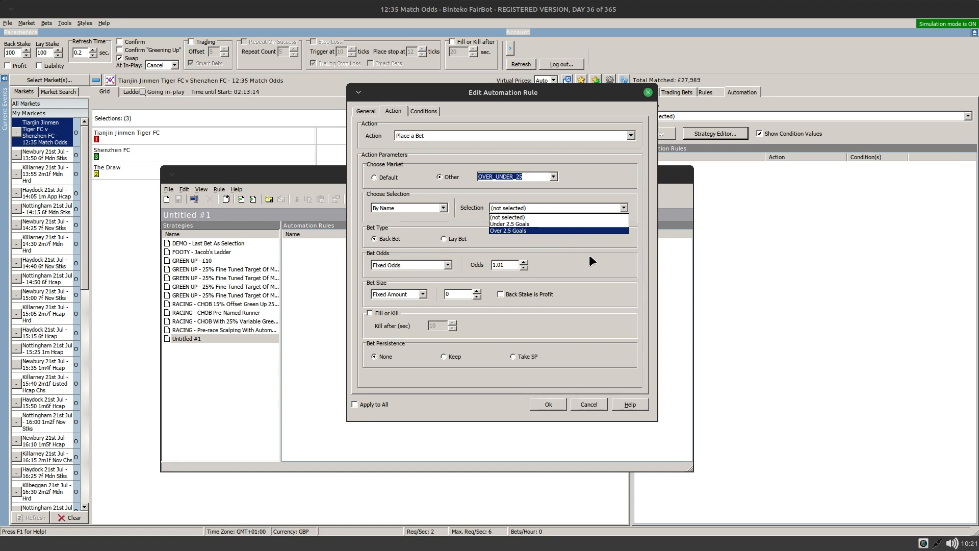
left_click(508, 230)
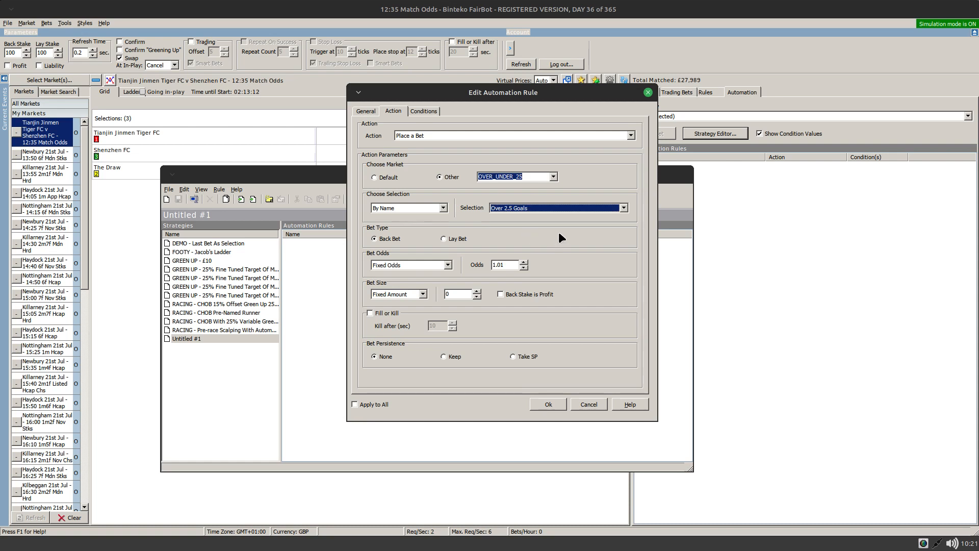
Switch selection choice to By Betfair Row and edit the row number.
left_click(436, 207)
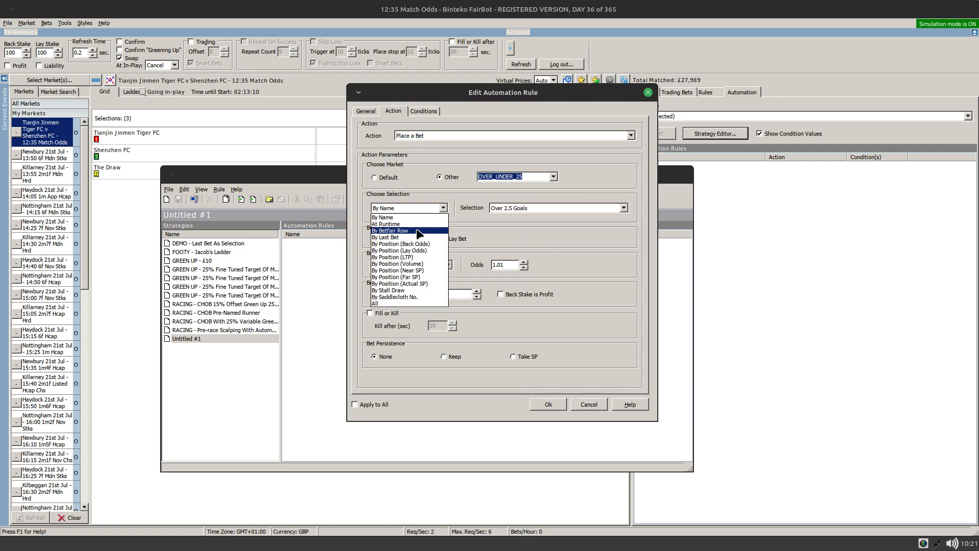
left_click(390, 230)
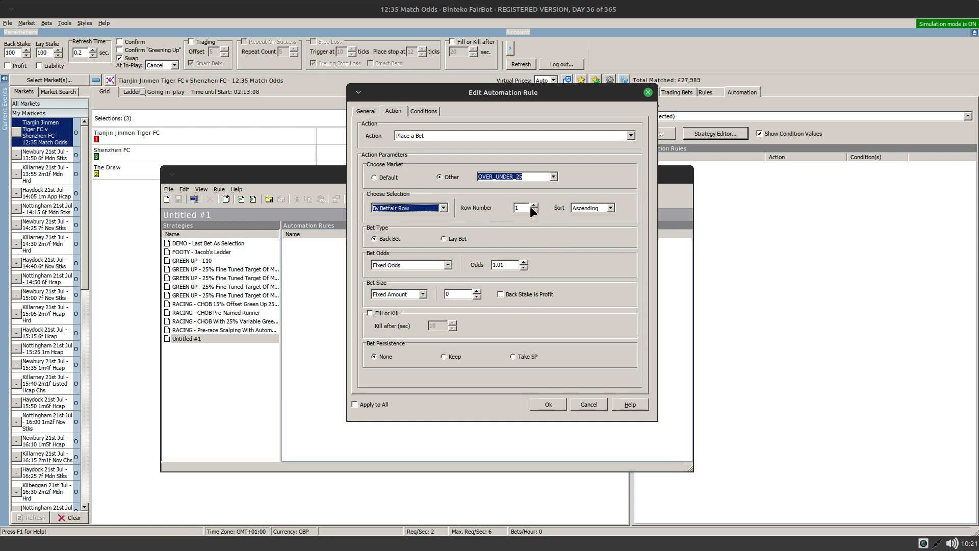
left_click(534, 205)
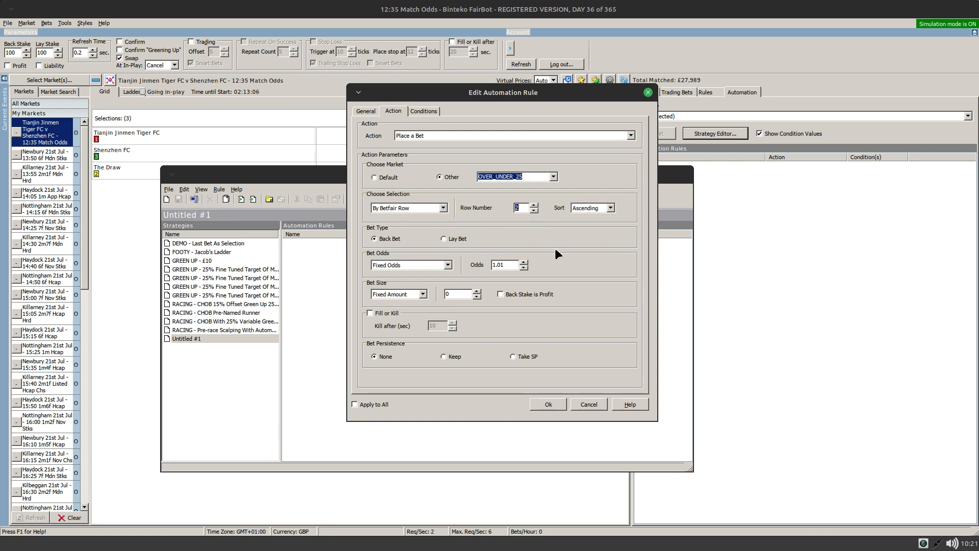
mouse_move(617, 214)
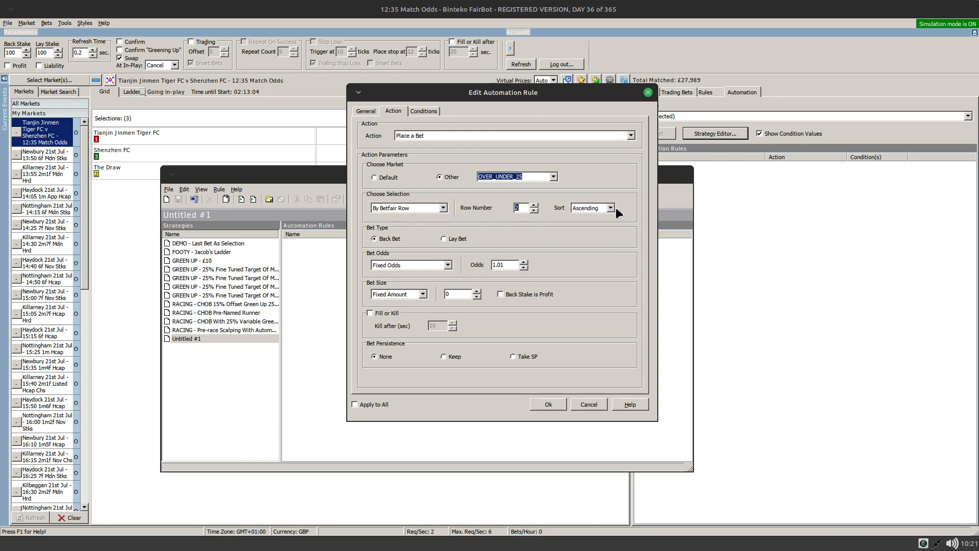
mouse_move(566, 236)
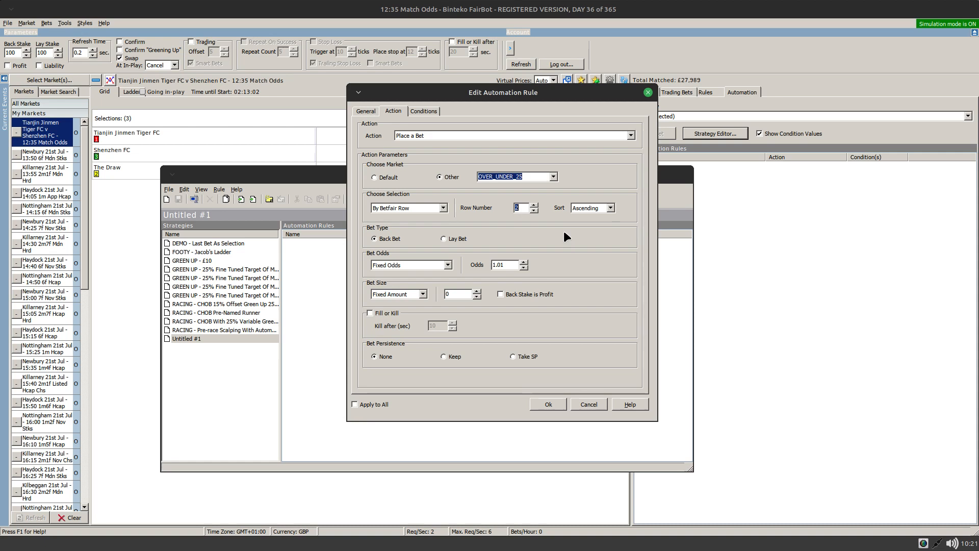
mouse_move(453, 213)
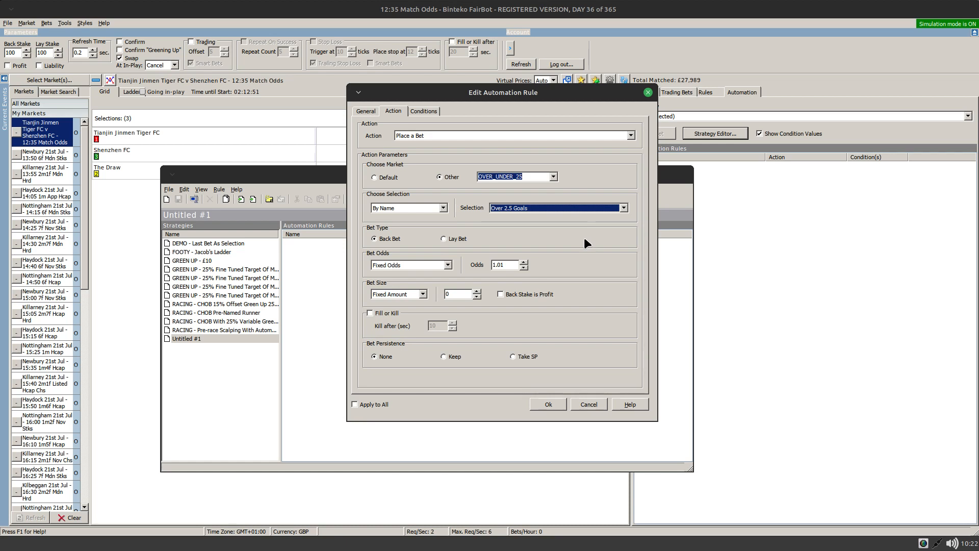
mouse_move(558, 251)
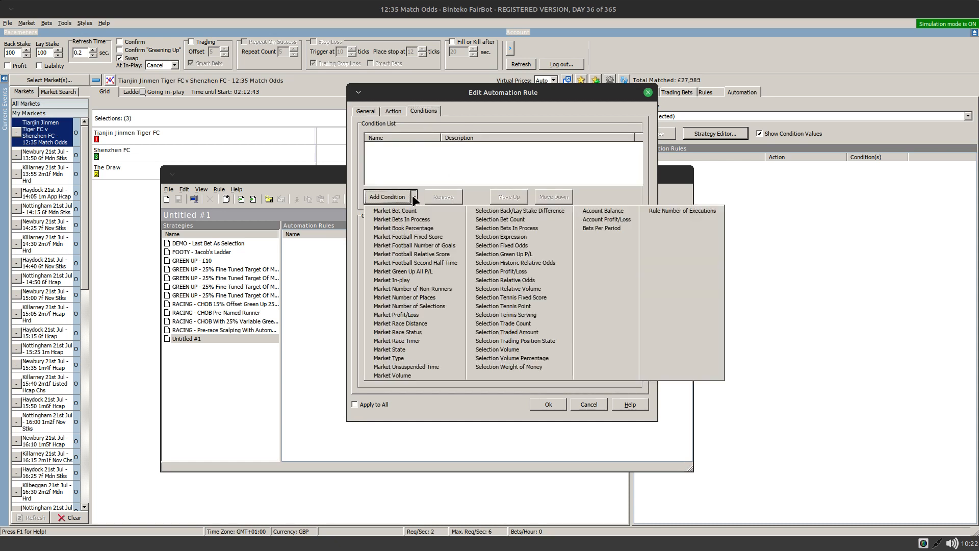
Add a Selection Fixed Odds condition on Under 1.5 Goals in the OVER_UNDER_15 market.
left_click(502, 245)
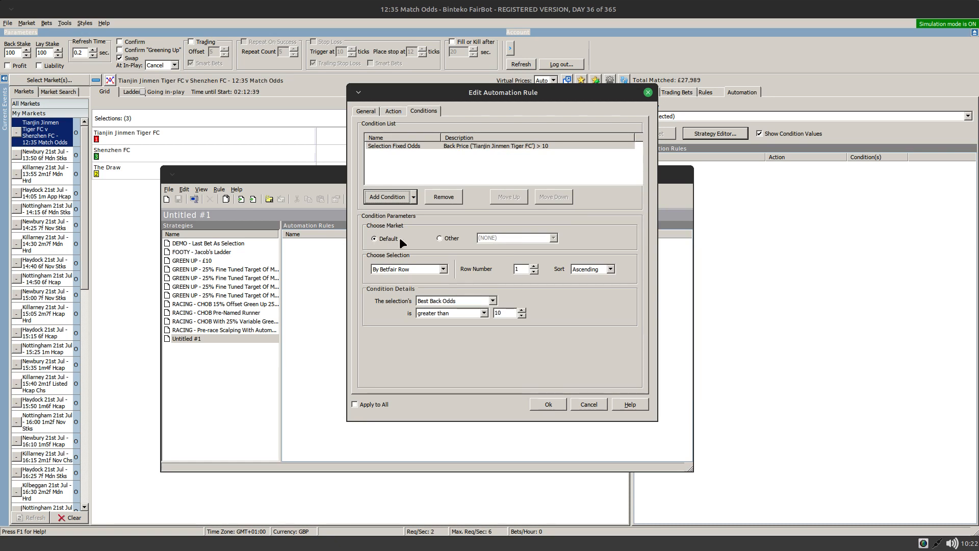
mouse_move(384, 244)
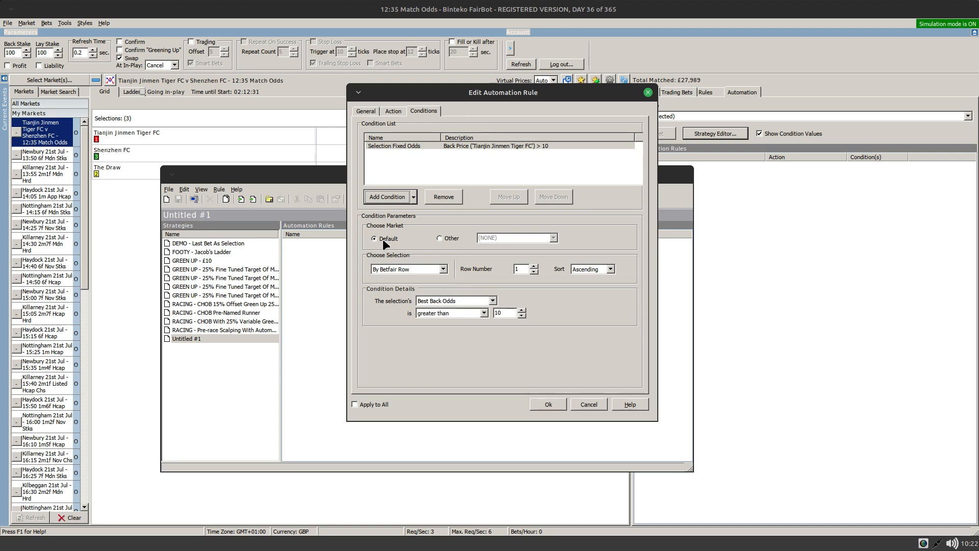
left_click(439, 238)
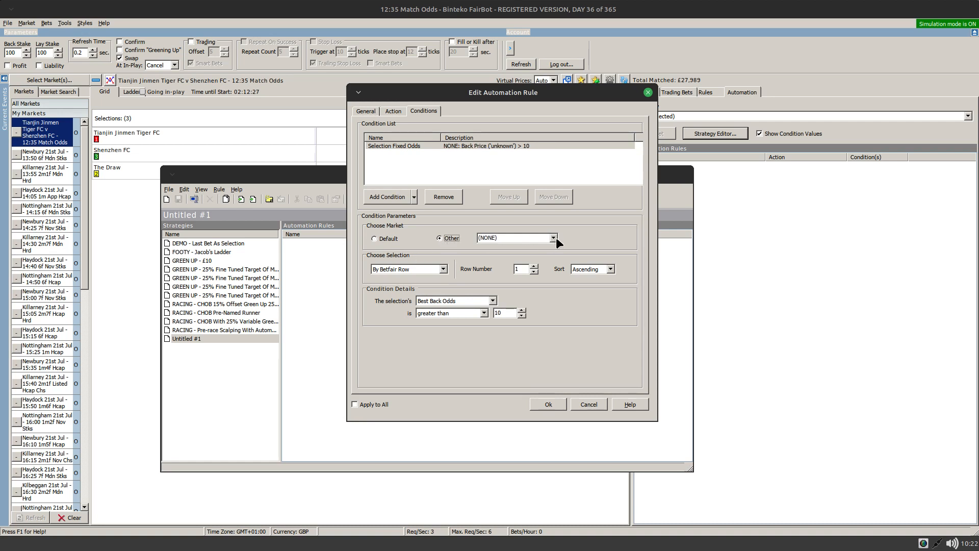
left_click(551, 237)
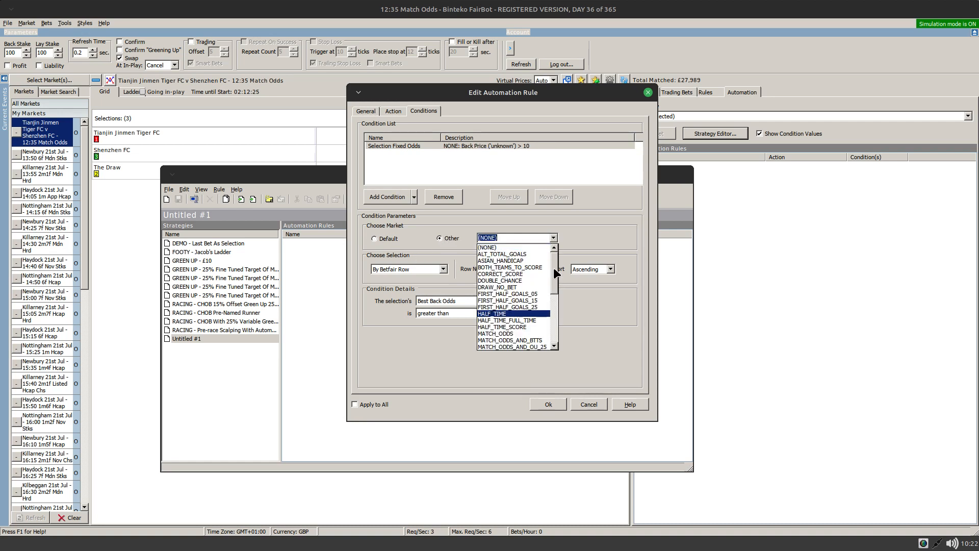
scroll("down", 3)
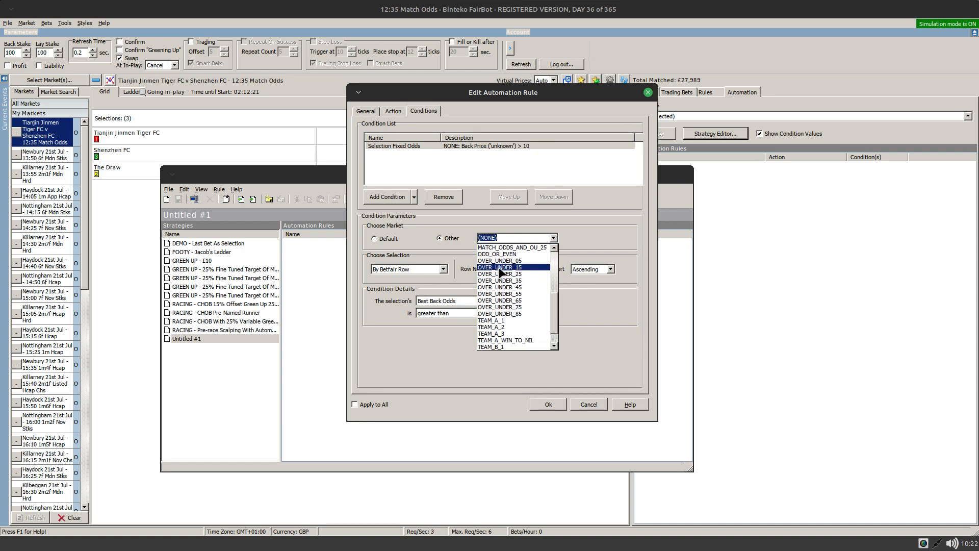
left_click(499, 267)
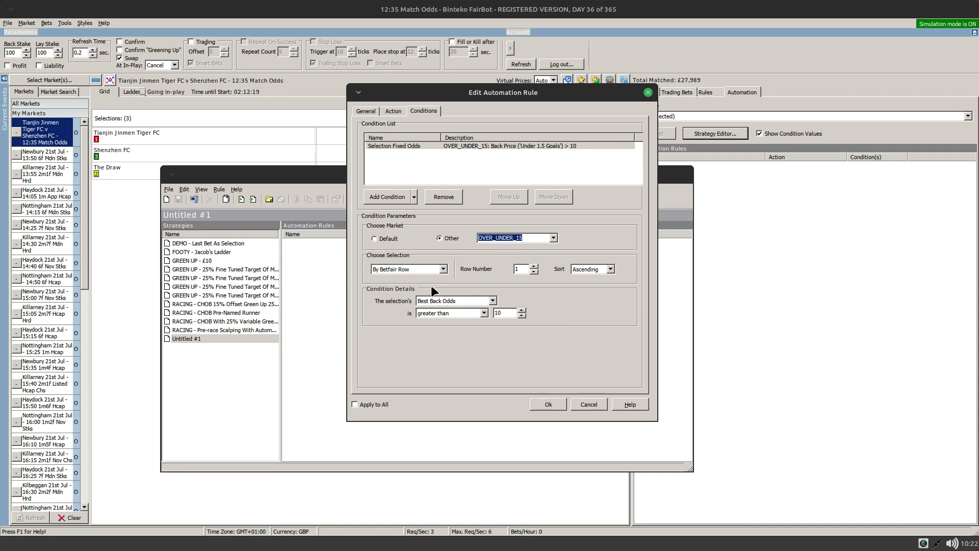
mouse_move(384, 274)
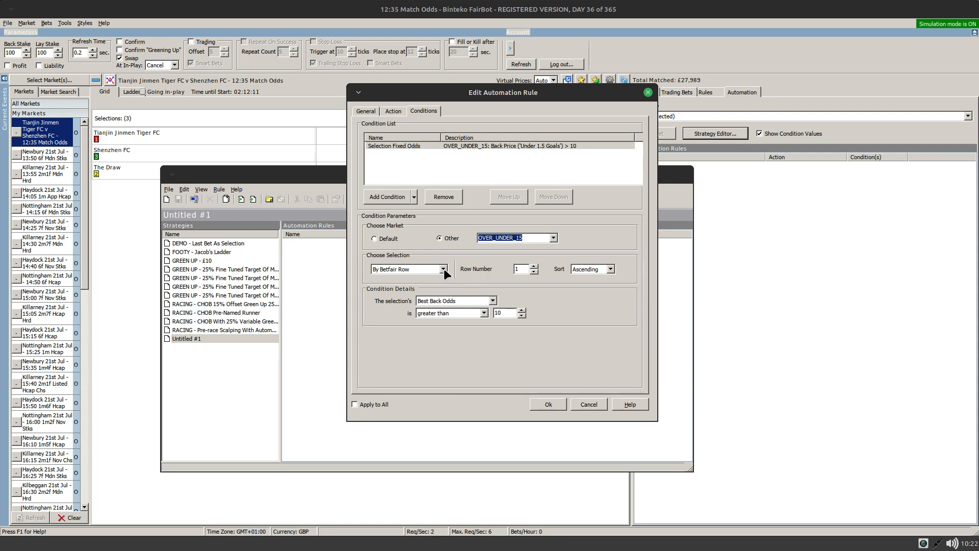
left_click(443, 269)
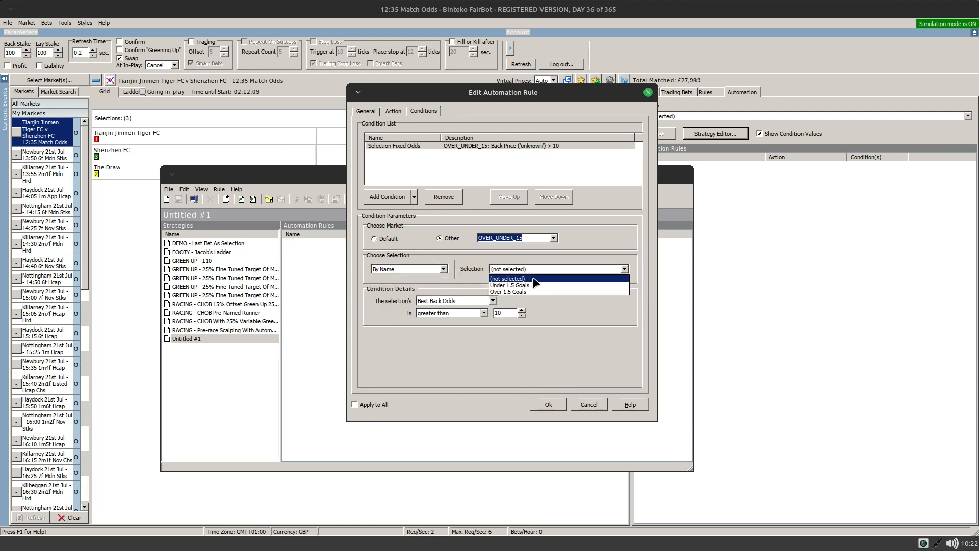
left_click(509, 284)
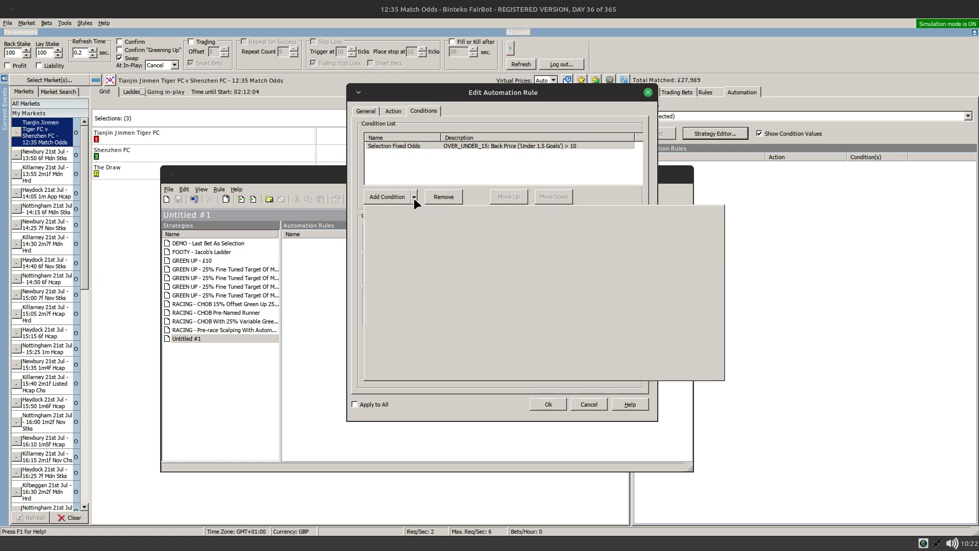
left_click(408, 196)
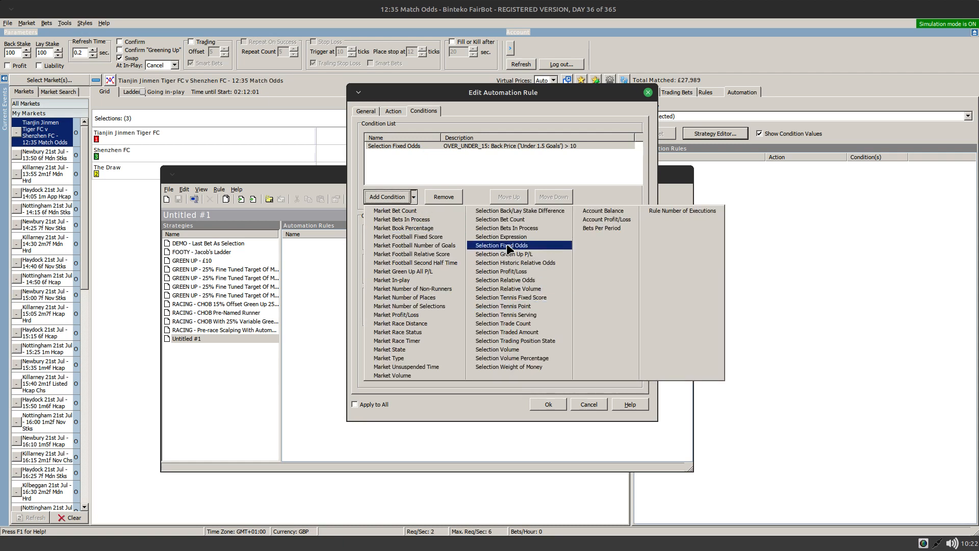
left_click(509, 244)
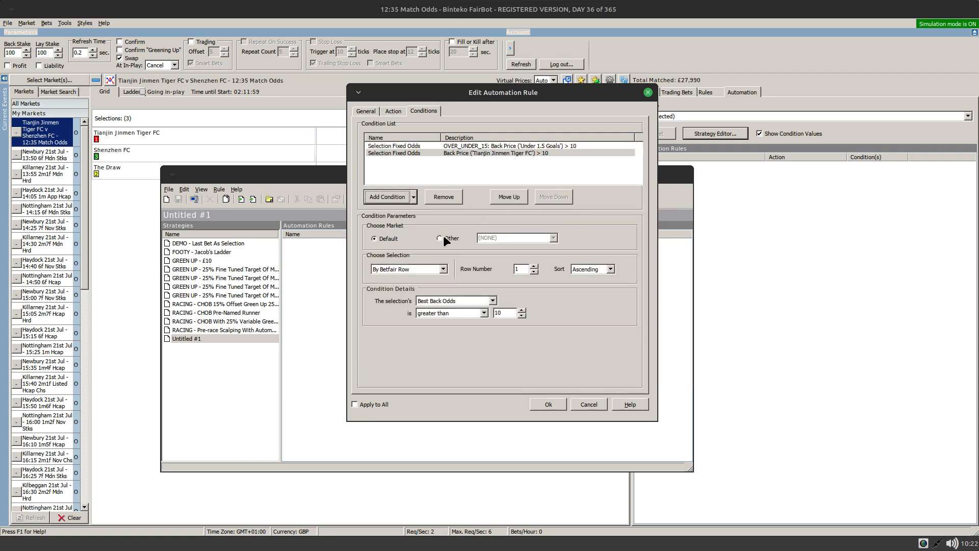
left_click(439, 238)
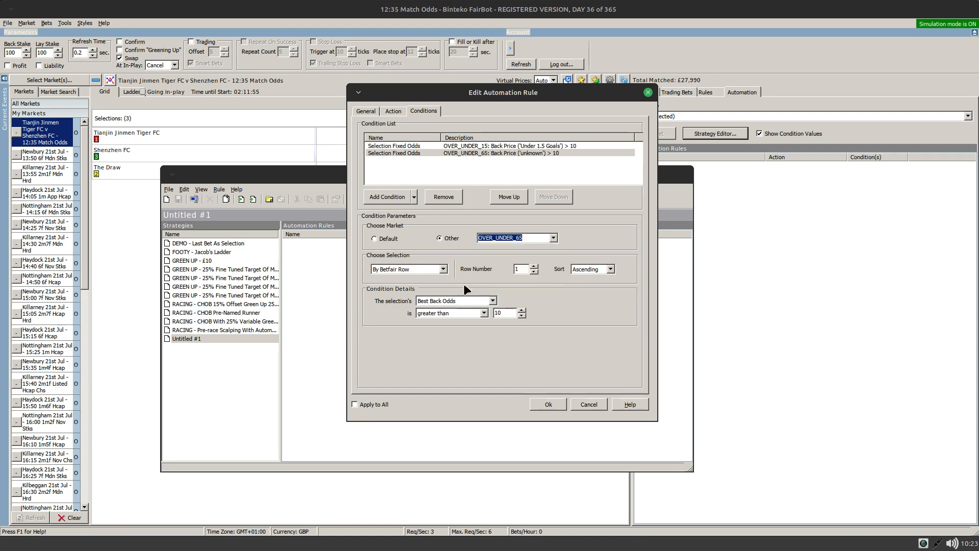
left_click(407, 269)
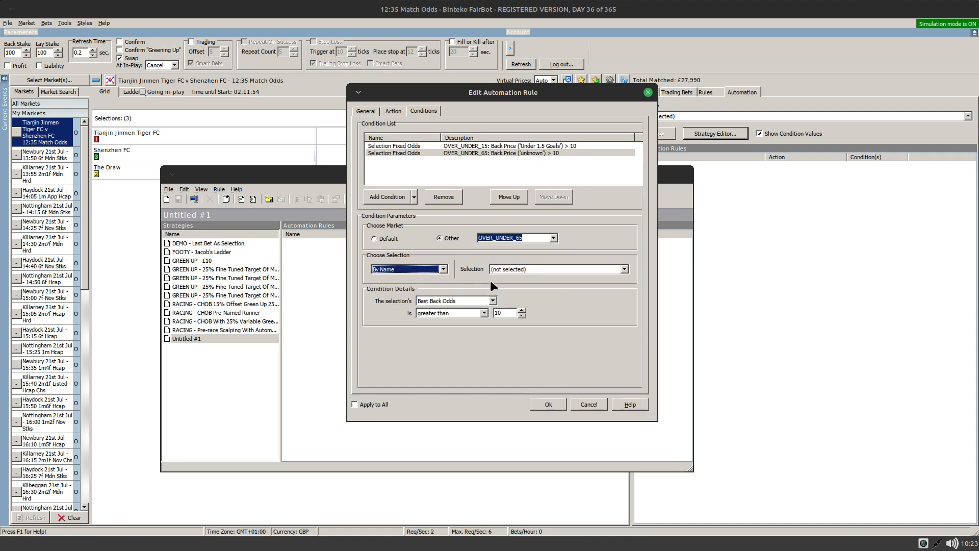
left_click(559, 269)
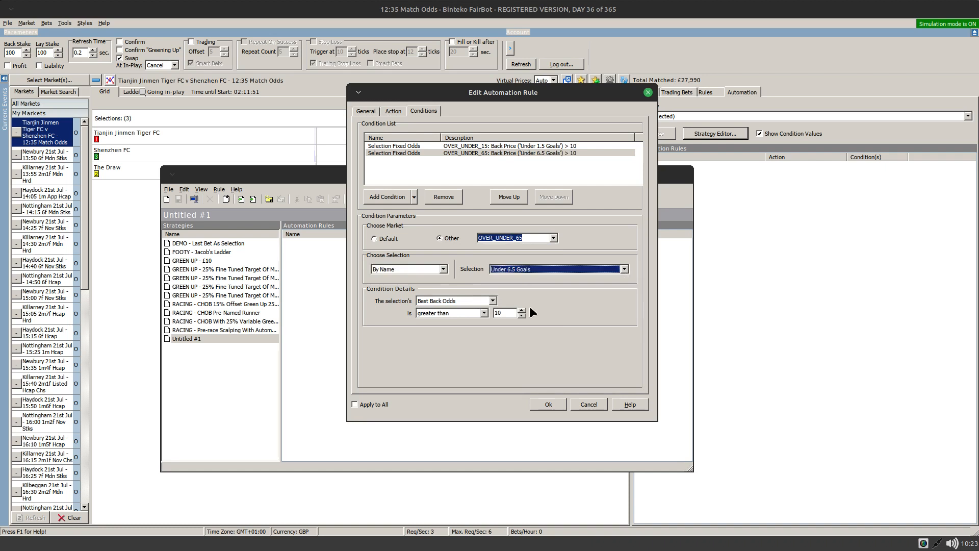
mouse_move(483, 374)
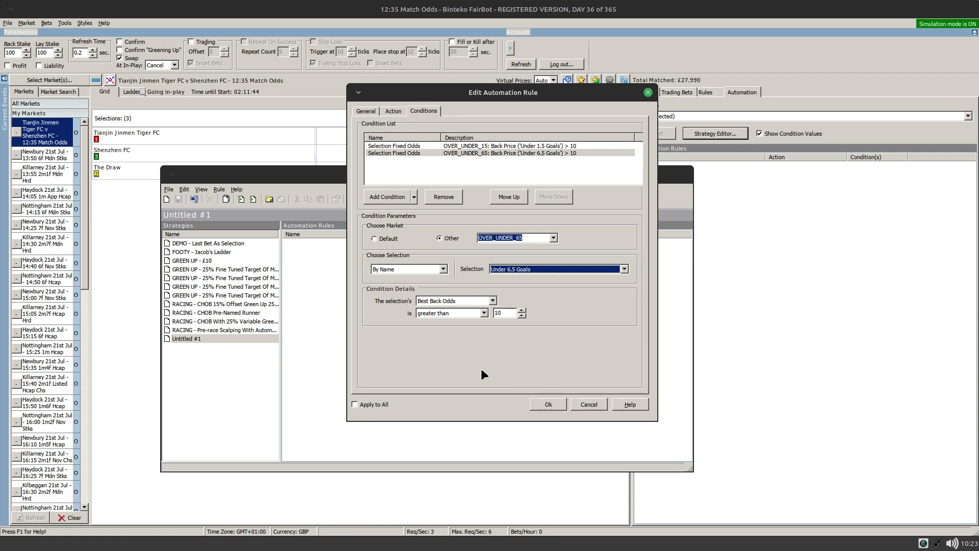
mouse_move(454, 216)
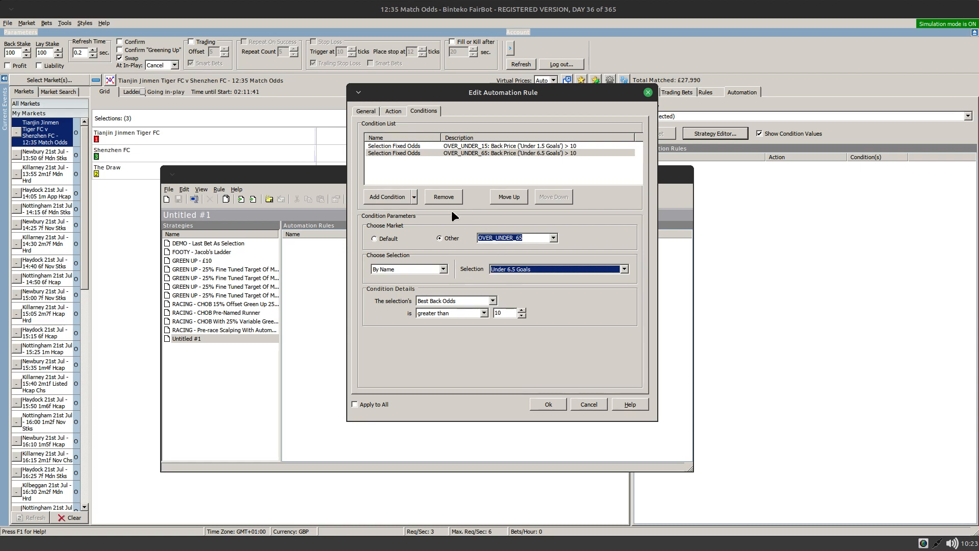
mouse_move(458, 361)
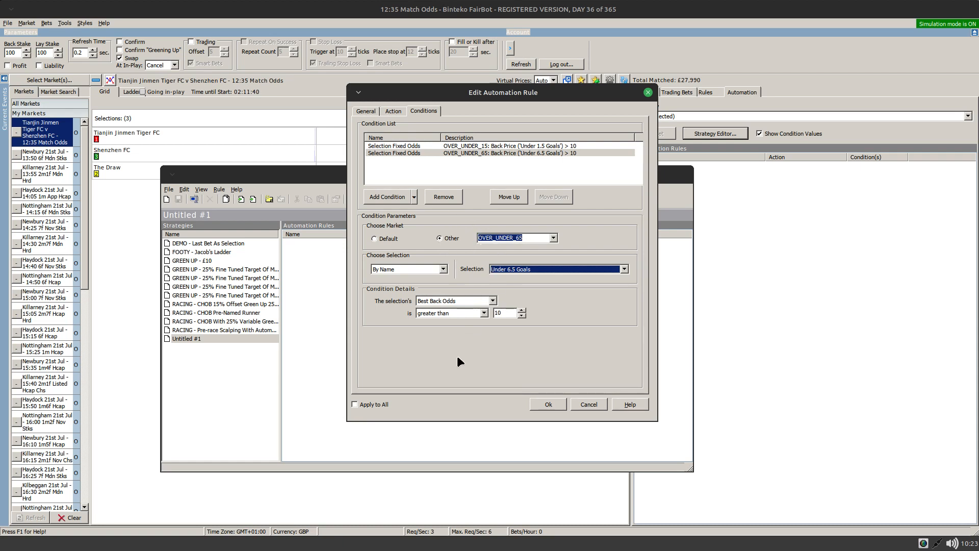
mouse_move(488, 355)
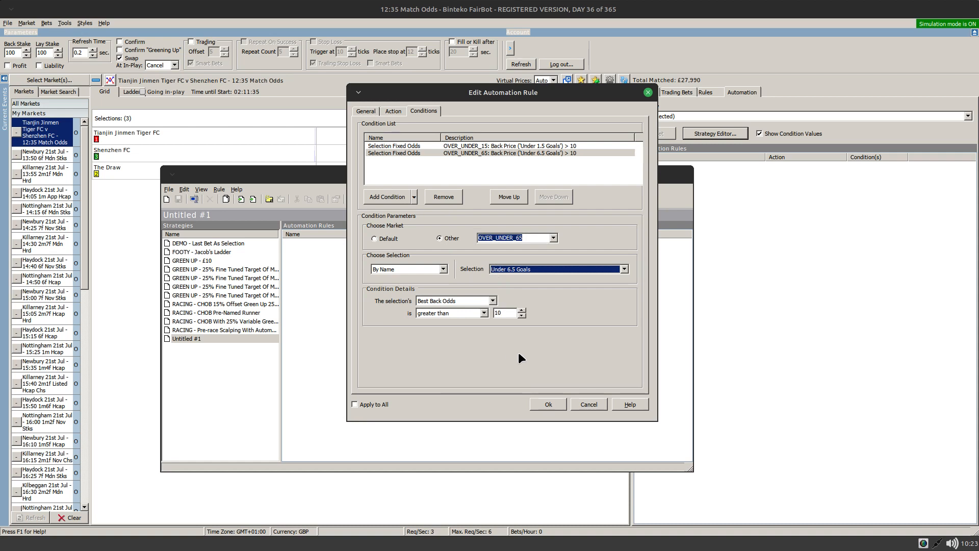
mouse_move(535, 355)
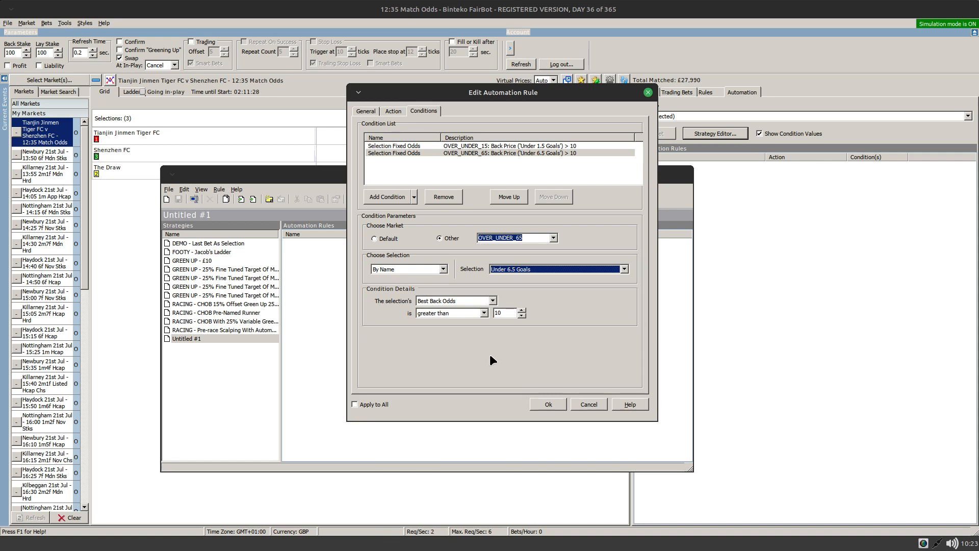
mouse_move(508, 356)
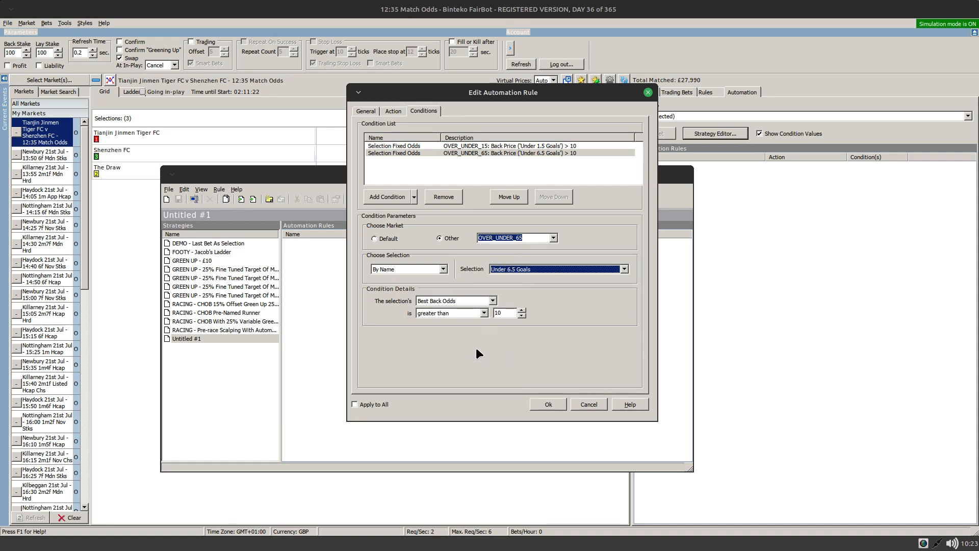
mouse_move(466, 381)
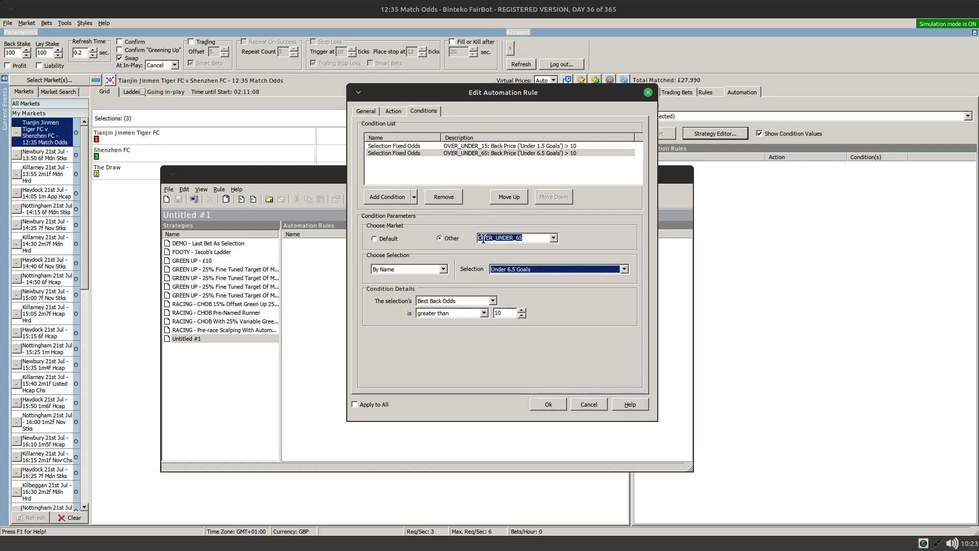
On the Action tab, browse the bet's market list without changing it.
left_click(393, 111)
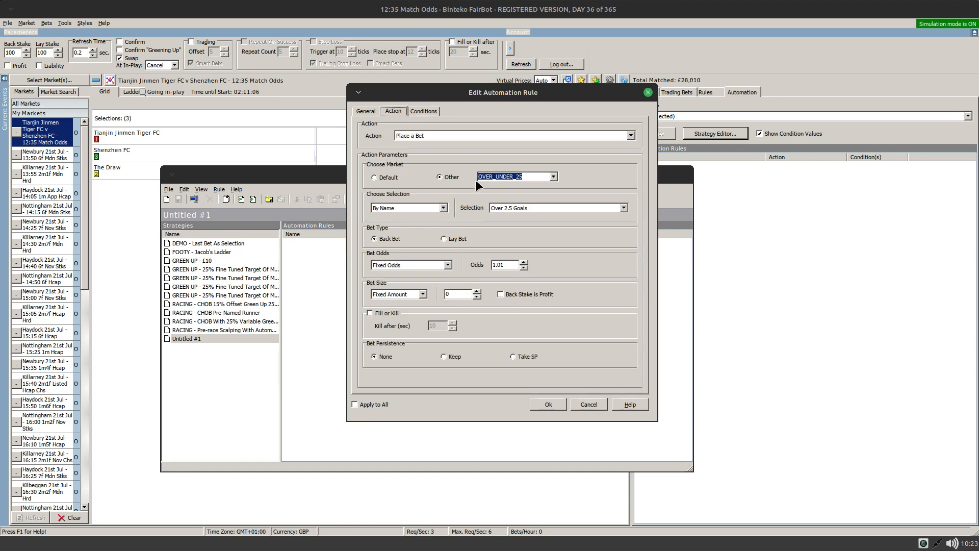
mouse_move(491, 378)
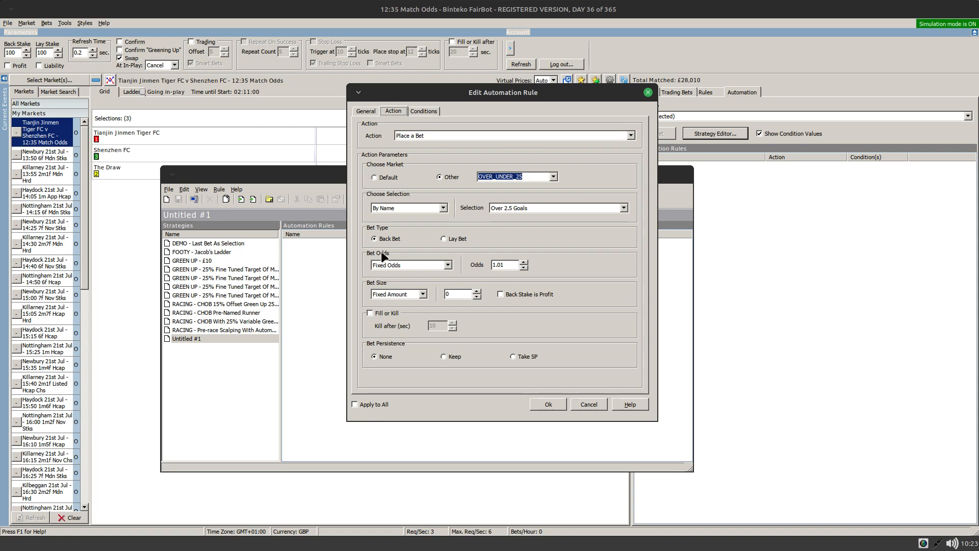
mouse_move(553, 179)
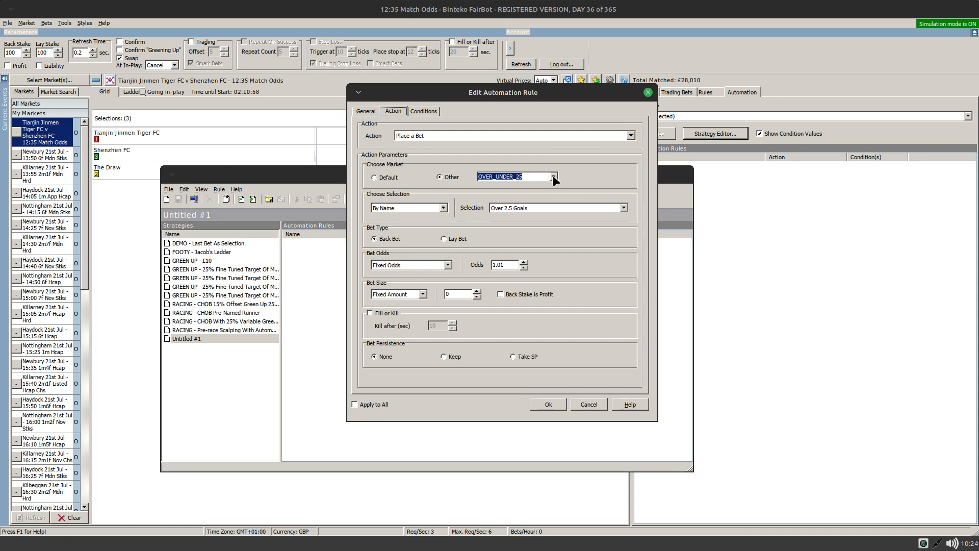
left_click(554, 177)
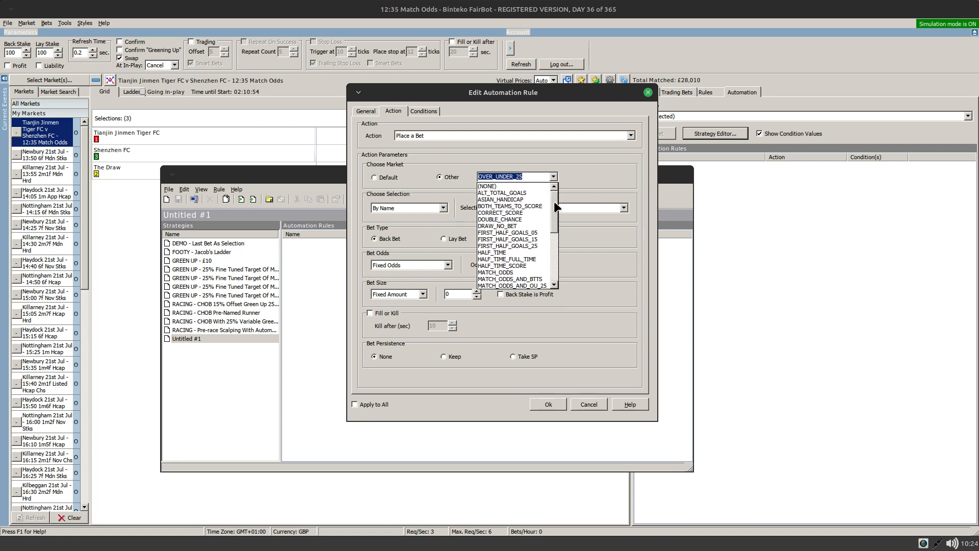
scroll("down", 3)
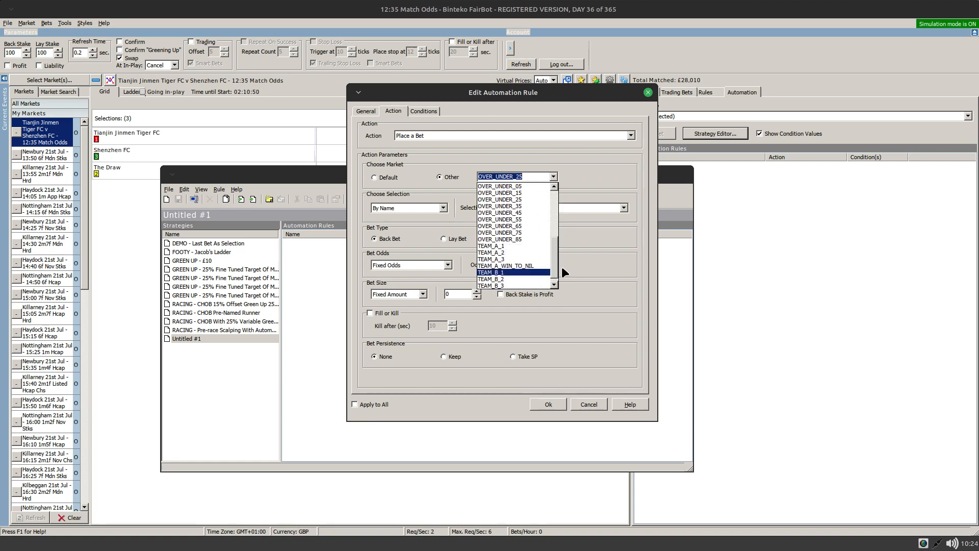
left_click(500, 199)
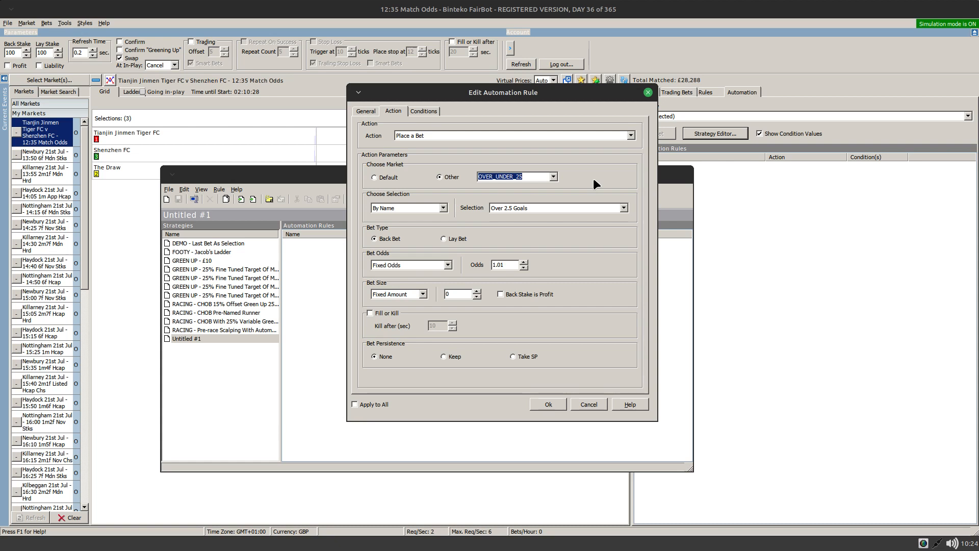
Keep OVER_UNDER_25 with Over 2.5 Goals, then switch the bet market to TEAM_A_WIN_TO_NIL.
left_click(551, 177)
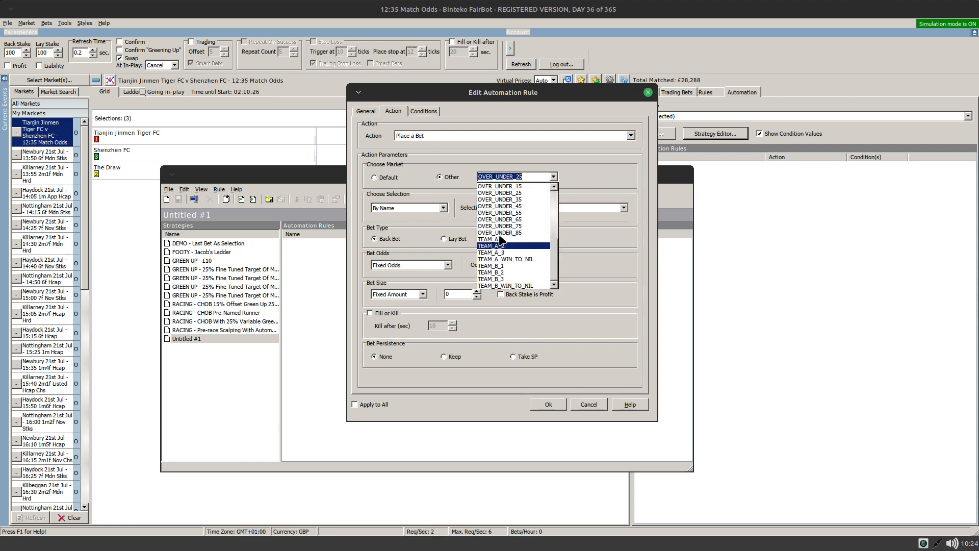
left_click(499, 192)
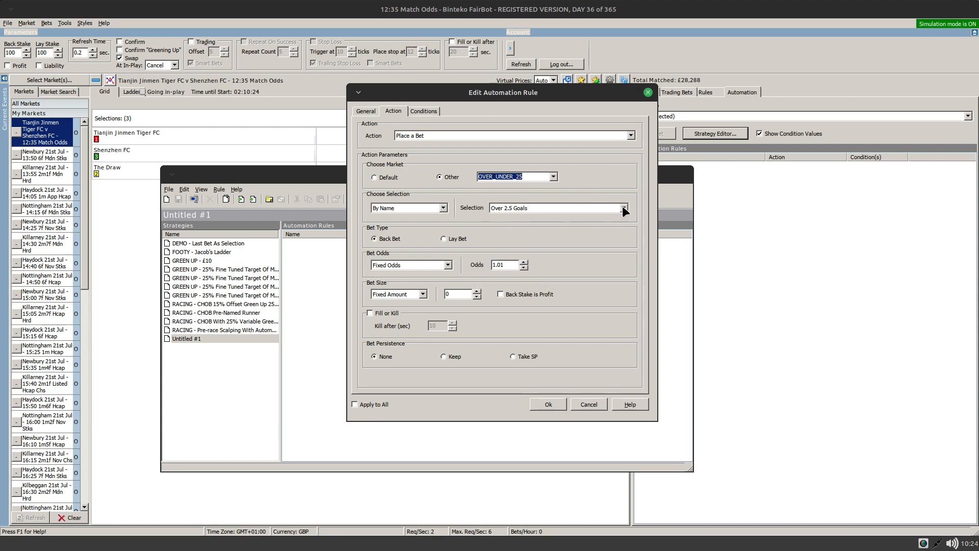
left_click(625, 208)
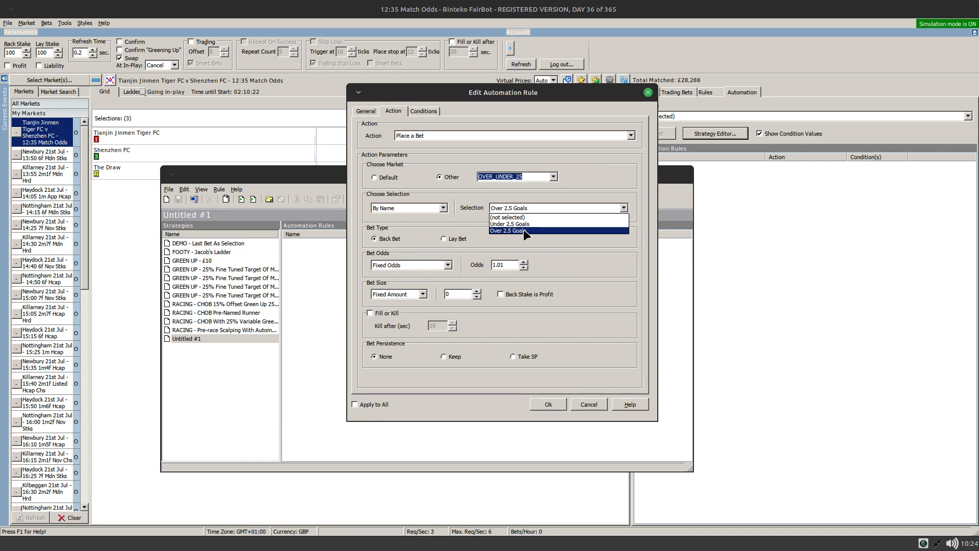
left_click(509, 230)
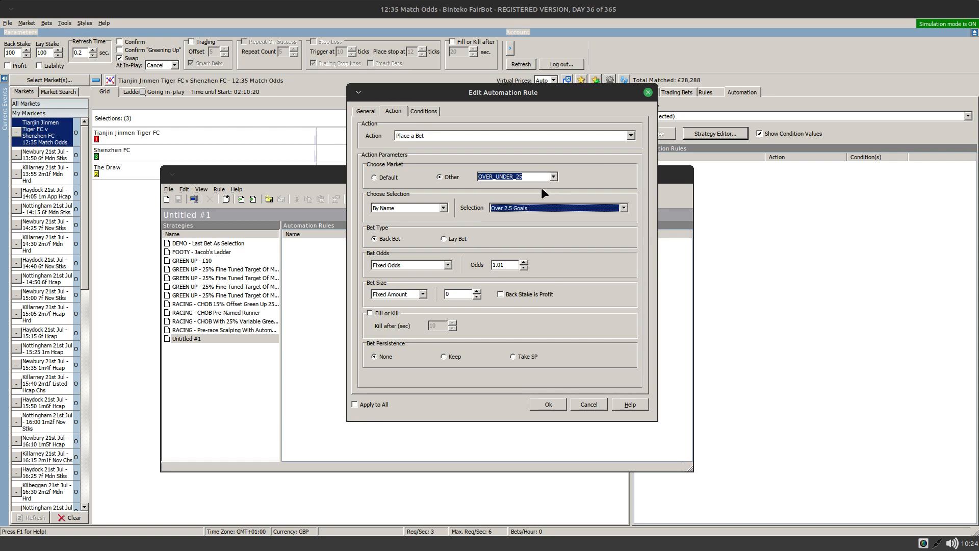
left_click(550, 177)
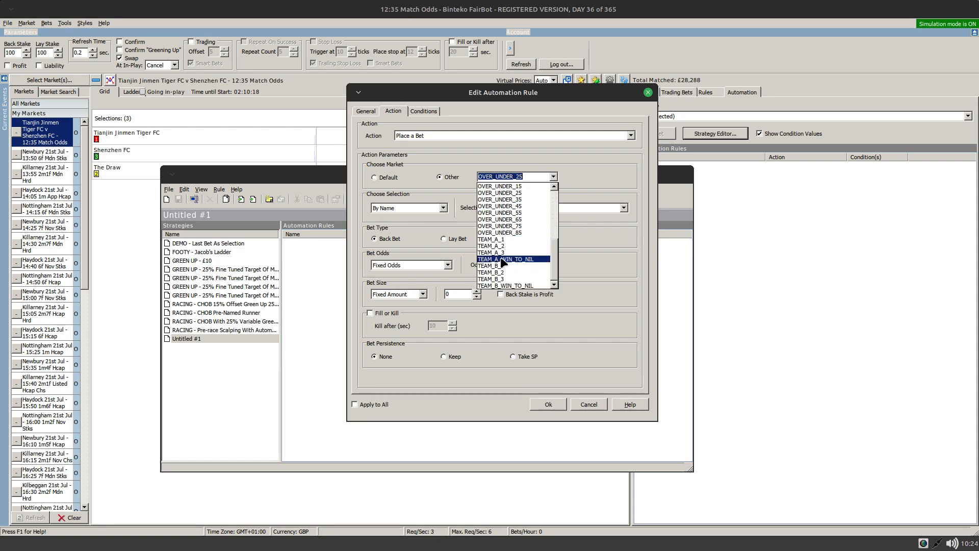
left_click(505, 258)
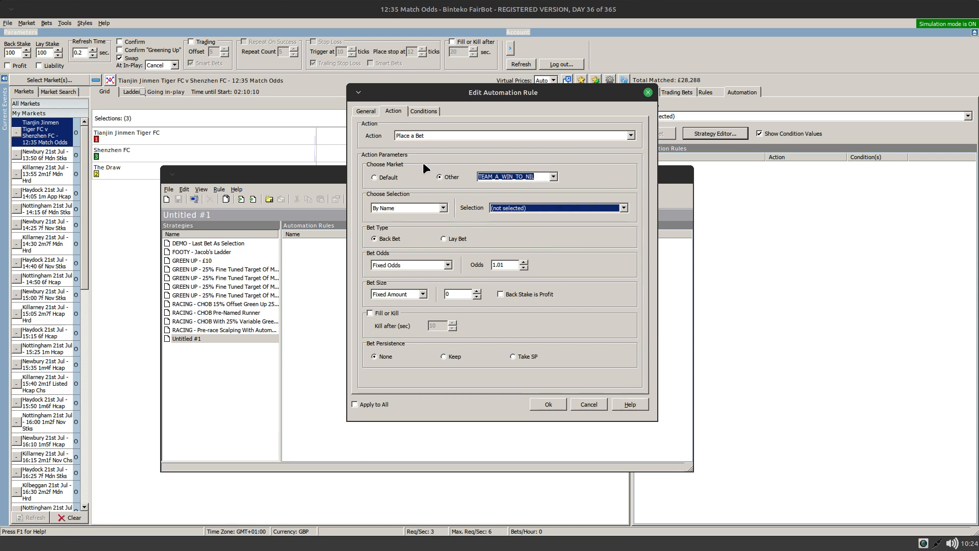
mouse_move(544, 403)
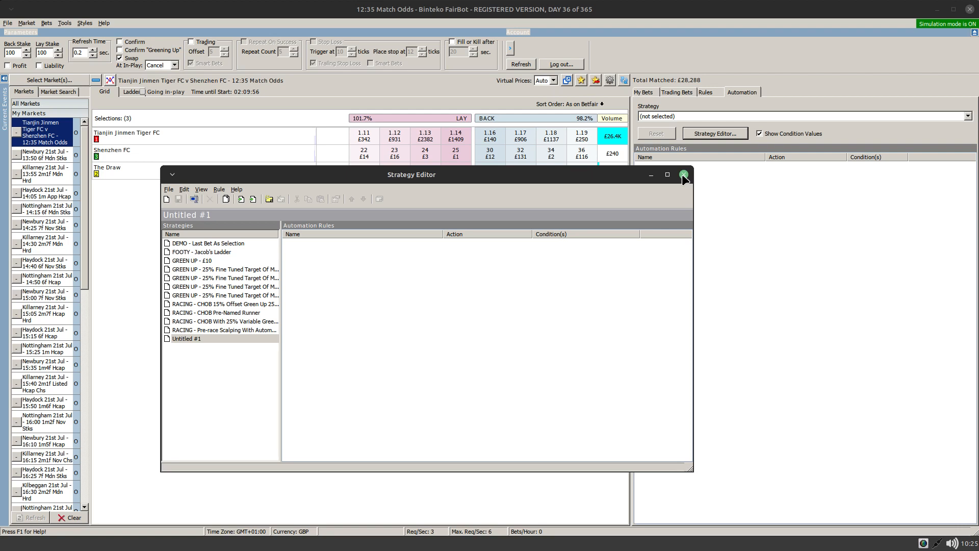
Close the Strategy Editor to return to the Tianjin v Shenzhen match odds grid.
left_click(682, 175)
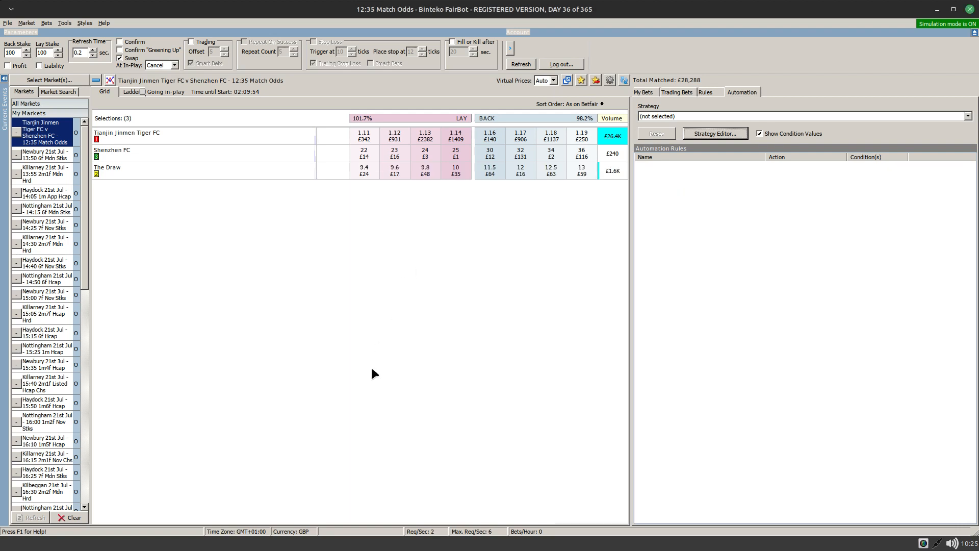
mouse_move(429, 426)
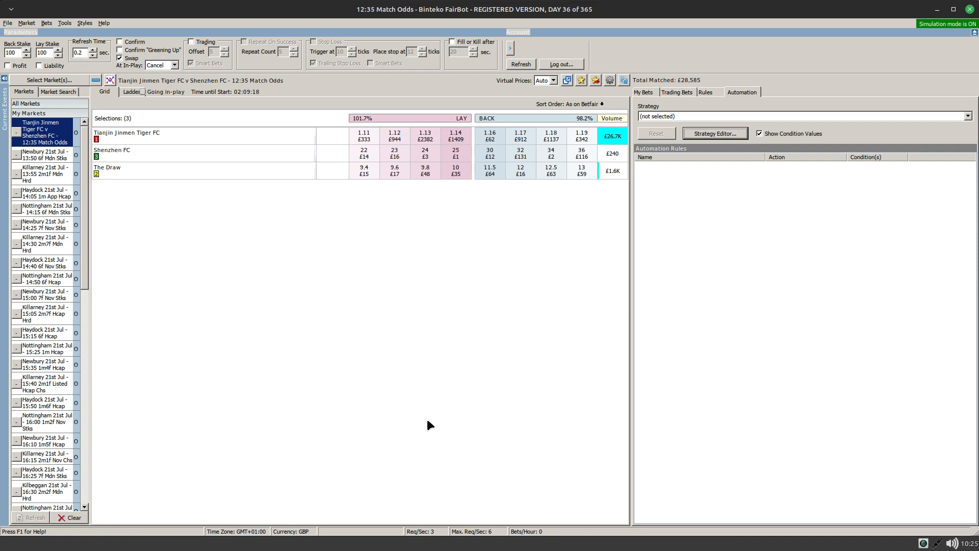
mouse_move(447, 421)
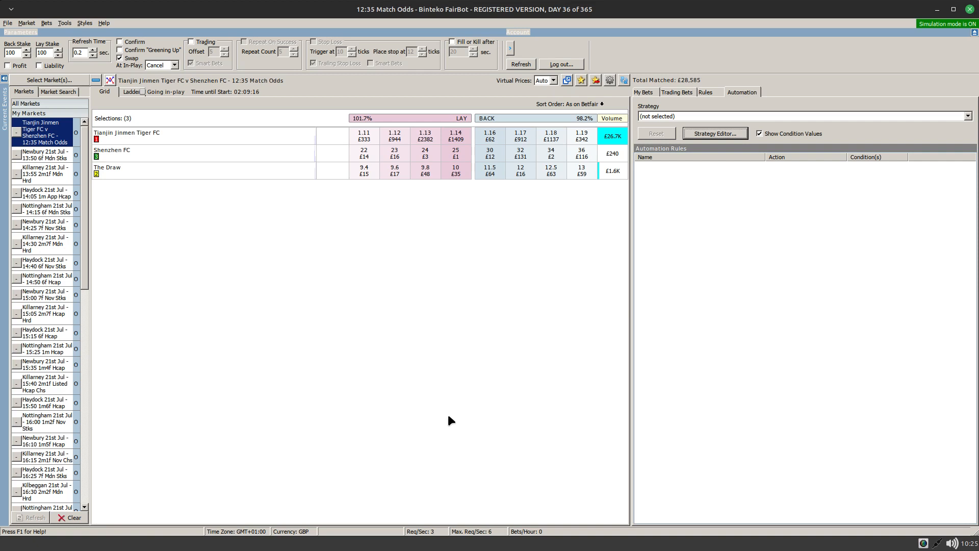
mouse_move(782, 383)
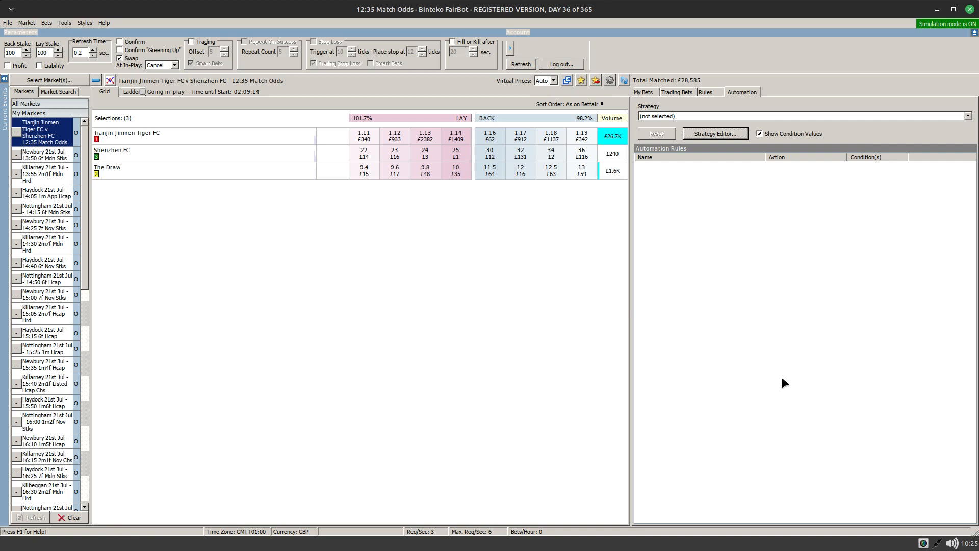